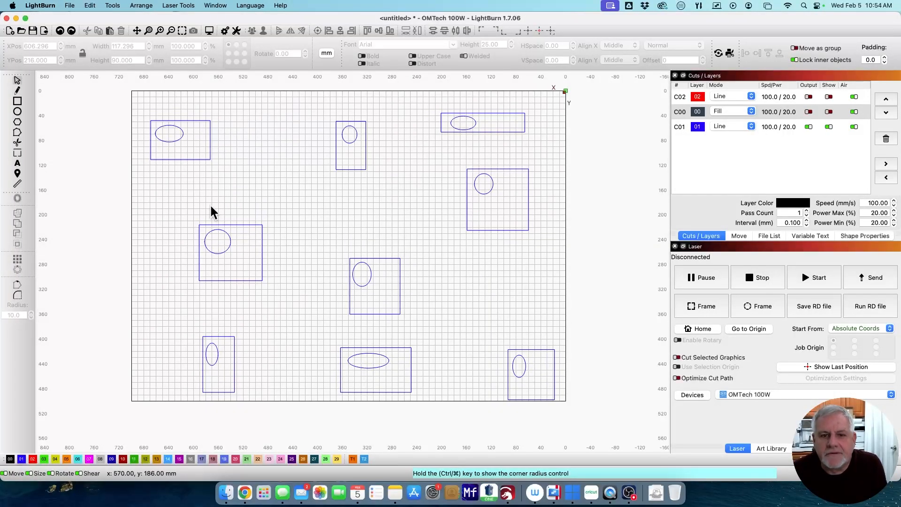
mouse_move(320, 210)
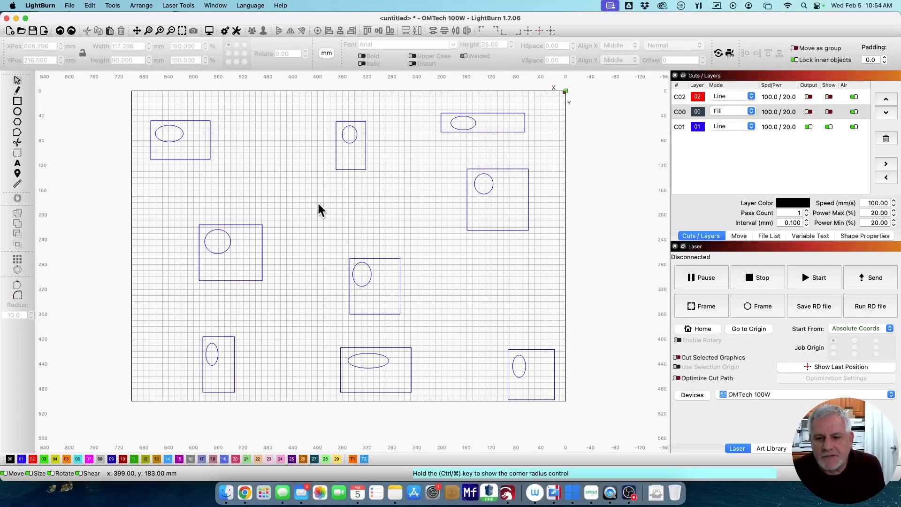
mouse_move(207, 86)
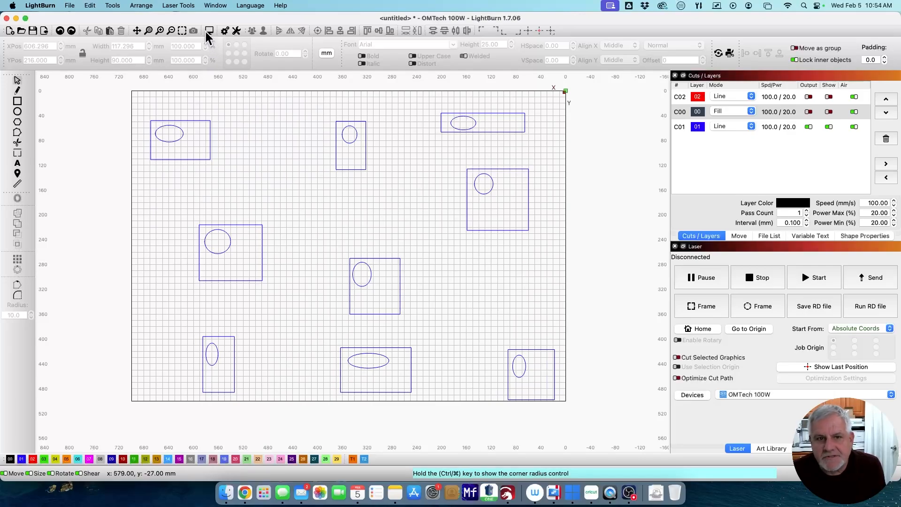
mouse_move(211, 35)
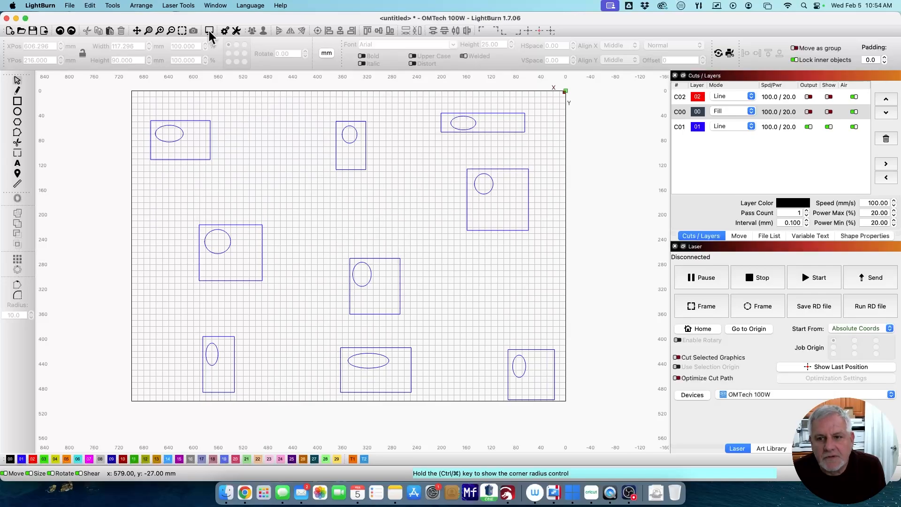
Preview the rectangles-and-ovals job and rewind playback to 0:55, before the last two ovals are cut
left_click(210, 30)
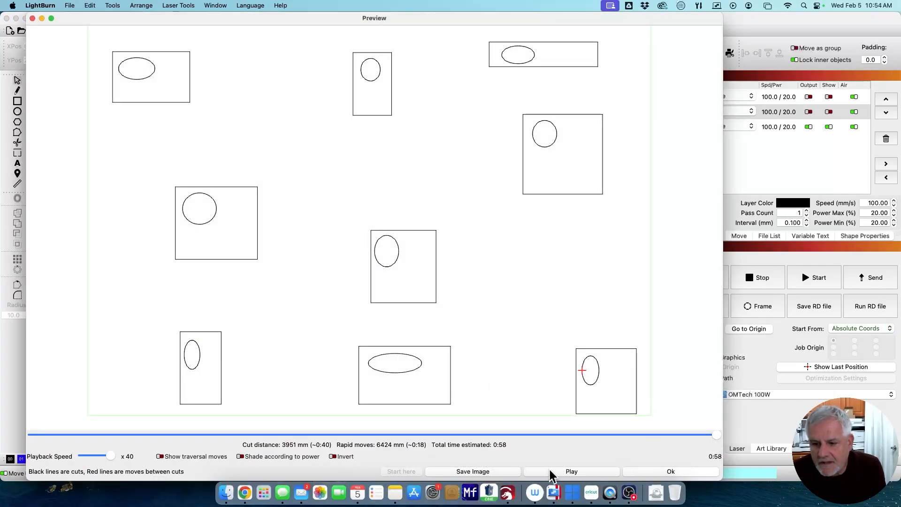
mouse_move(553, 477)
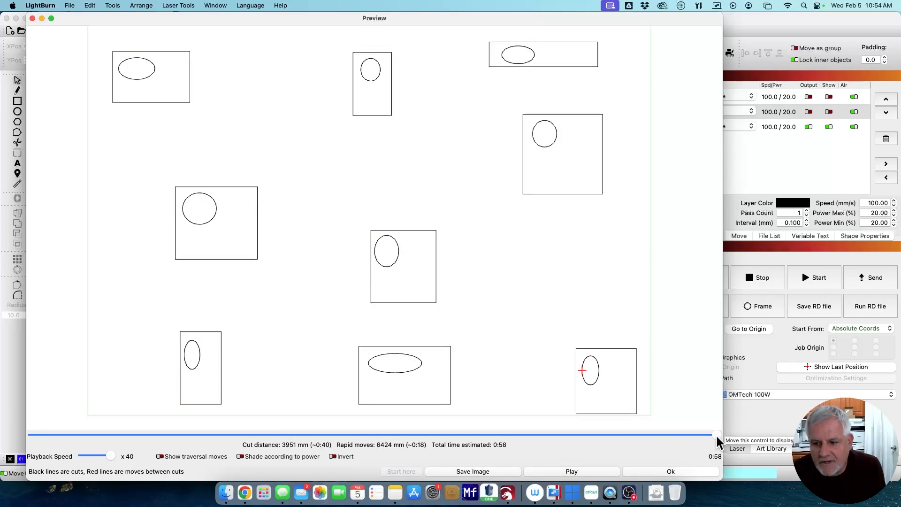
left_click_drag(717, 434, 641, 434)
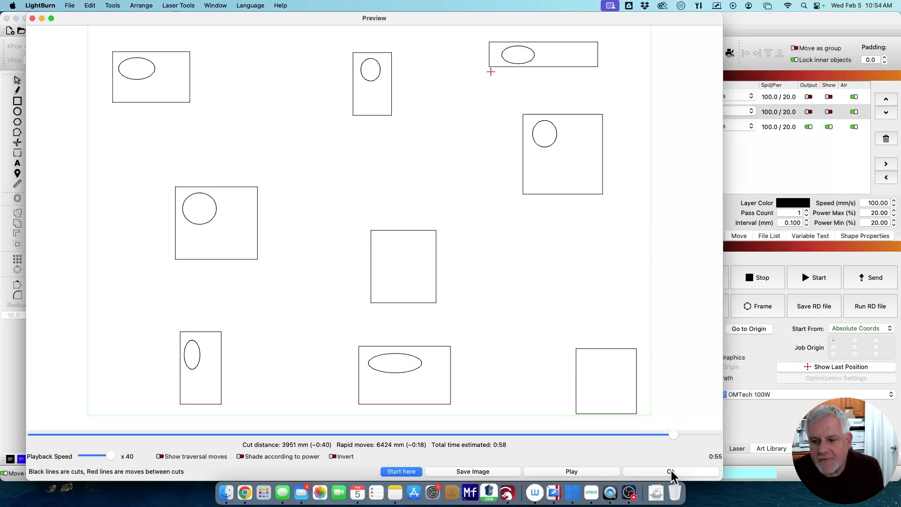
Close the cut preview and return to the unchanged design canvas
left_click(670, 471)
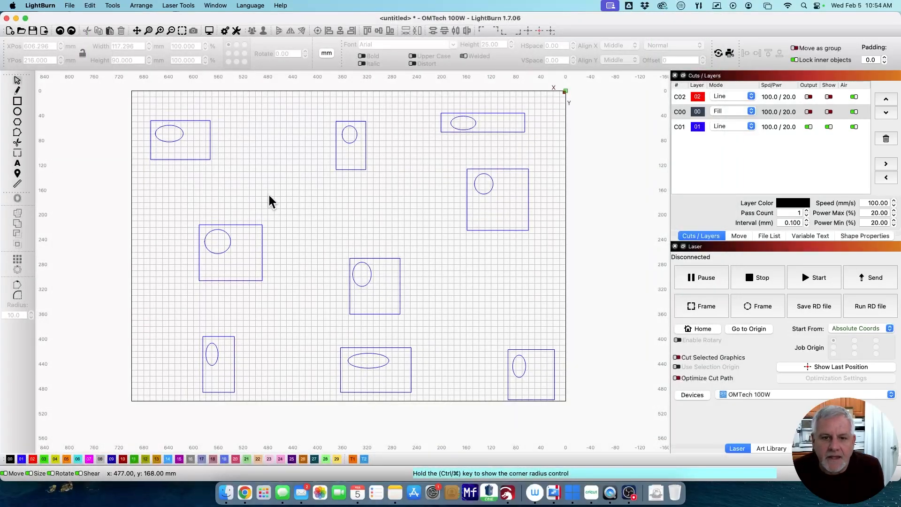
mouse_move(216, 258)
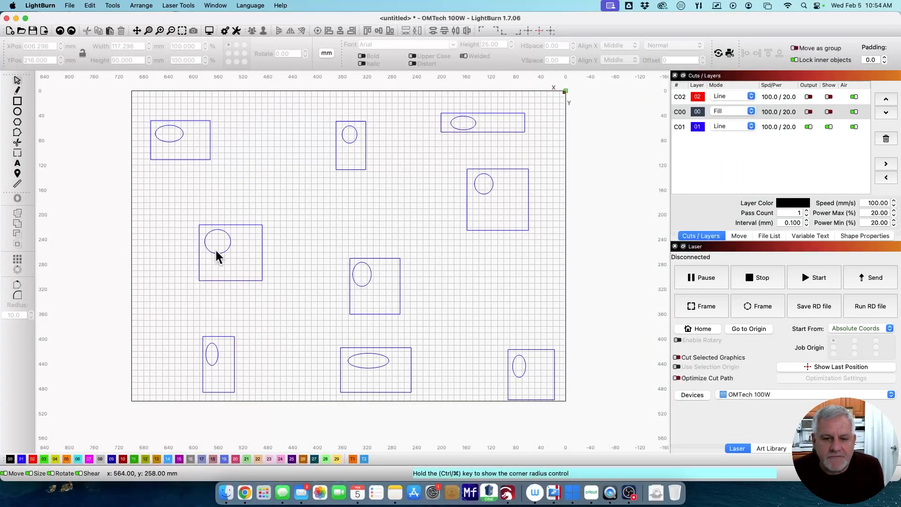
mouse_move(242, 206)
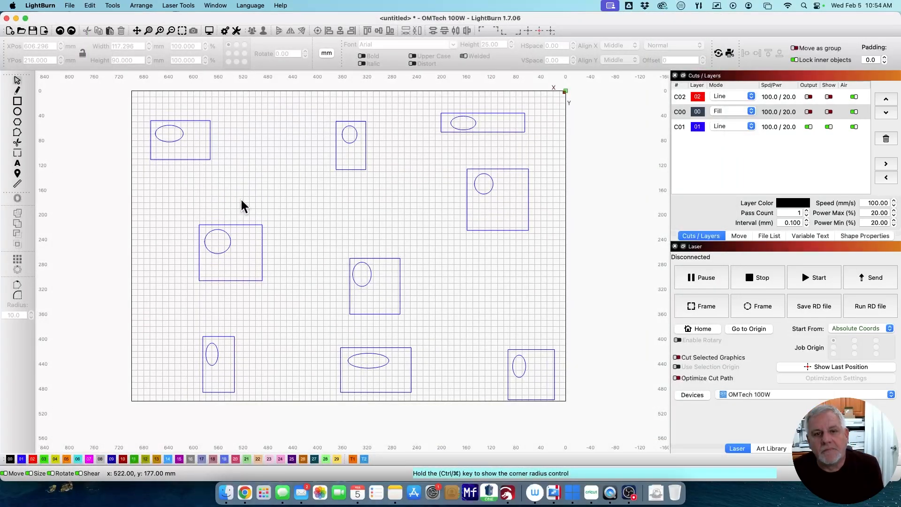
mouse_move(299, 288)
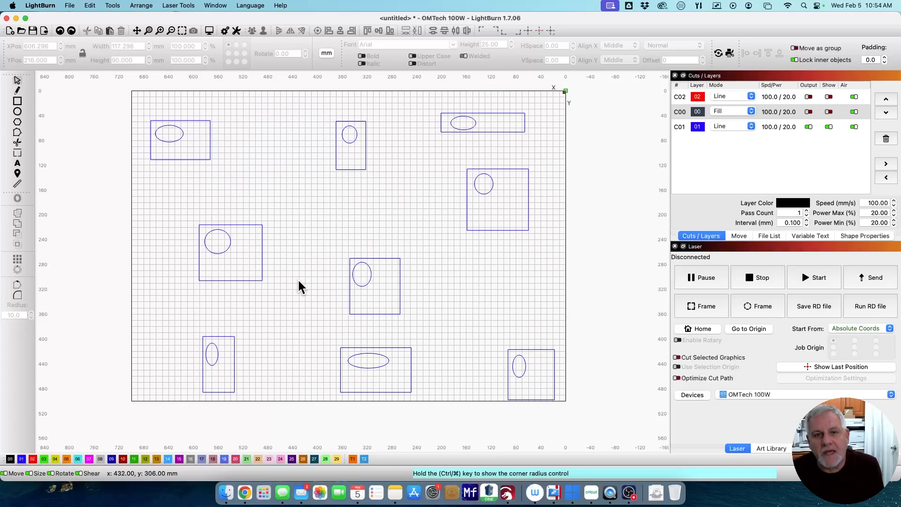
mouse_move(228, 278)
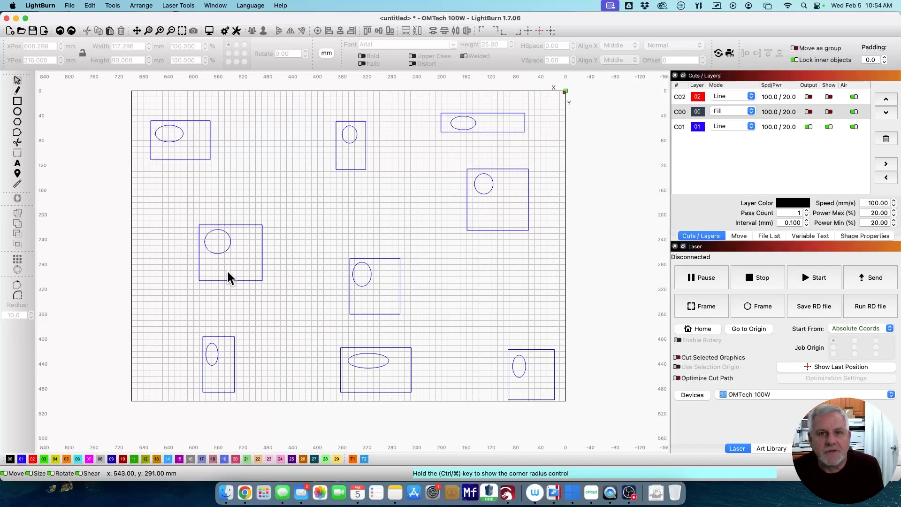
mouse_move(248, 296)
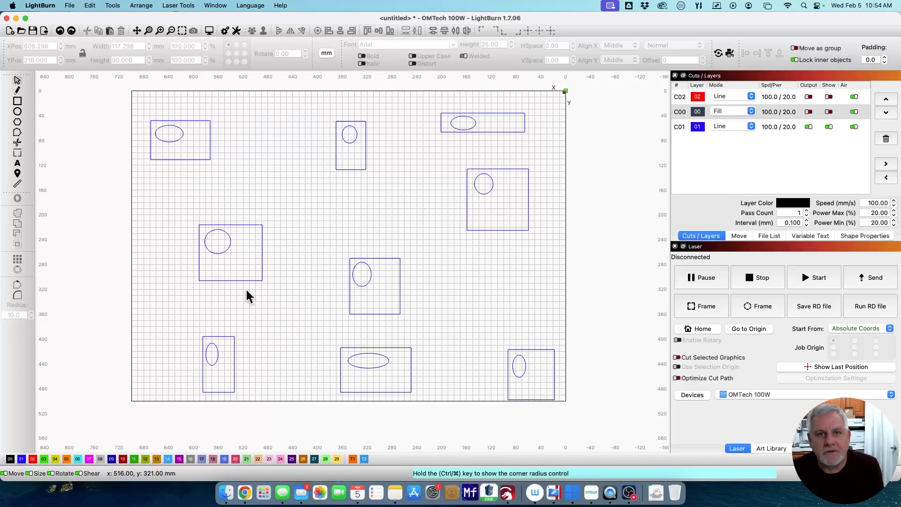
mouse_move(246, 256)
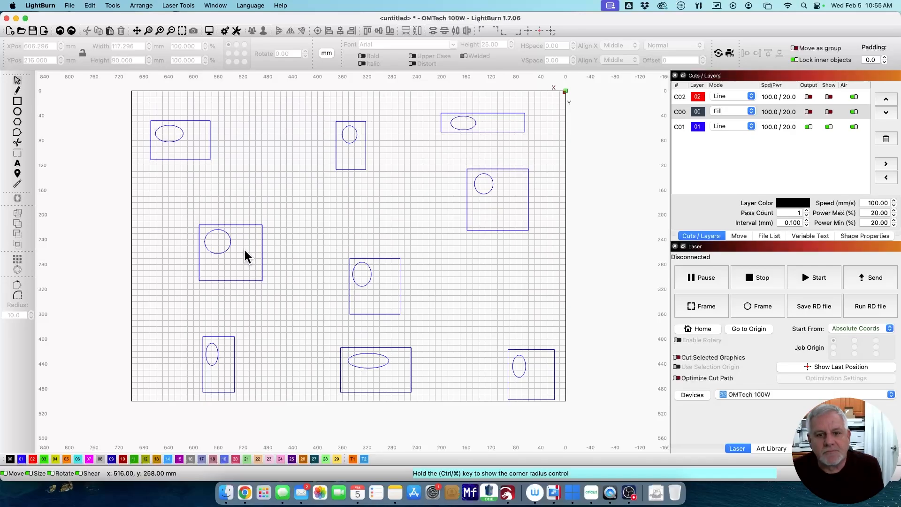
mouse_move(273, 283)
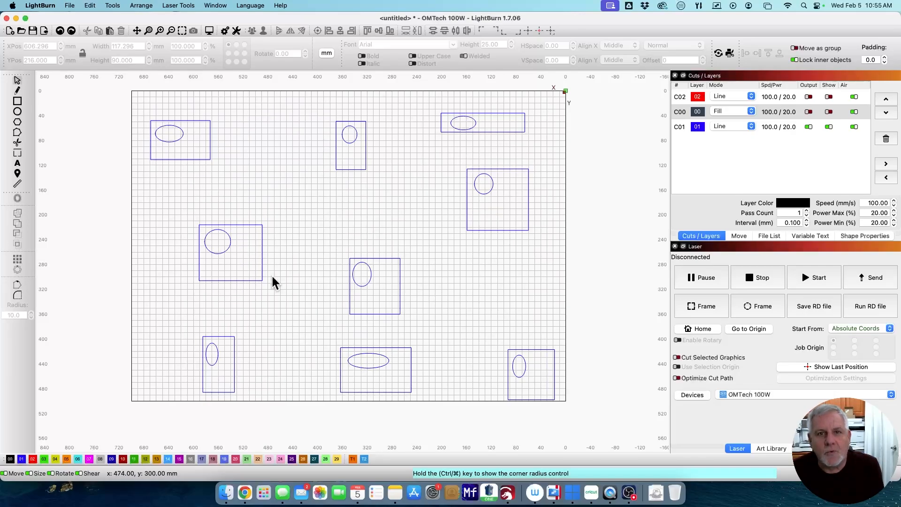
mouse_move(240, 294)
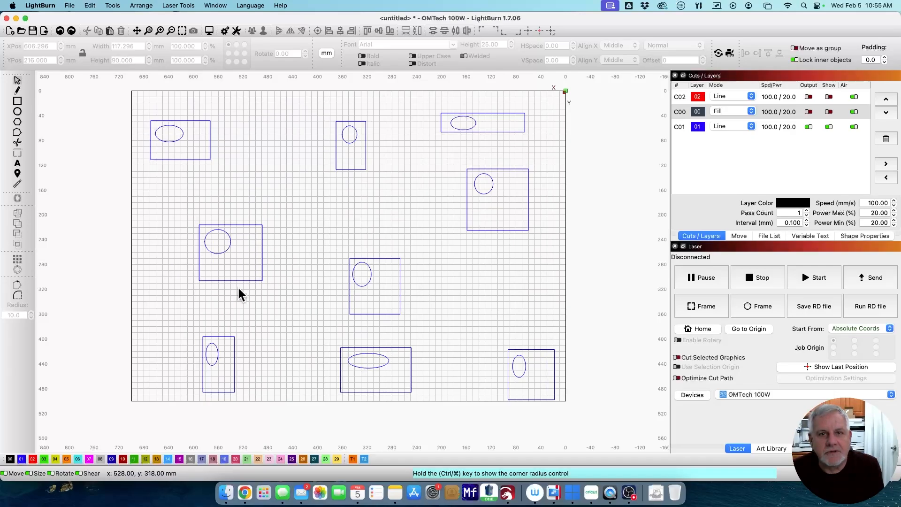
mouse_move(221, 195)
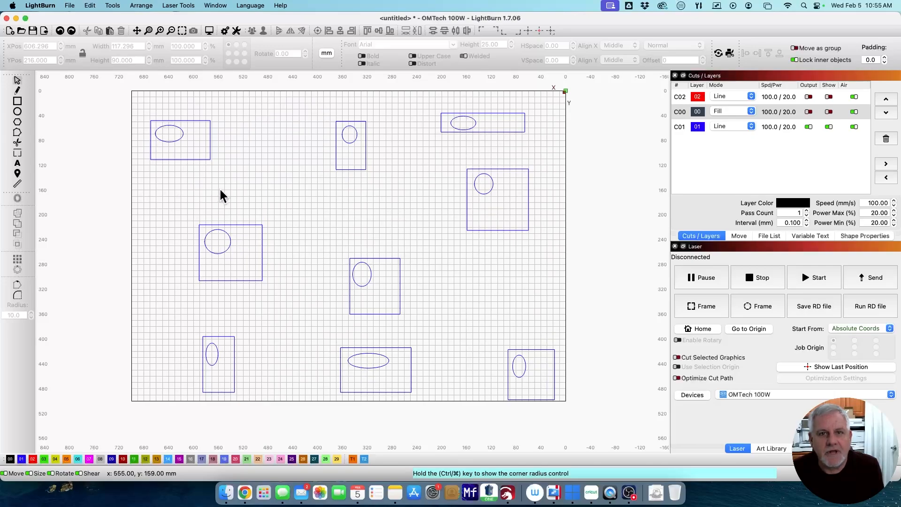
mouse_move(228, 309)
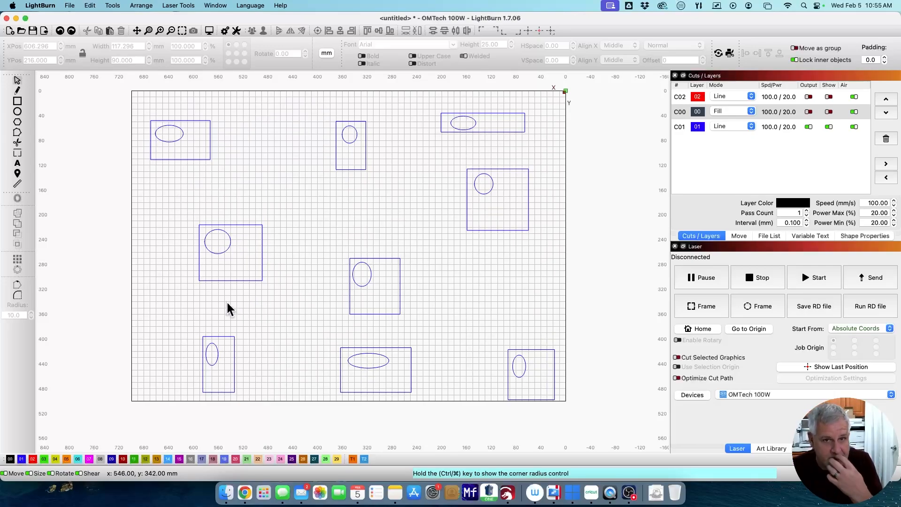
mouse_move(413, 315)
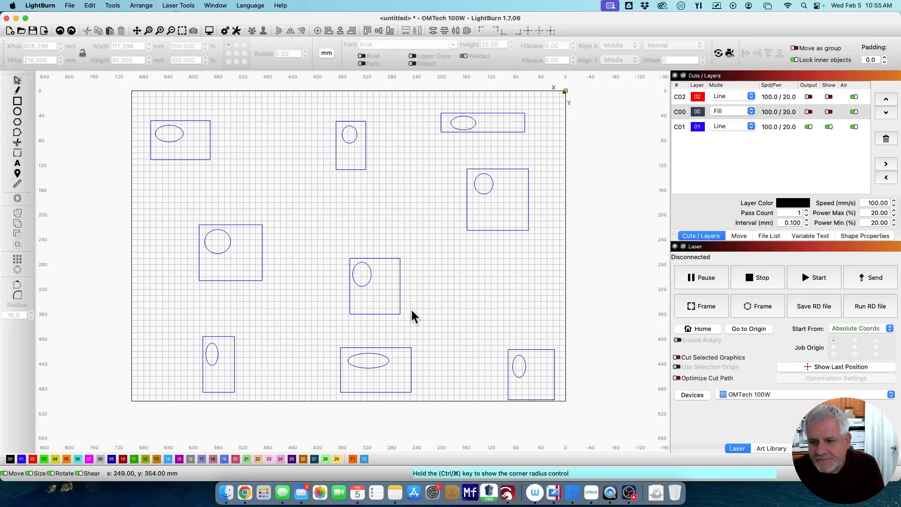
Enable Optimize Cut Path and remove Order by Priority, leaving ordering by layer only
left_click(676, 378)
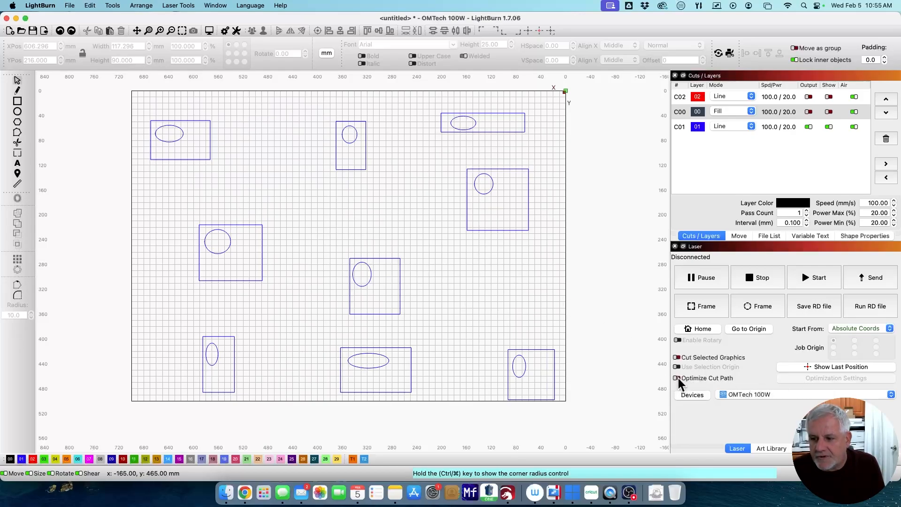
left_click(676, 378)
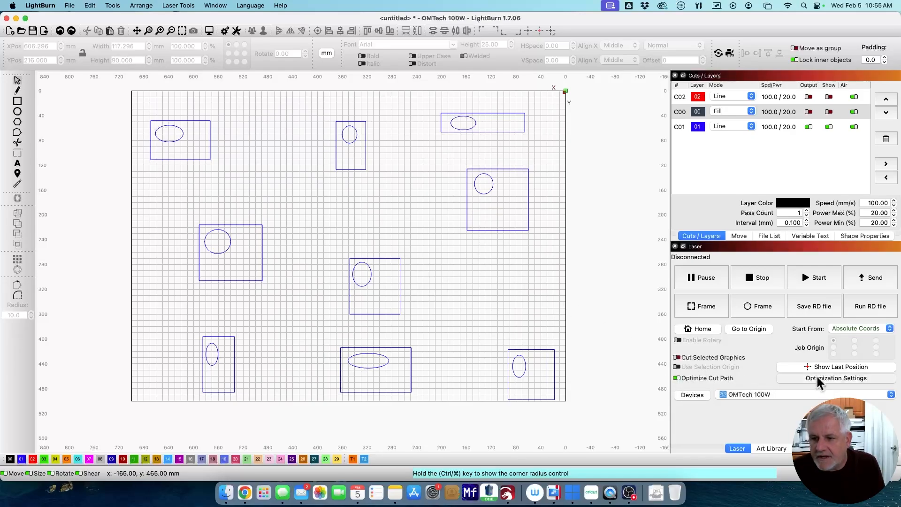
left_click(836, 378)
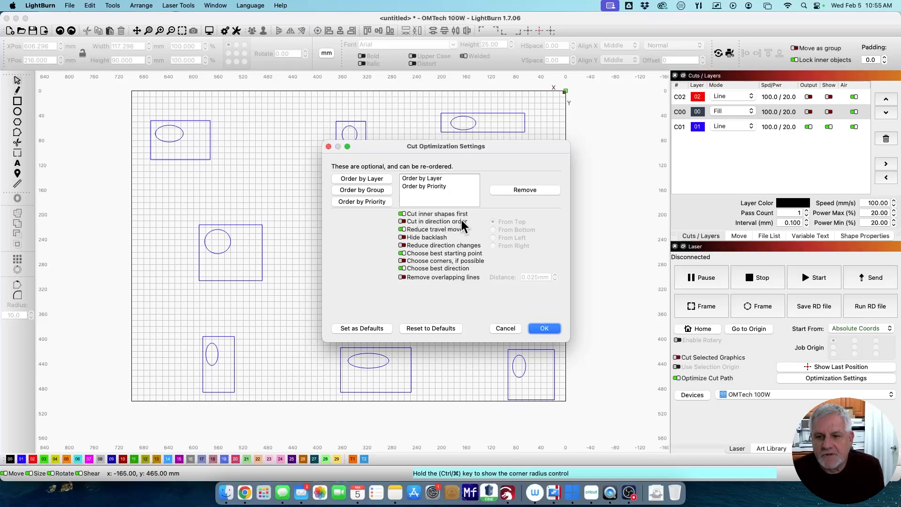
mouse_move(421, 238)
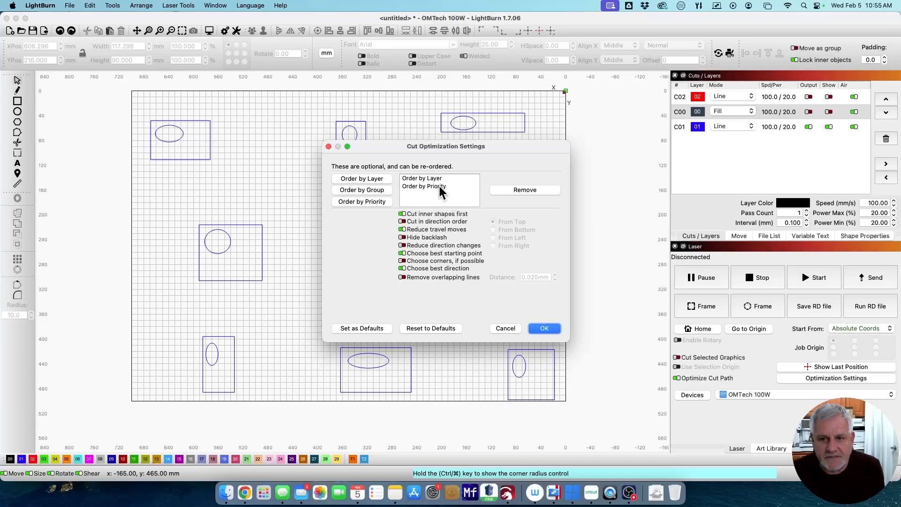
left_click(424, 185)
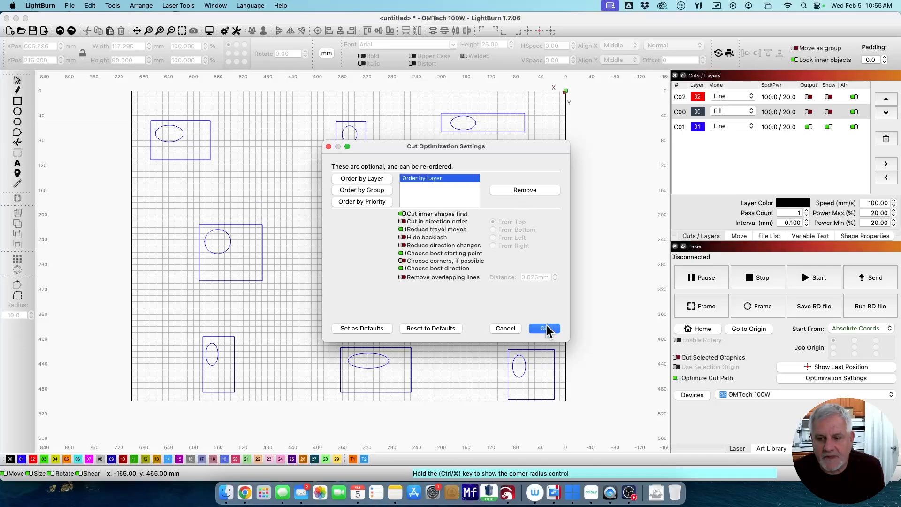
left_click(543, 328)
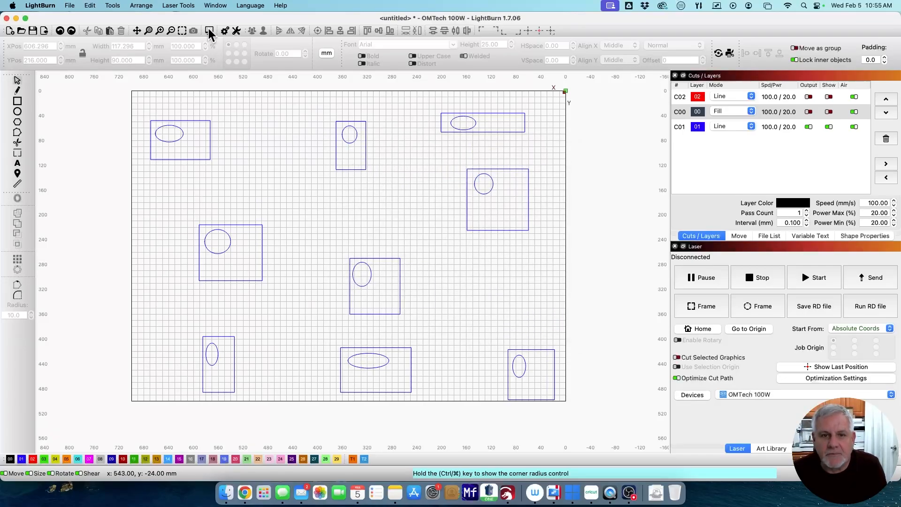
mouse_move(317, 248)
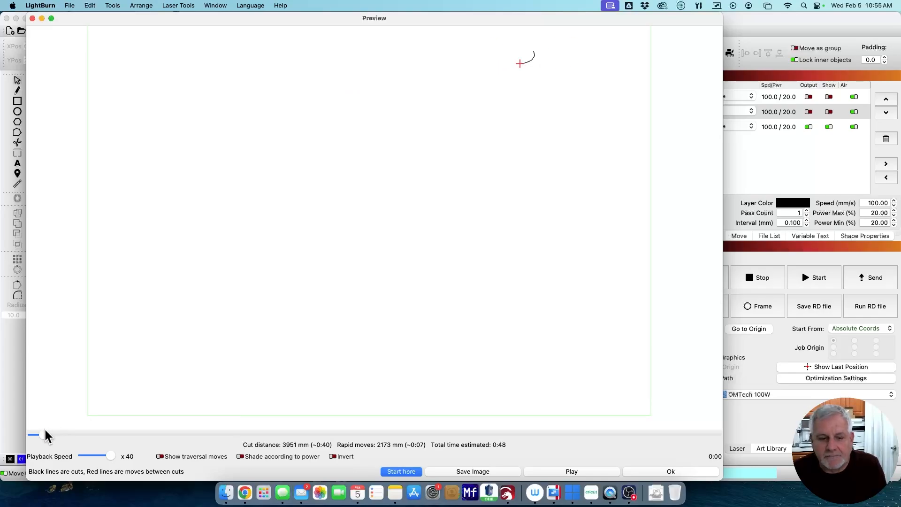
Scrub the 48-second optimized preview through all eight rectangles to the end, then close it
left_click_drag(32, 433, 75, 433)
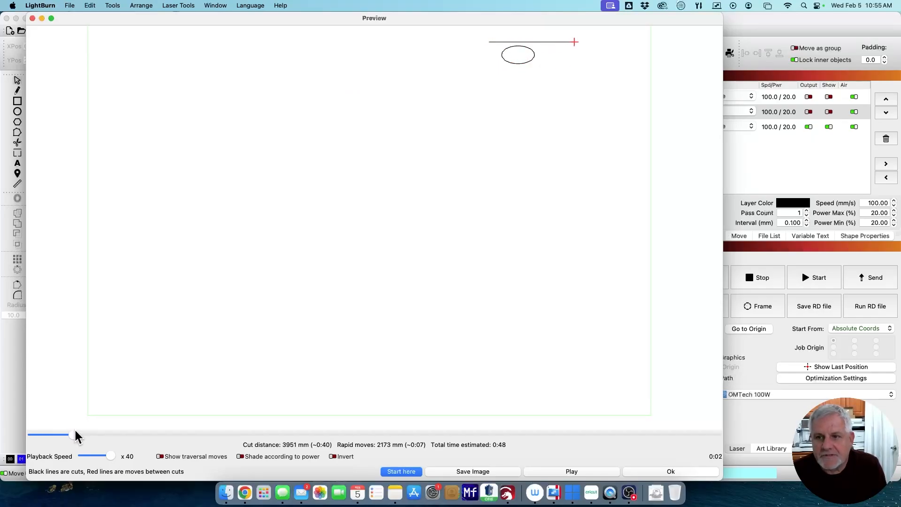
left_click_drag(75, 435, 217, 435)
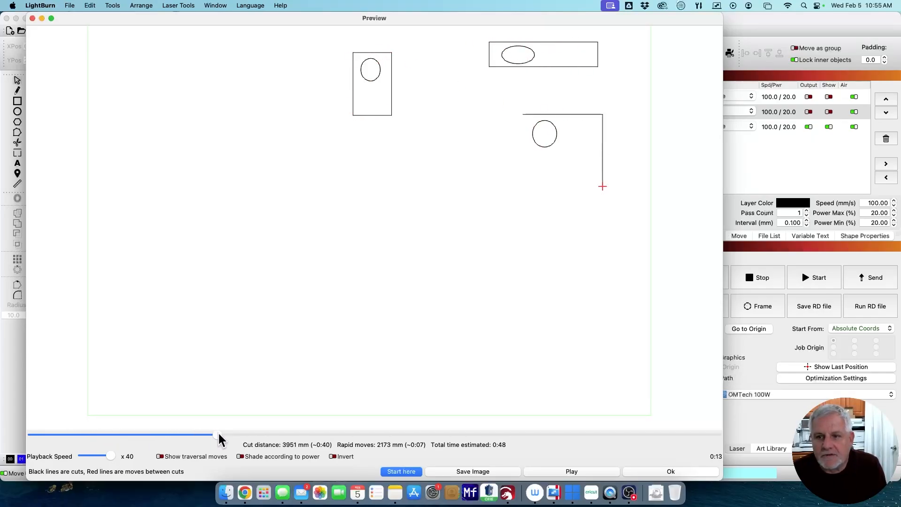
left_click_drag(217, 436, 348, 435)
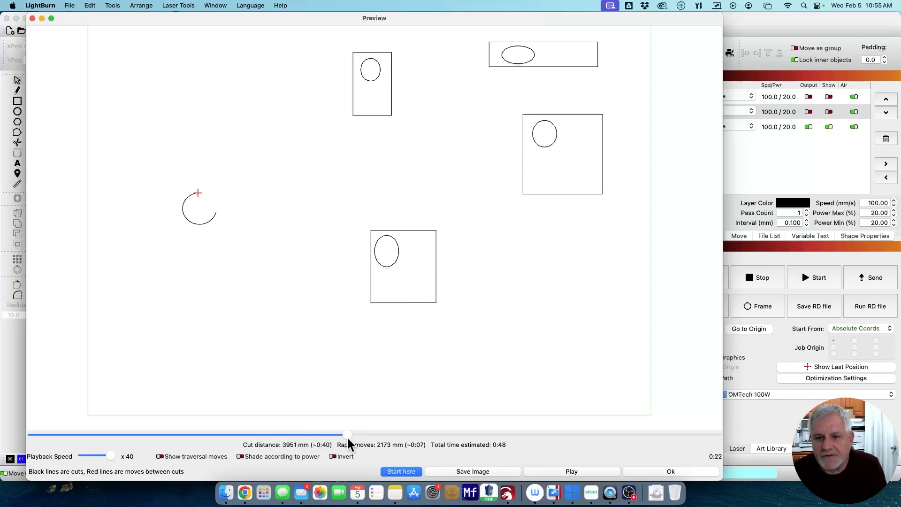
left_click_drag(348, 434, 602, 434)
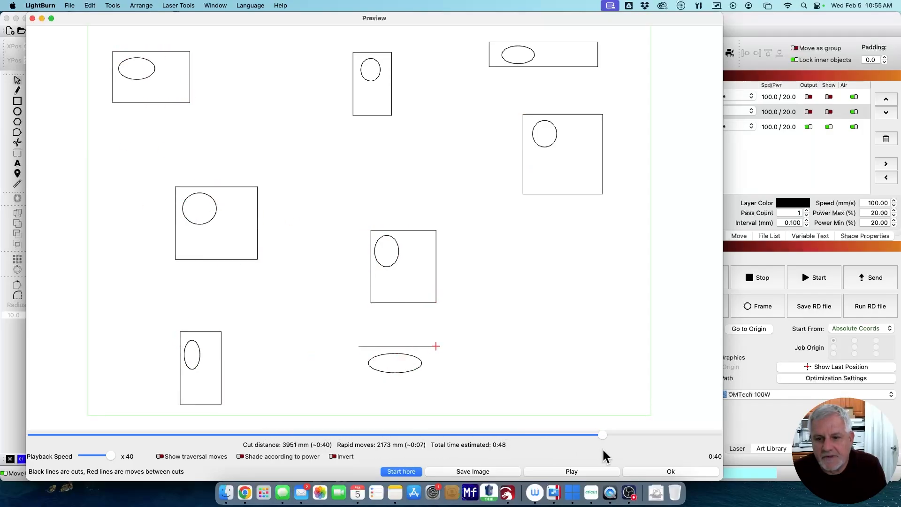
left_click_drag(602, 435, 715, 435)
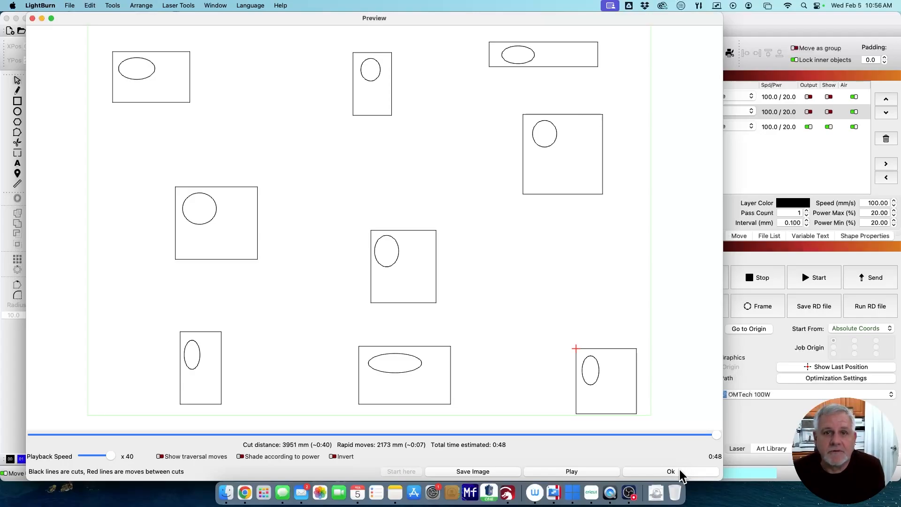
left_click(671, 471)
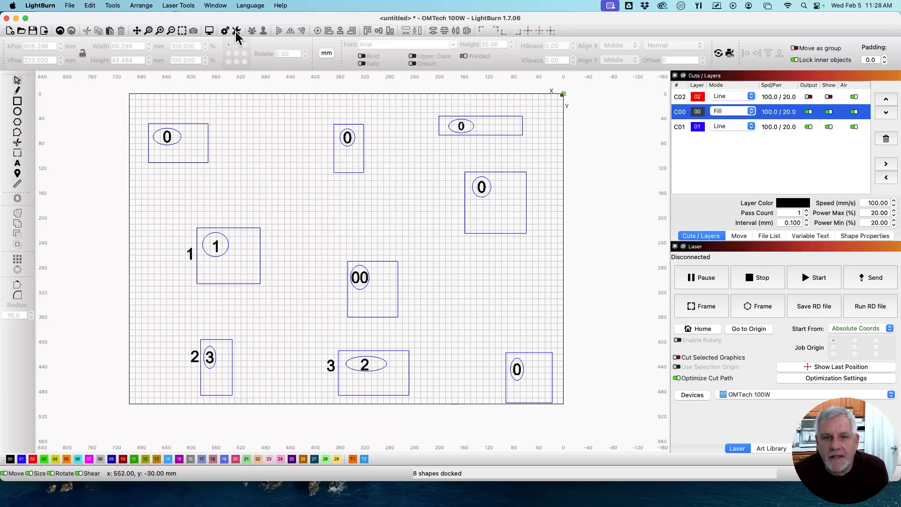
Bring up the cut preview of the numbered rectangle design, estimated at 23:04
left_click(223, 29)
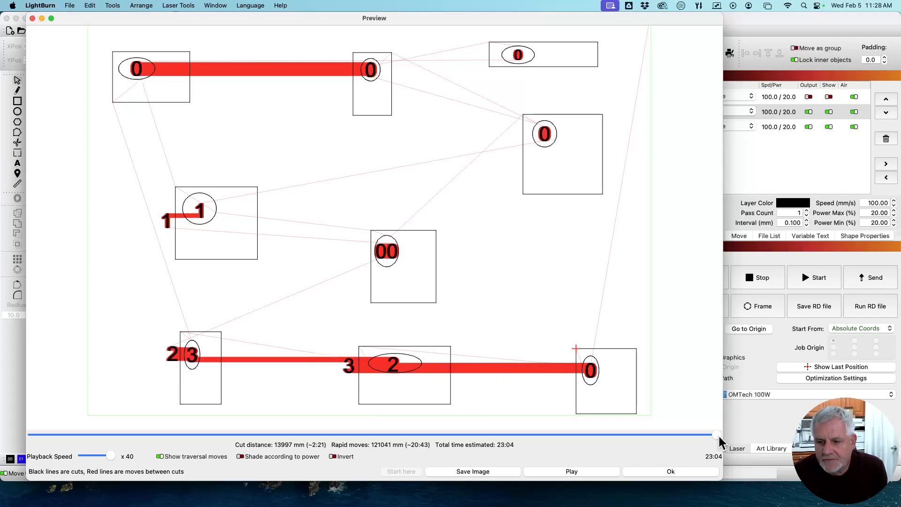
Scrub the 23:04 numbered-design preview from start to end, close it, and return to Cut Optimization Settings
left_click_drag(719, 434, 228, 433)
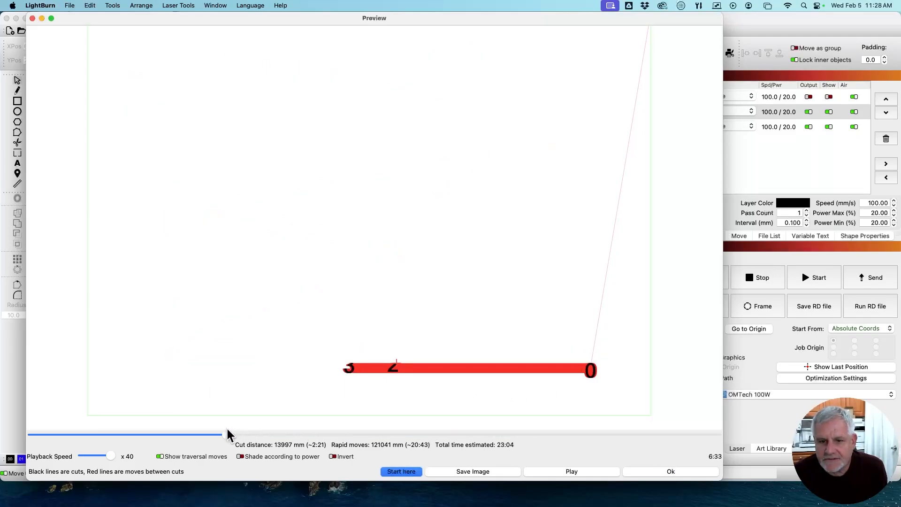
left_click_drag(228, 434, 368, 434)
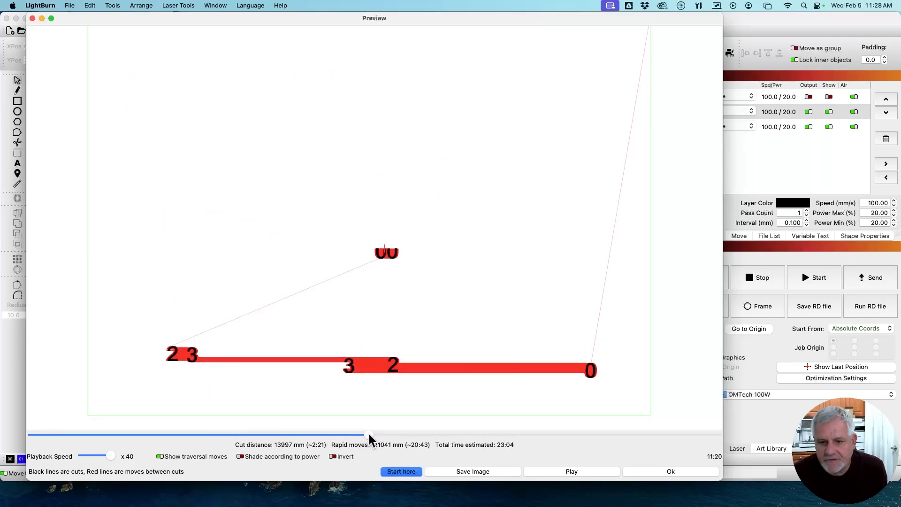
left_click_drag(369, 435, 551, 434)
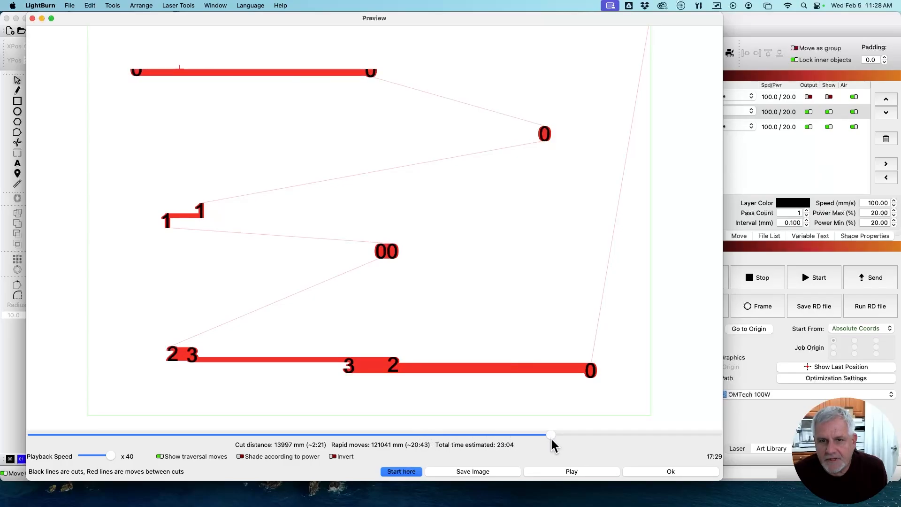
left_click_drag(551, 435, 690, 435)
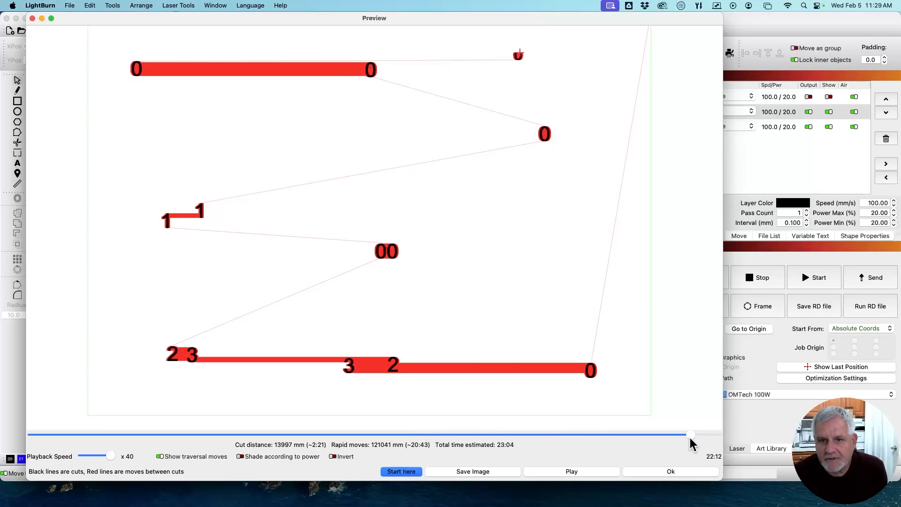
left_click_drag(690, 435, 706, 435)
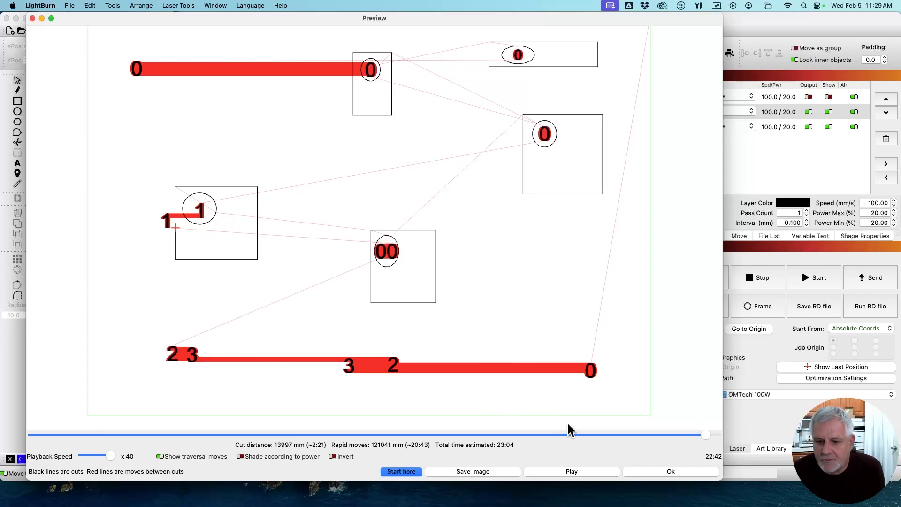
left_click(670, 472)
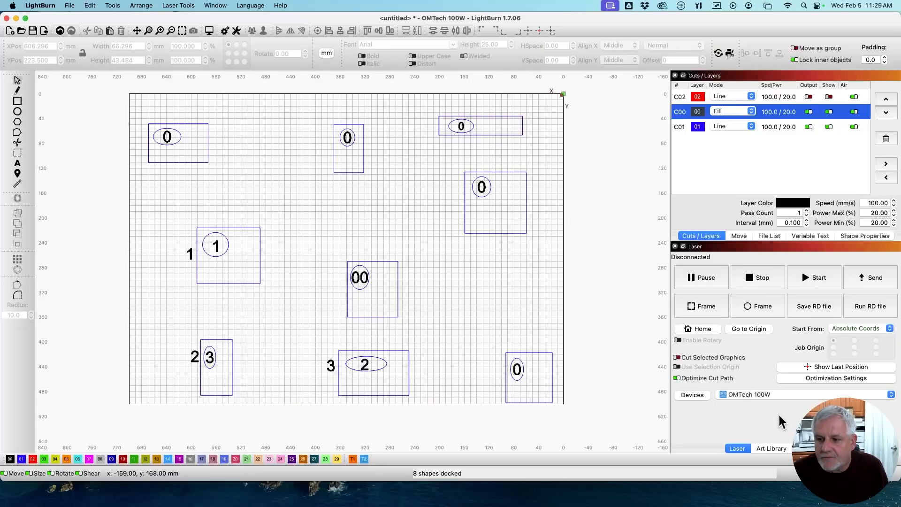
left_click(836, 378)
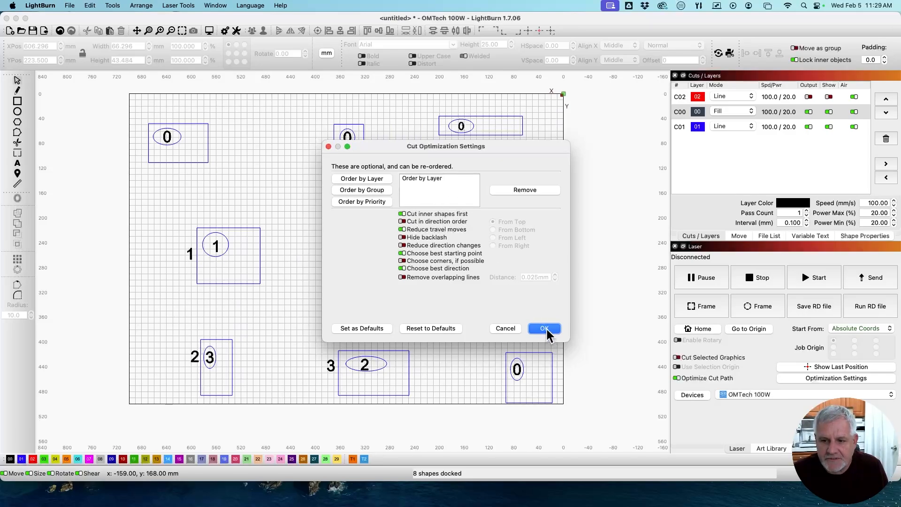
Move fill layer C00 to last in the layer order and scrub the resulting 23:01 preview
left_click(545, 328)
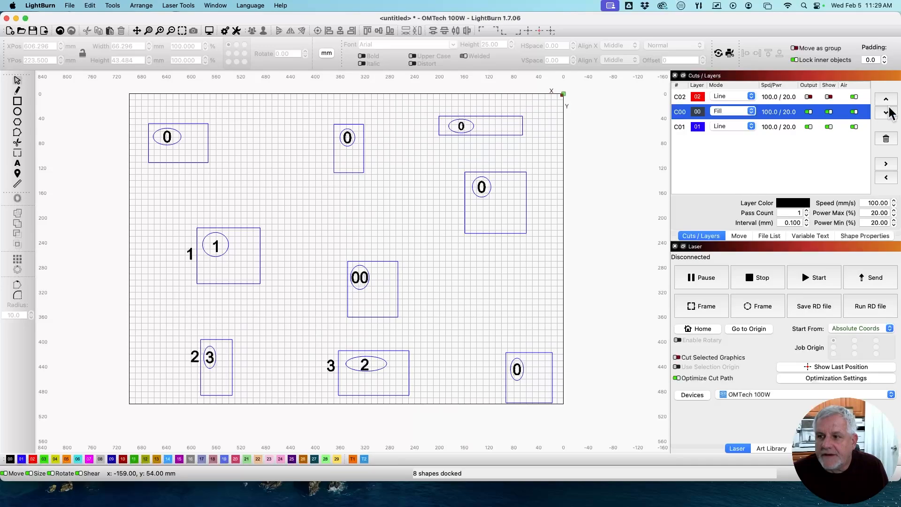
left_click(886, 112)
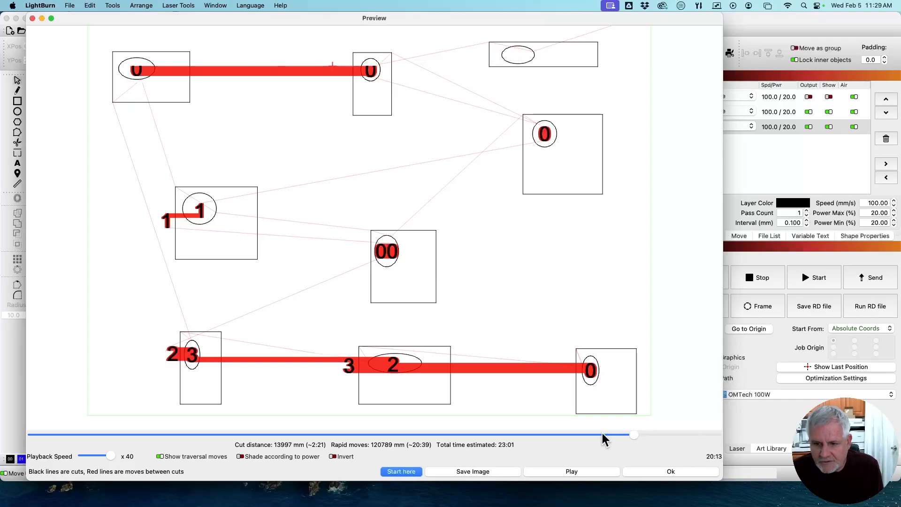
left_click_drag(633, 435, 103, 435)
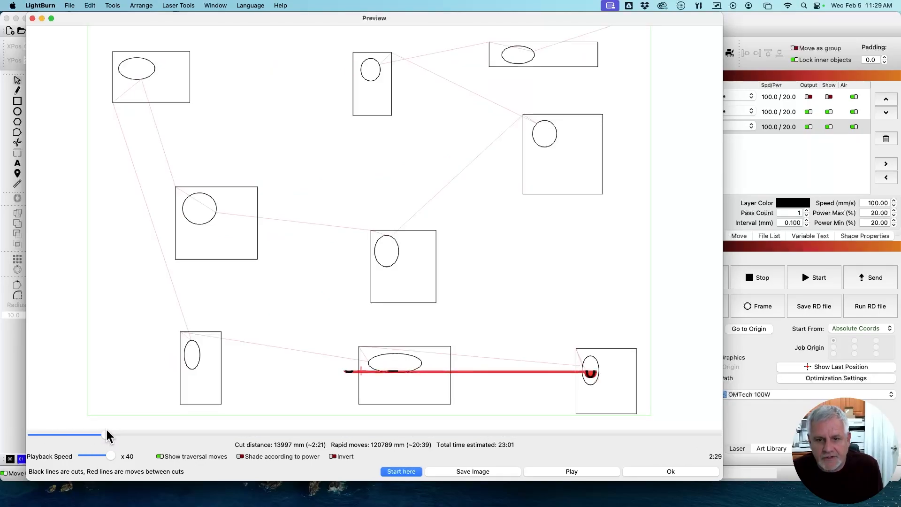
left_click_drag(110, 434, 465, 431)
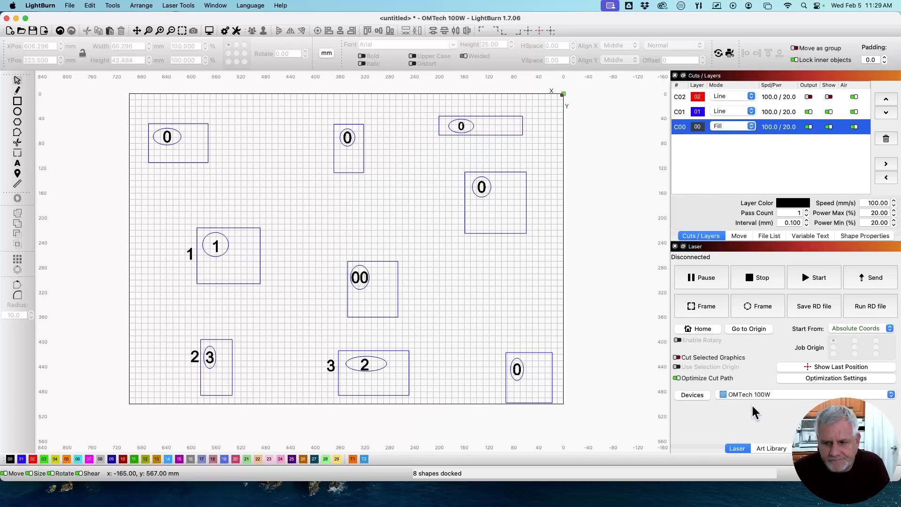
mouse_move(809, 381)
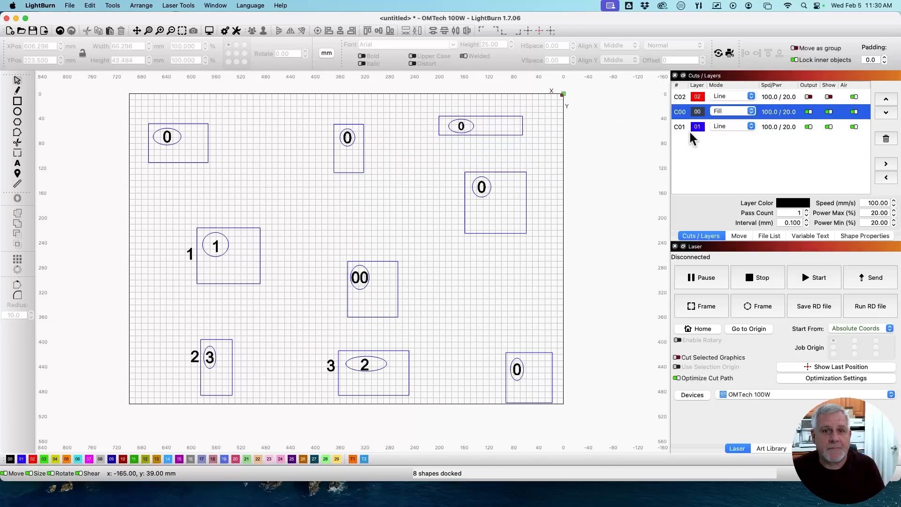
mouse_move(697, 99)
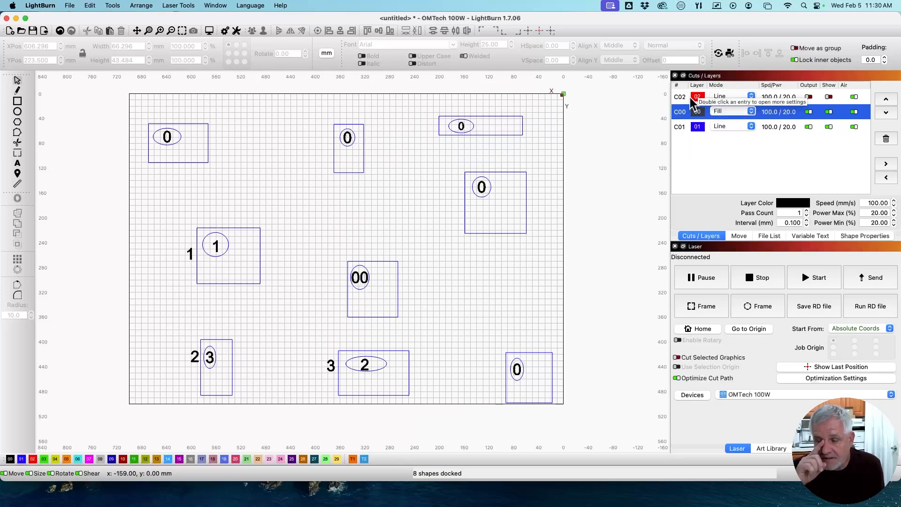
mouse_move(776, 117)
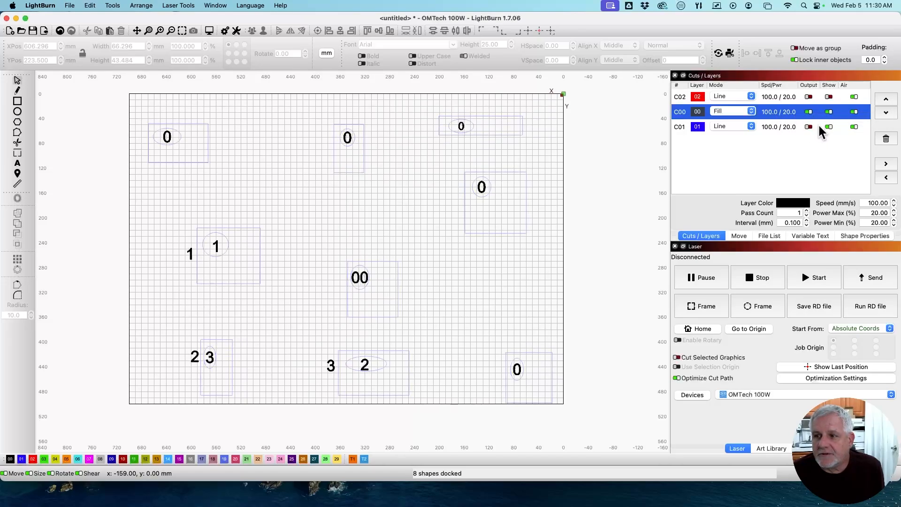
Set fill layer C00 to Fill shapes individually in its Cut Settings Editor
double_click(680, 111)
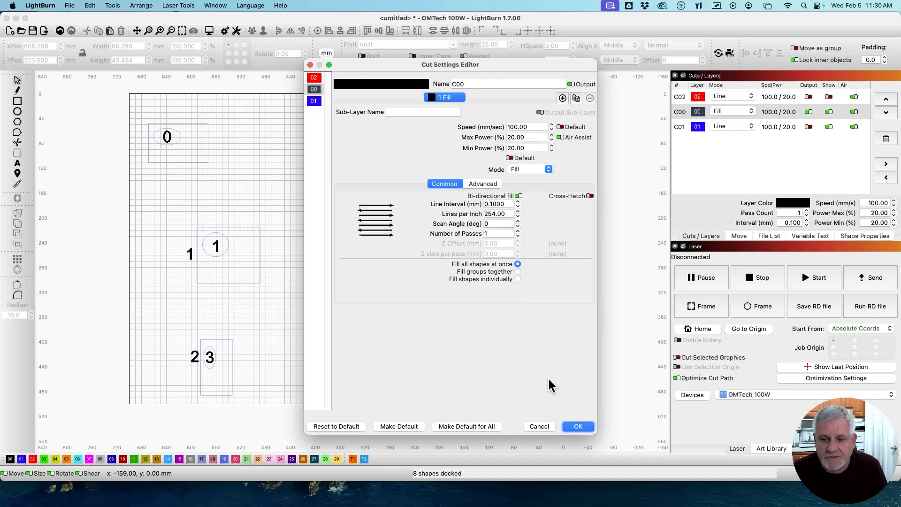
mouse_move(517, 276)
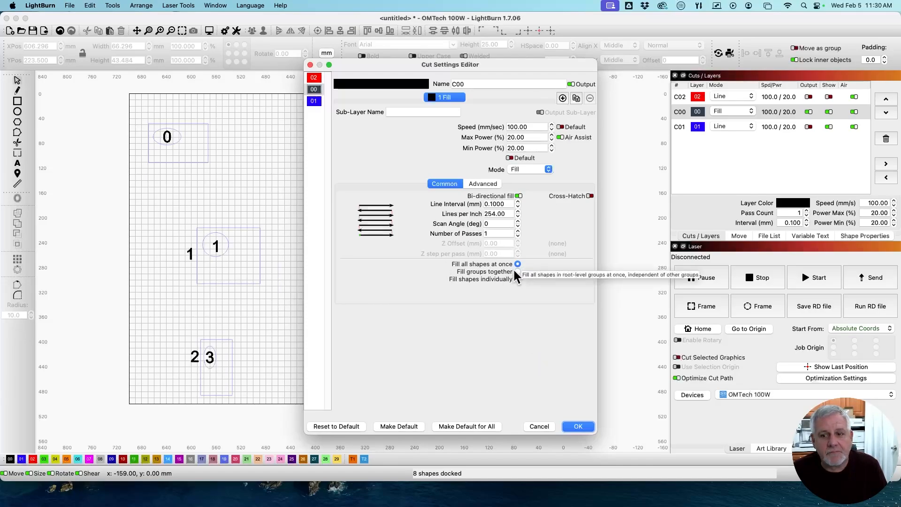
mouse_move(518, 284)
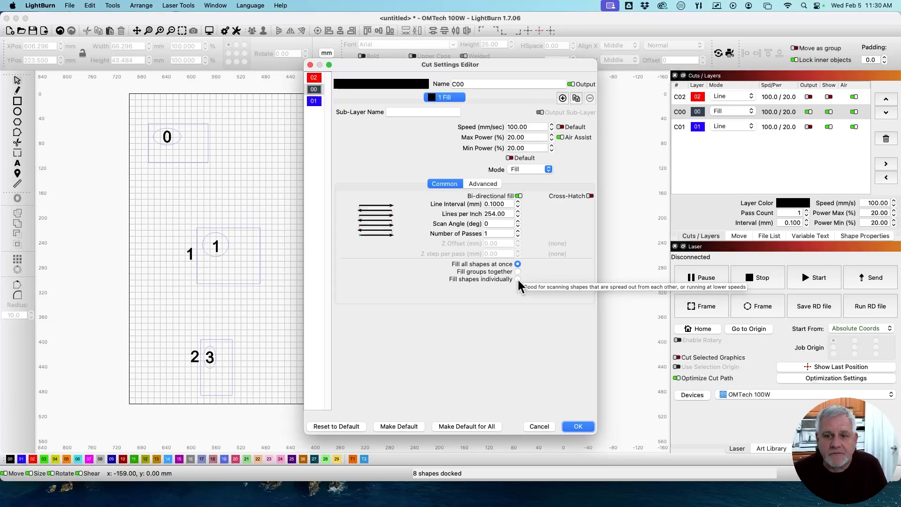
mouse_move(517, 243)
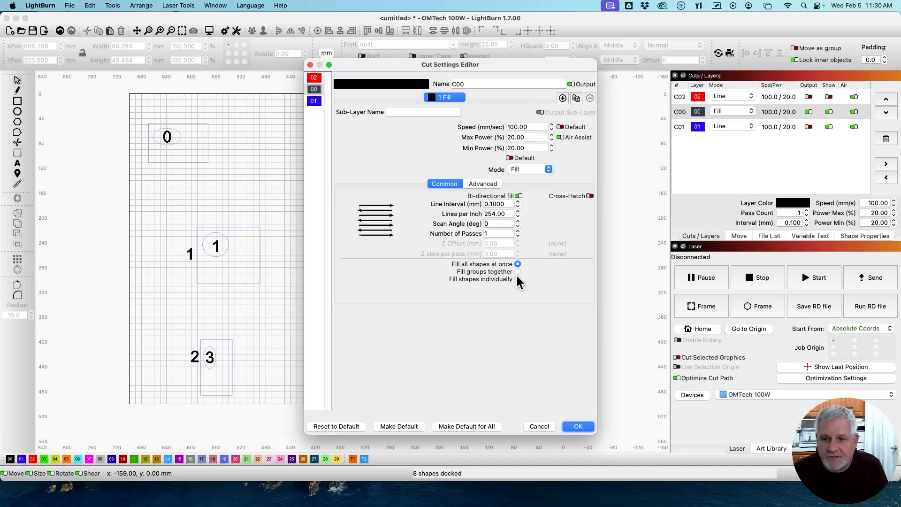
left_click(517, 278)
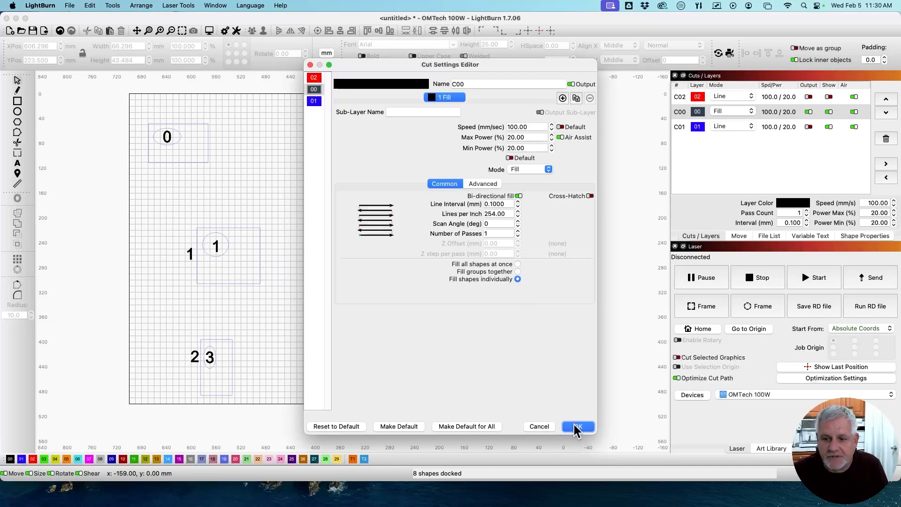
left_click(578, 427)
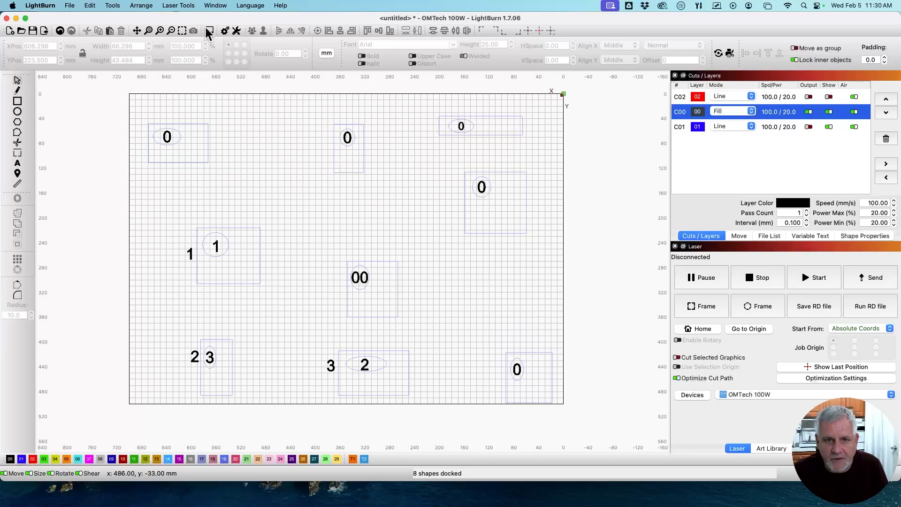
Preview the individually filled job and scrub it to the end, showing a 5:46 estimate
left_click(207, 31)
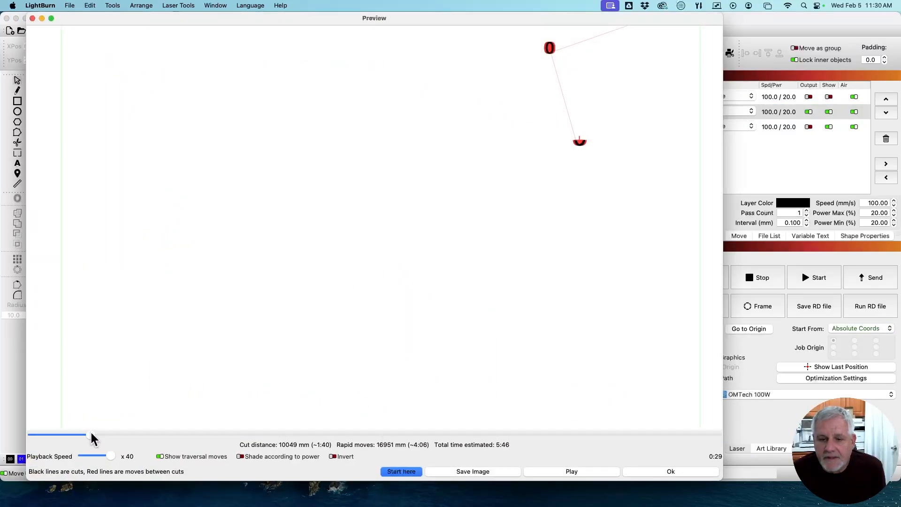
left_click_drag(74, 432, 224, 432)
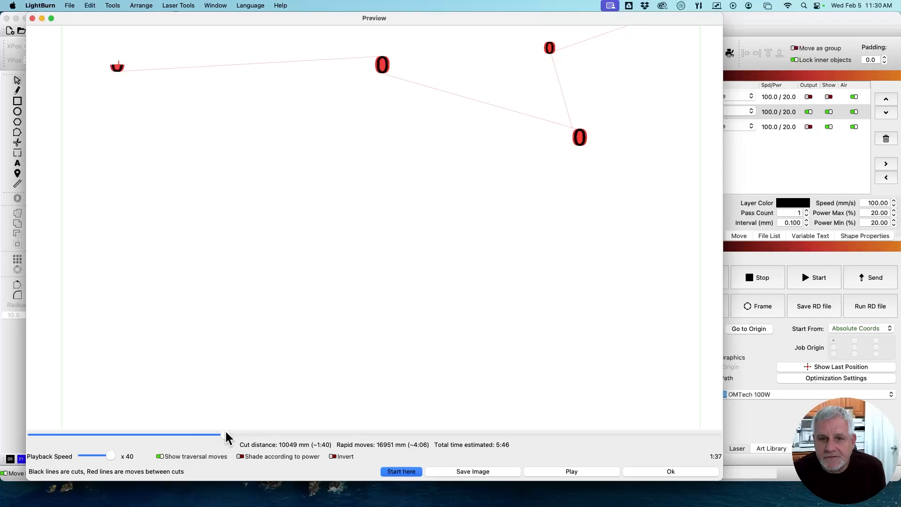
left_click_drag(226, 435, 382, 436)
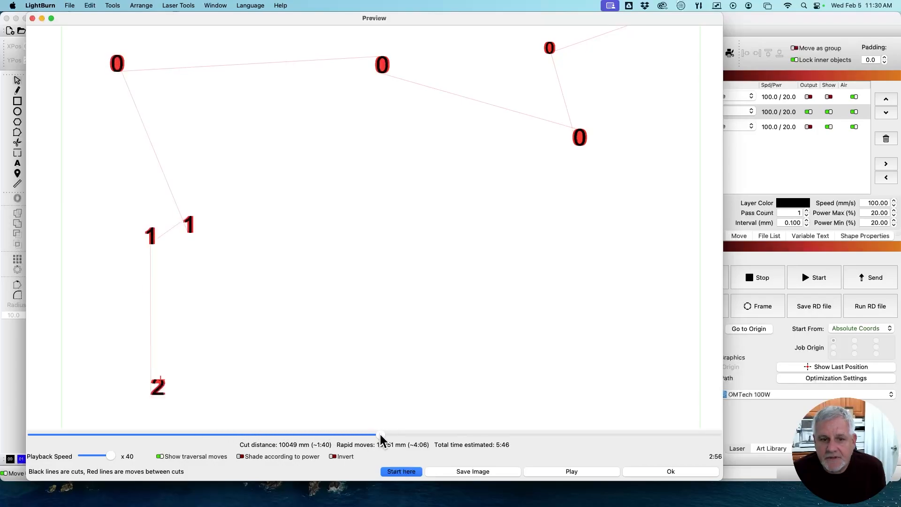
left_click_drag(382, 435, 586, 435)
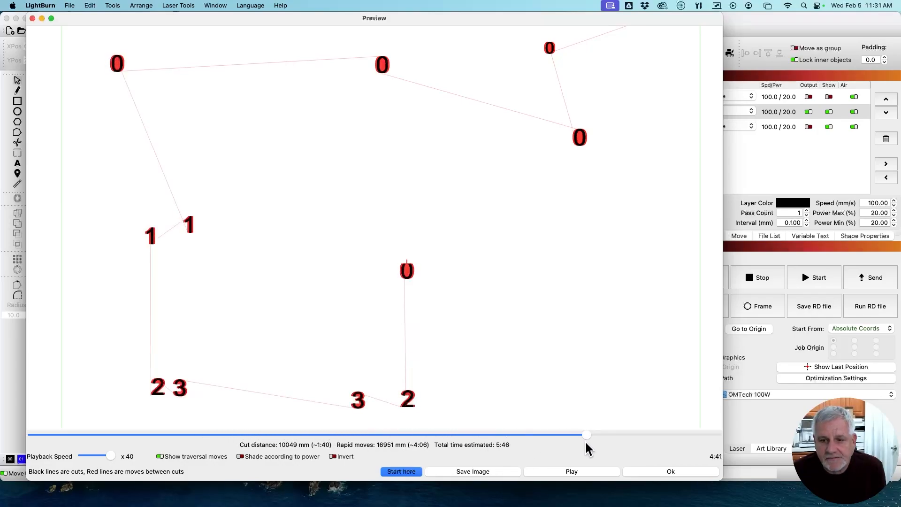
left_click_drag(587, 435, 715, 435)
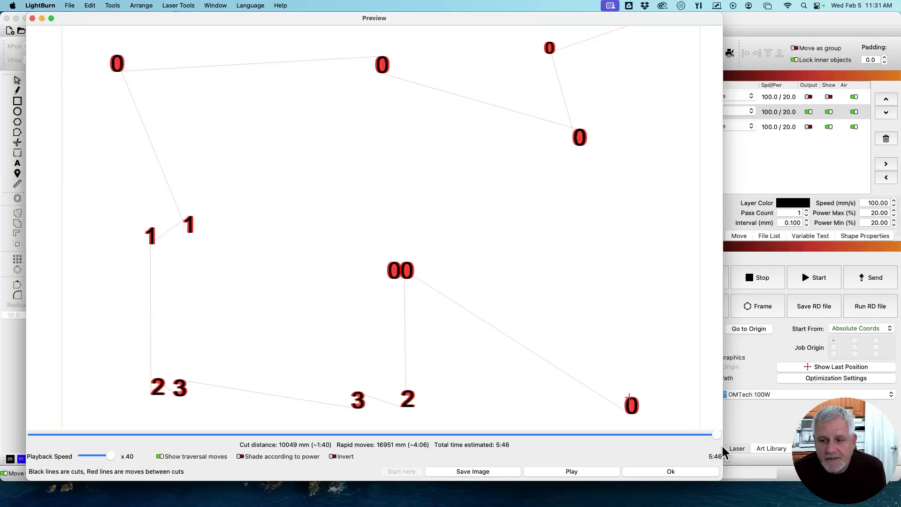
mouse_move(401, 289)
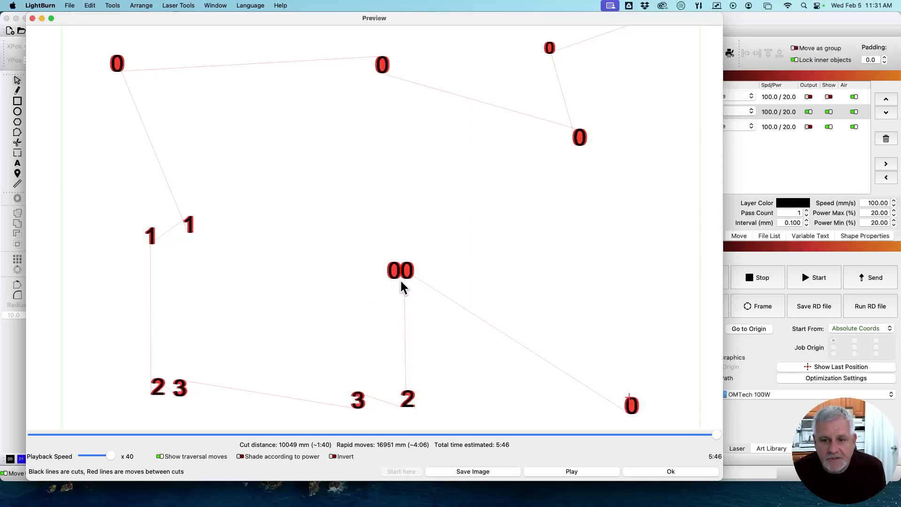
mouse_move(682, 472)
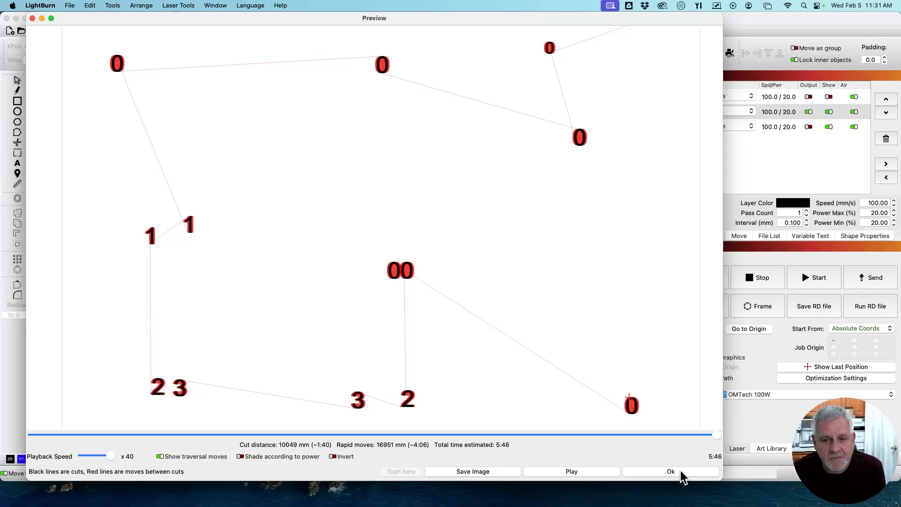
Close the preview and confirm fill layer C00's settings unchanged in the Cut Settings Editor
left_click(671, 472)
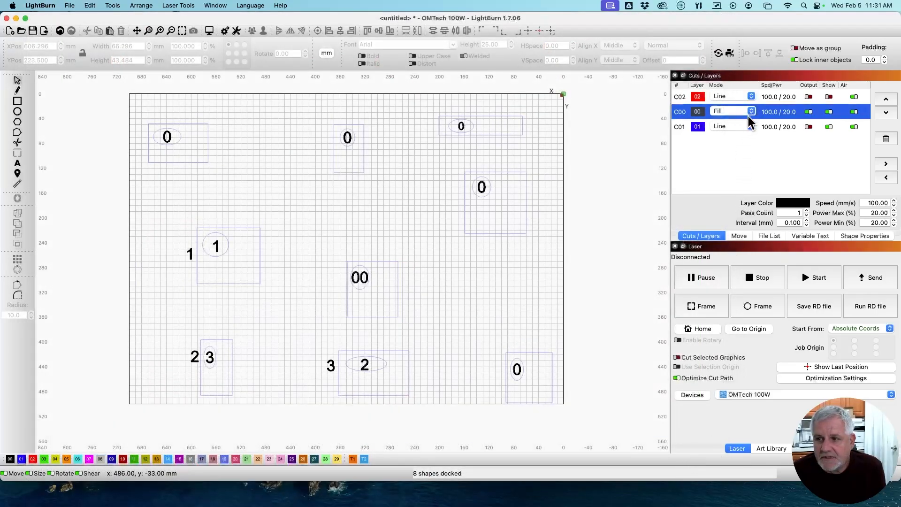
double_click(697, 111)
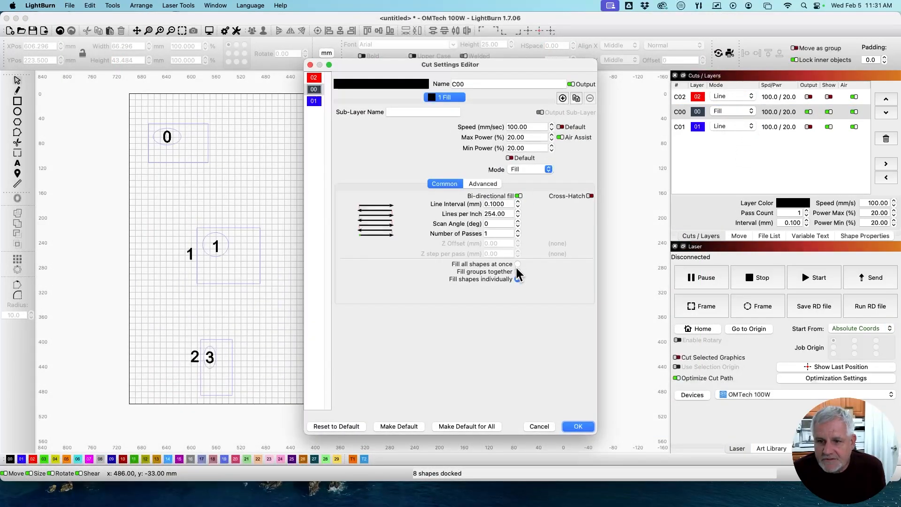
left_click(578, 426)
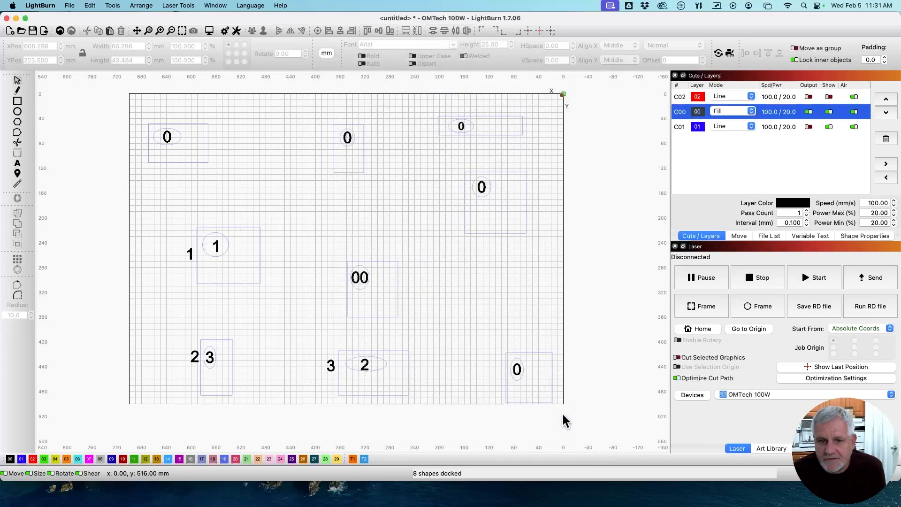
mouse_move(404, 278)
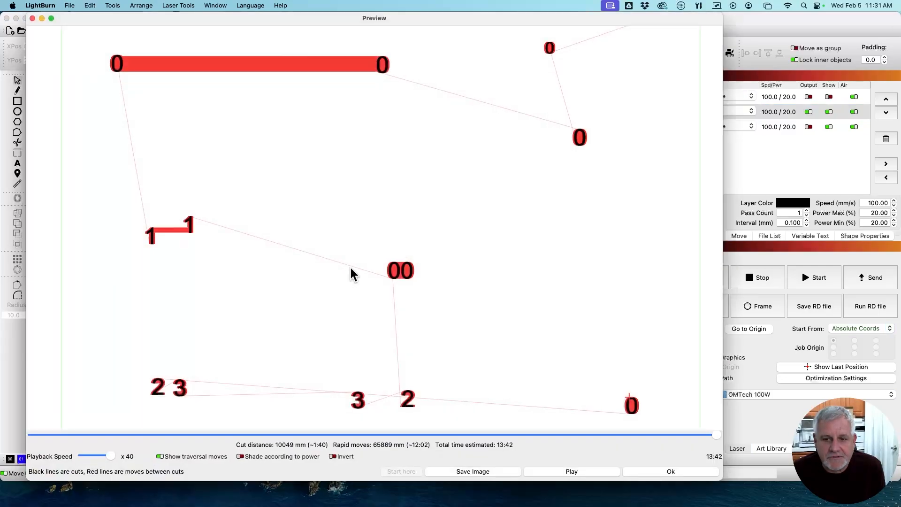
mouse_move(237, 78)
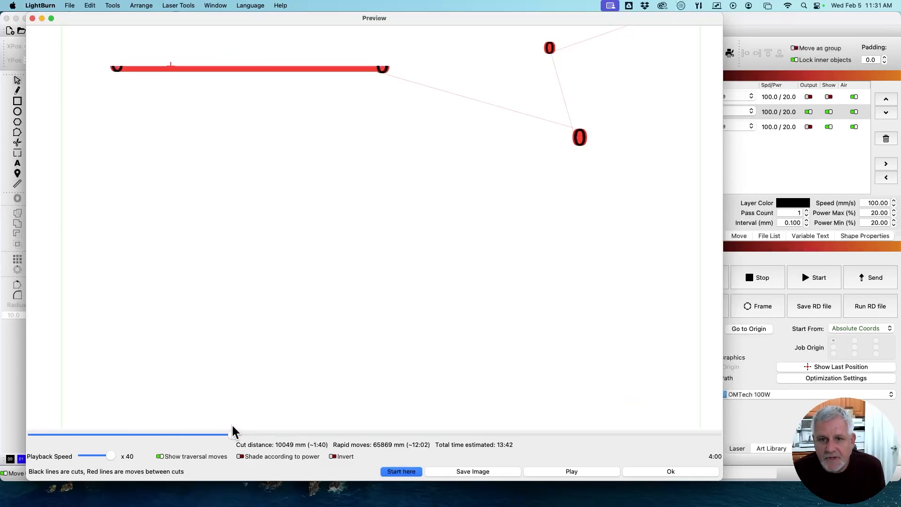
Scrub the new 13:42 preview to its end and close it
left_click_drag(230, 434, 443, 433)
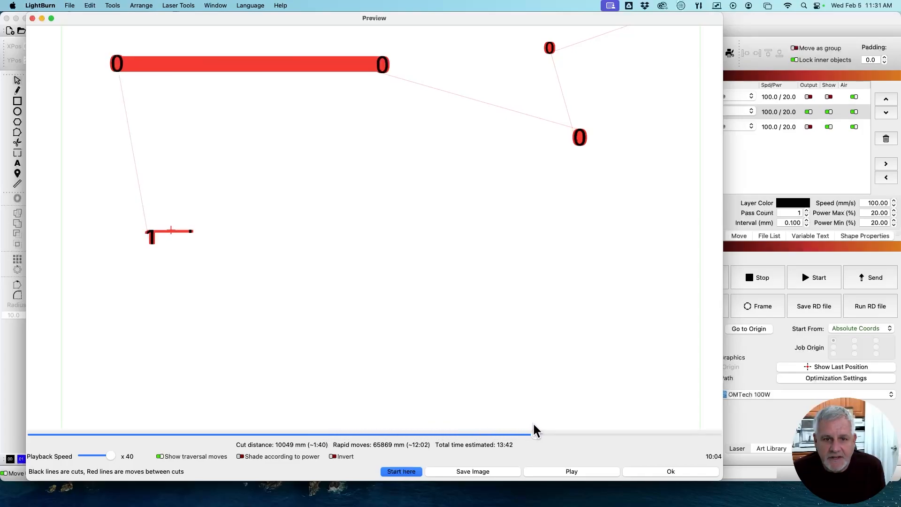
left_click_drag(535, 434, 602, 434)
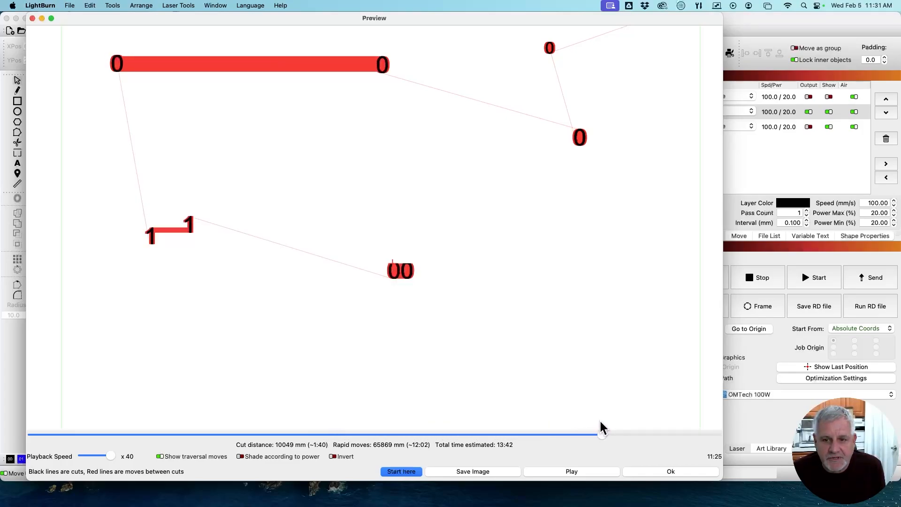
left_click_drag(602, 434, 717, 433)
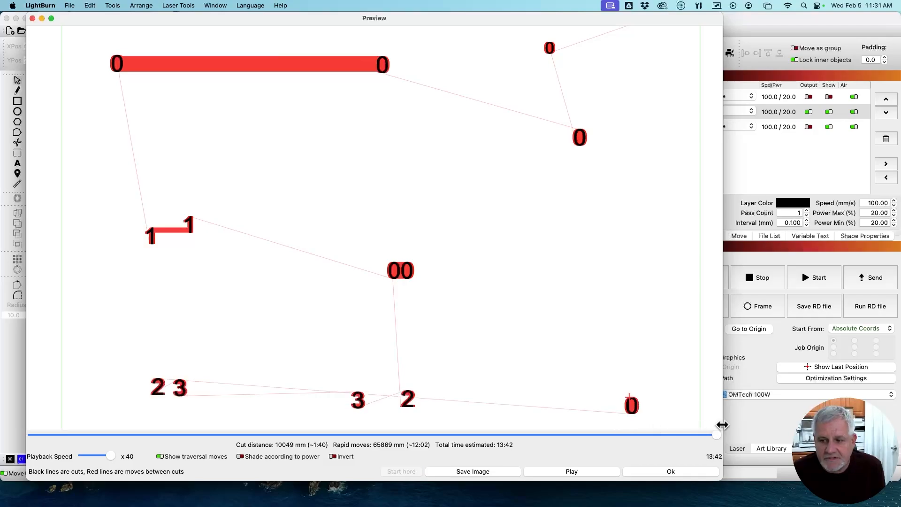
mouse_move(258, 157)
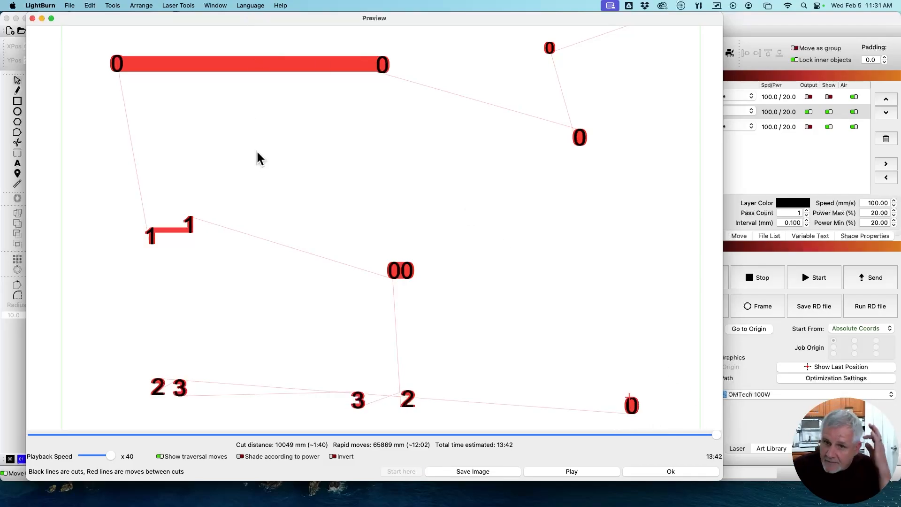
mouse_move(708, 485)
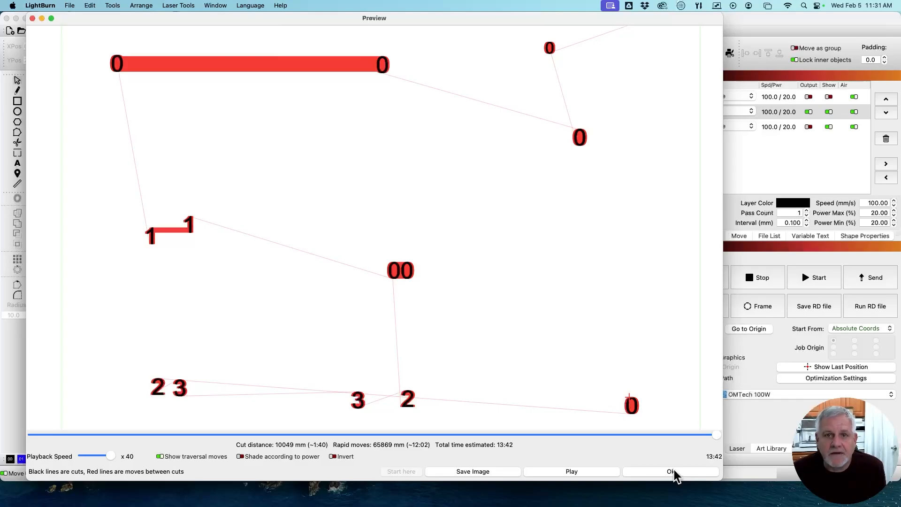
left_click(670, 472)
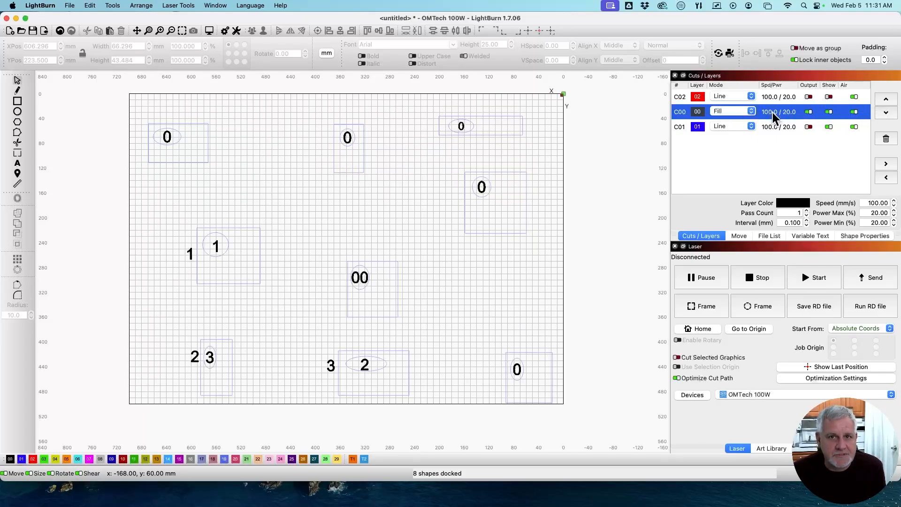
Set the C00 fill layer to fill all shapes at once
double_click(779, 111)
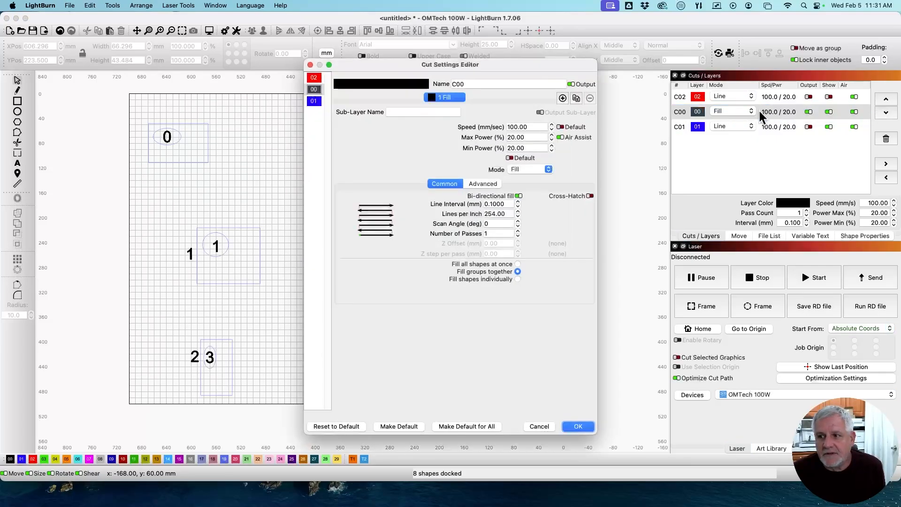
left_click(517, 264)
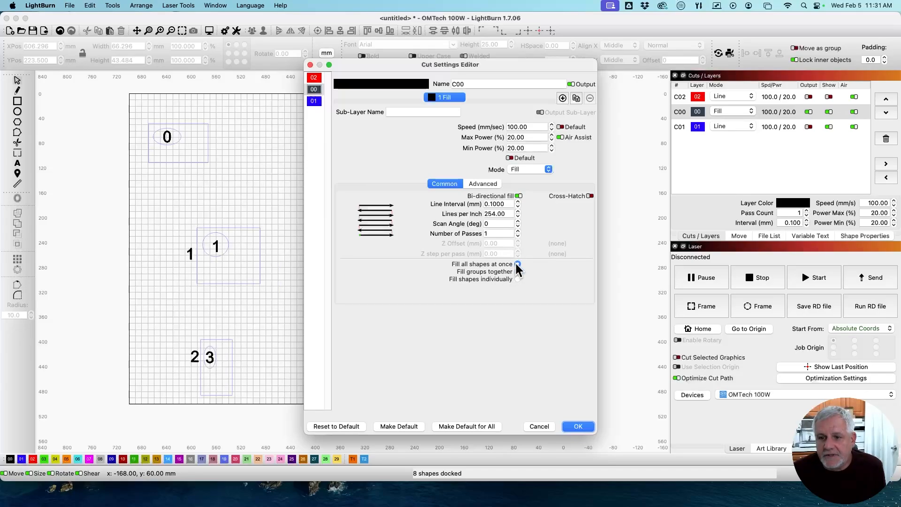
left_click(579, 426)
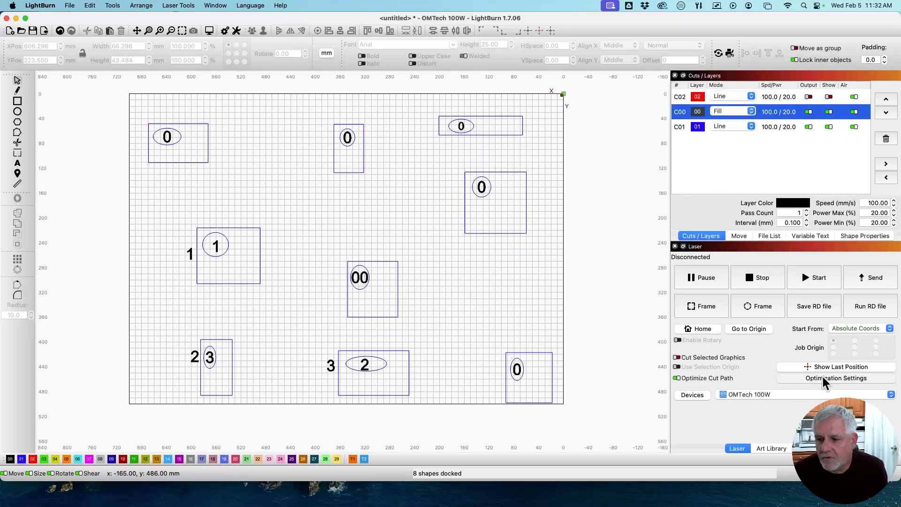
Add Order by Priority to the cut optimization steps and confirm
left_click(836, 378)
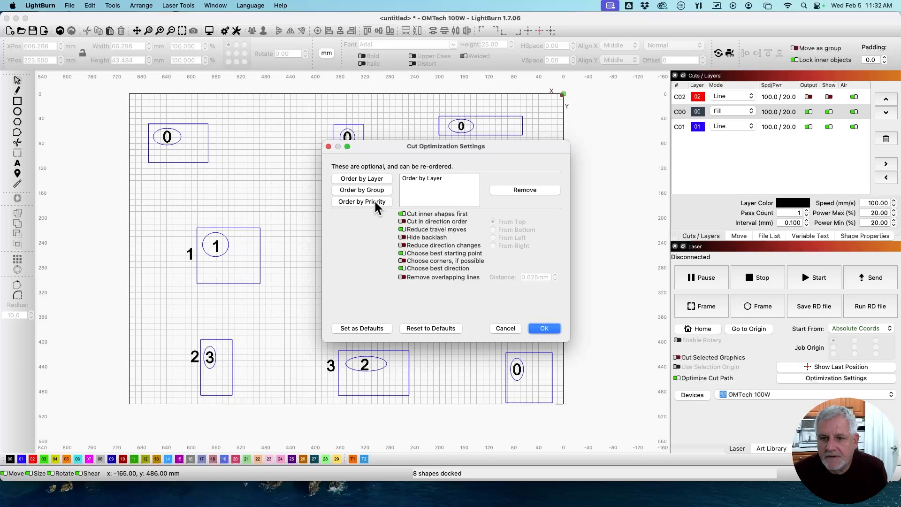
left_click(361, 201)
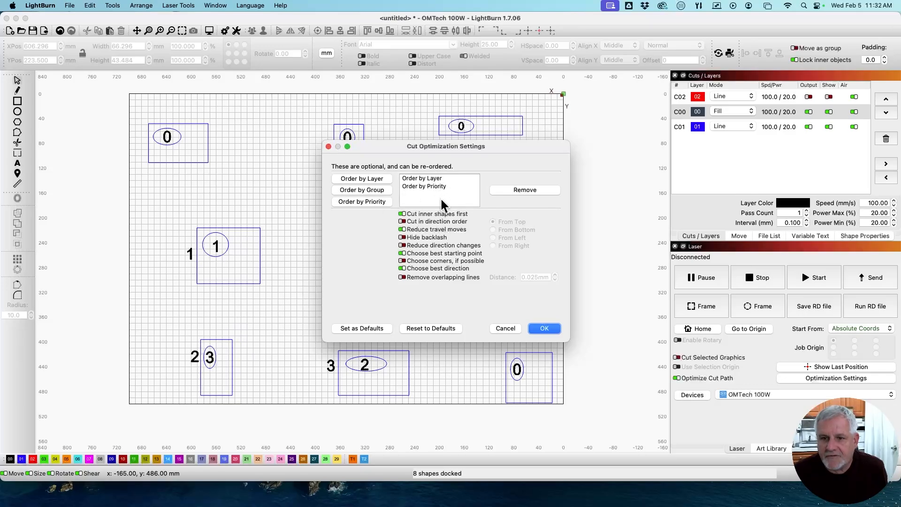
left_click(544, 328)
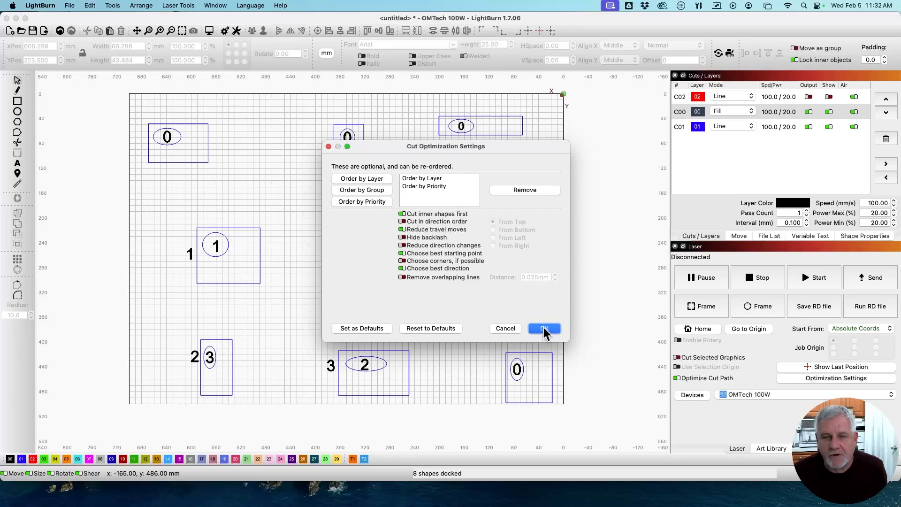
left_click(544, 328)
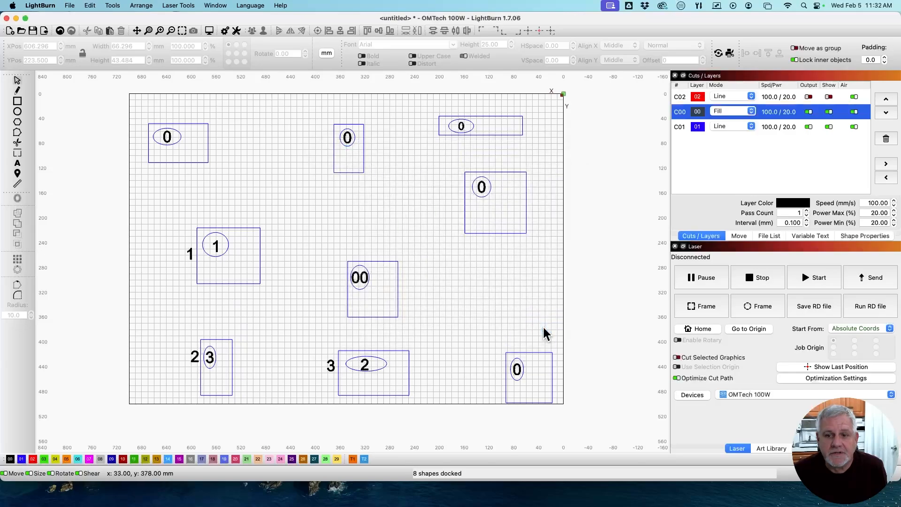
mouse_move(336, 235)
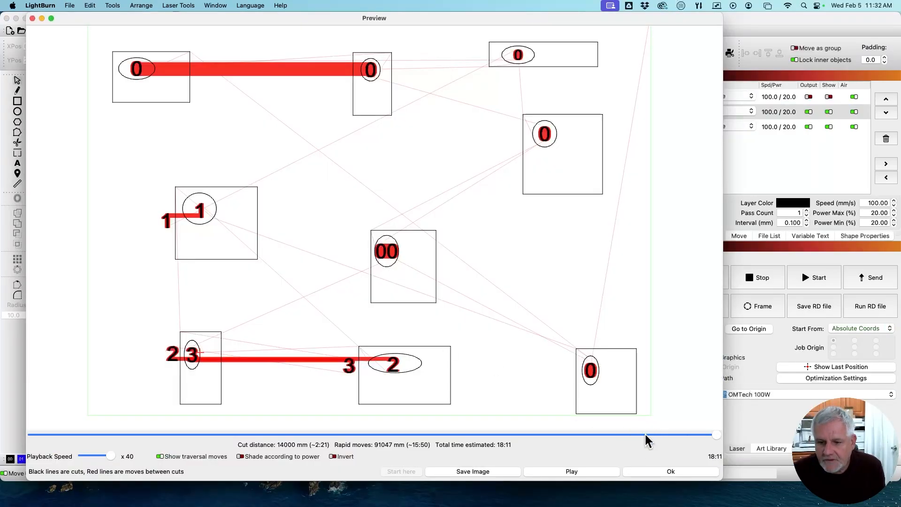
Preview the job with traversal moves hidden and scrub to the end (18:11 estimate)
left_click(159, 456)
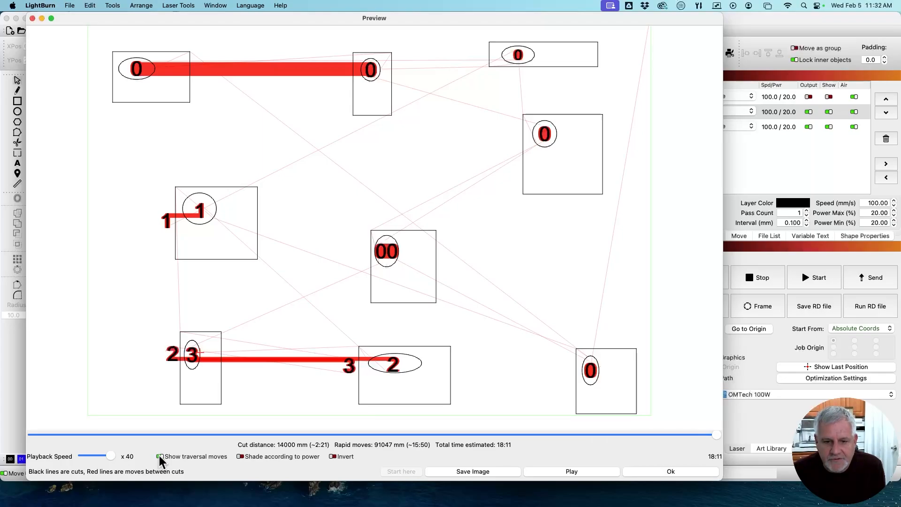
left_click(160, 456)
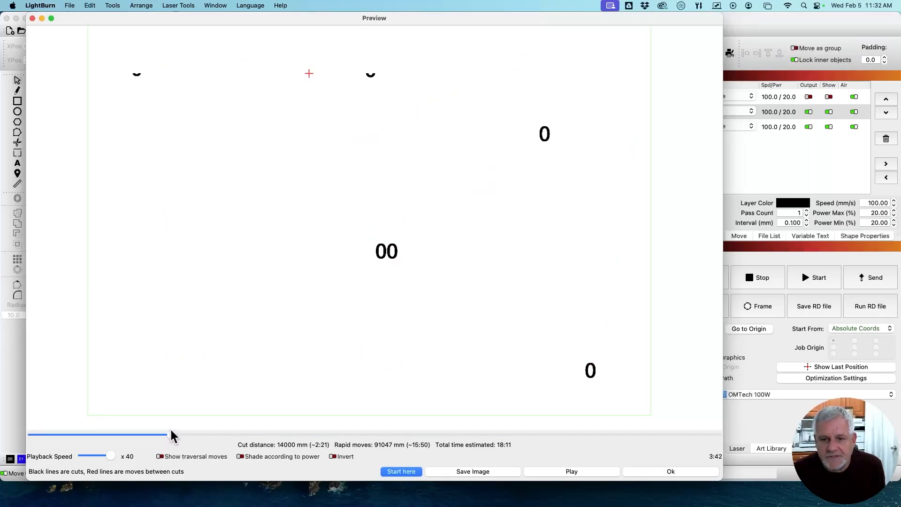
left_click_drag(173, 433, 480, 434)
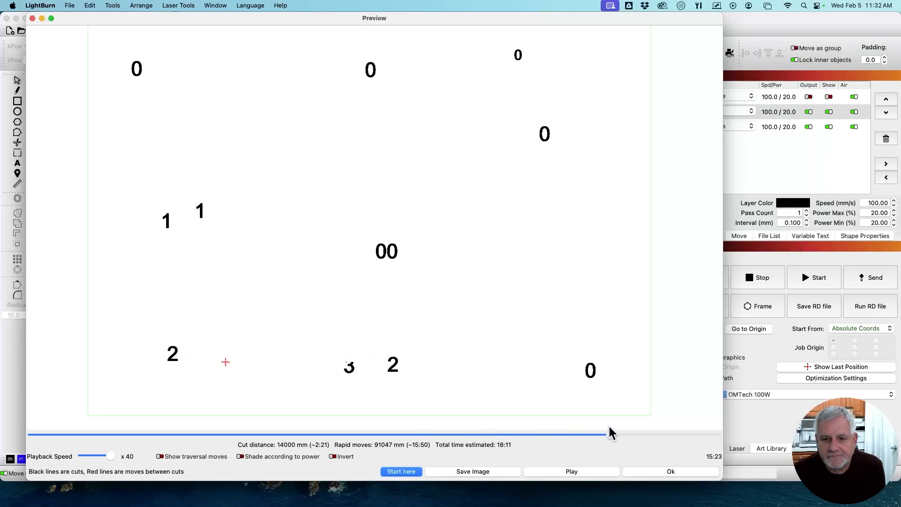
left_click_drag(609, 434, 641, 434)
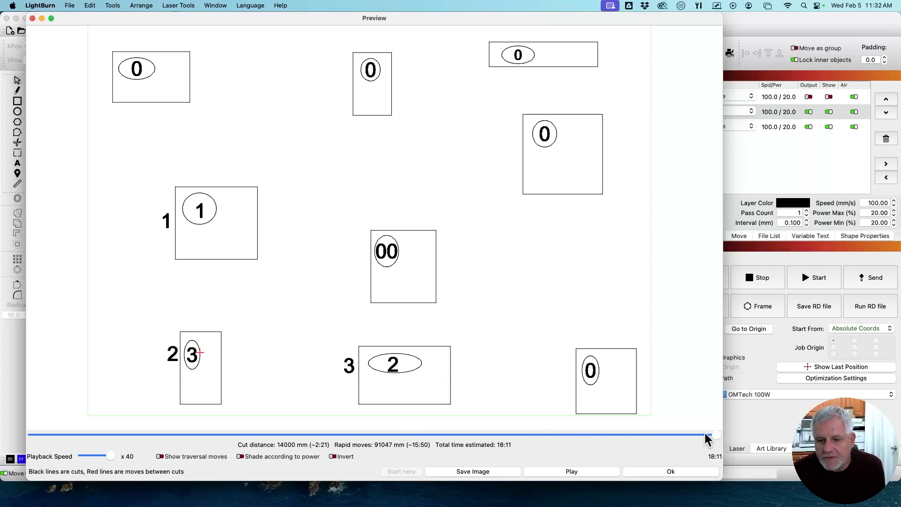
mouse_move(517, 140)
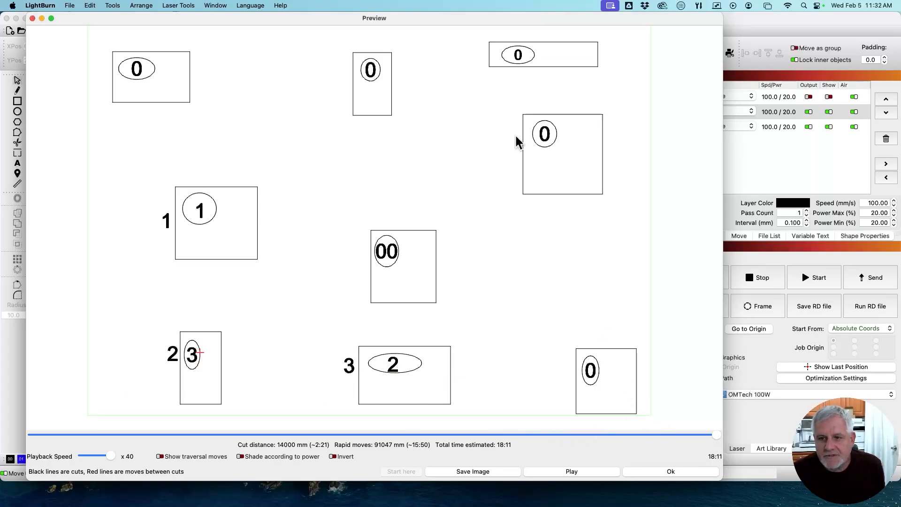
mouse_move(723, 431)
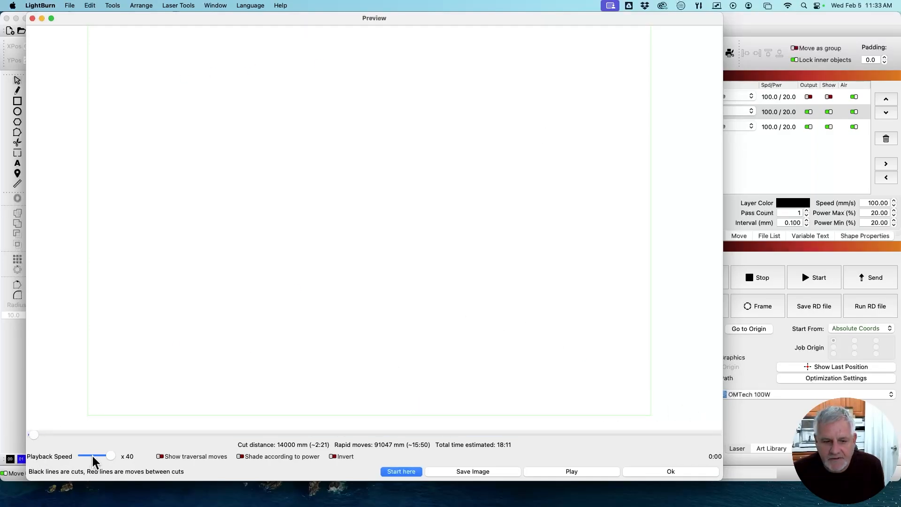
Slow the preview playback, play it and scrub the timeline forward through the cut order
left_click_drag(86, 456, 102, 456)
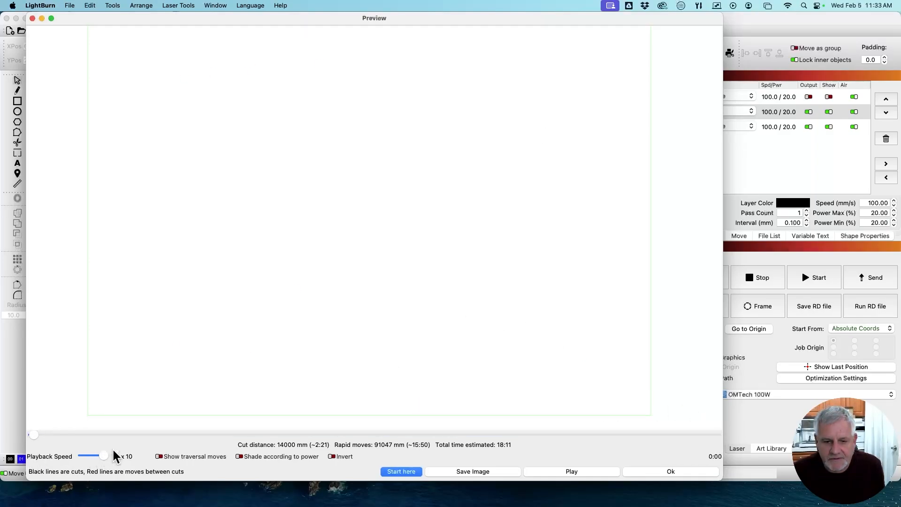
left_click(572, 471)
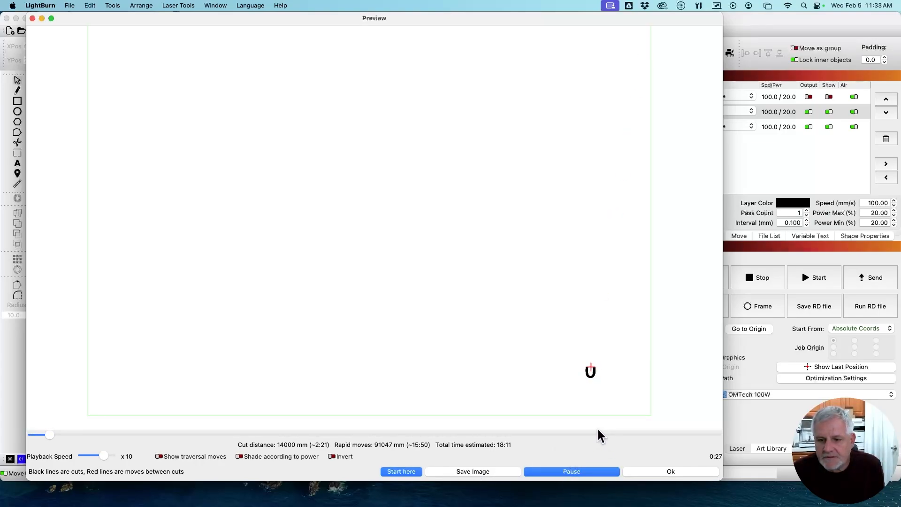
left_click_drag(49, 435, 65, 435)
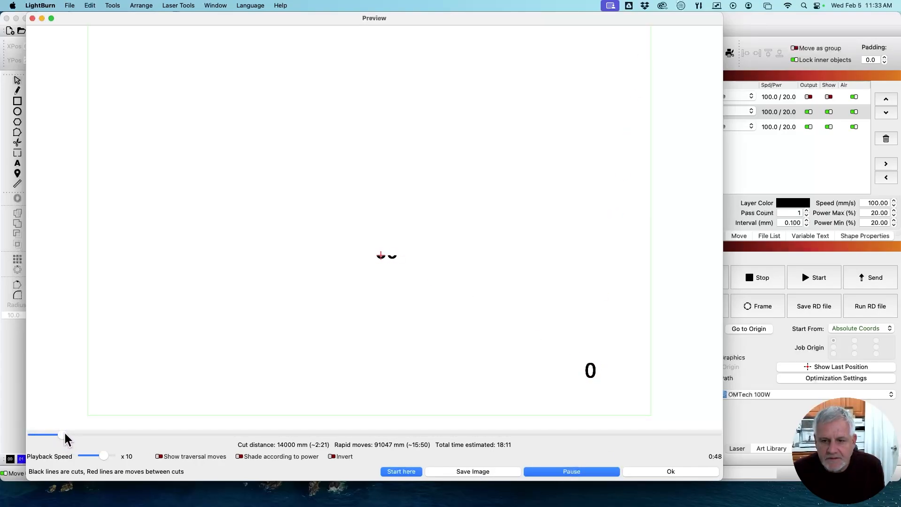
left_click_drag(62, 435, 74, 435)
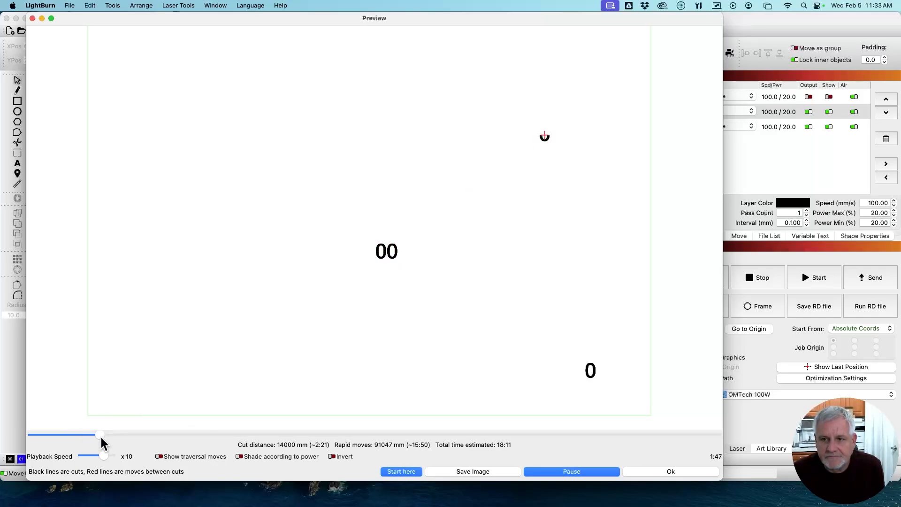
left_click_drag(100, 435, 113, 434)
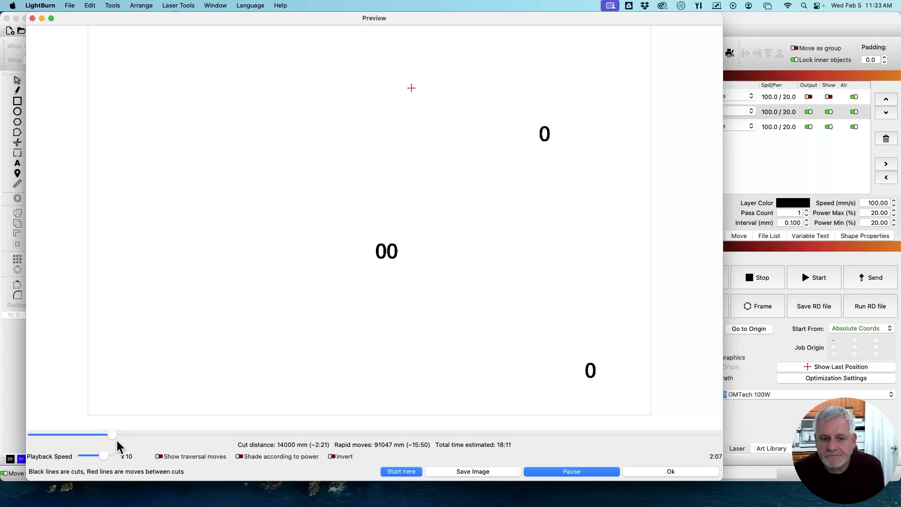
left_click_drag(113, 434, 136, 435)
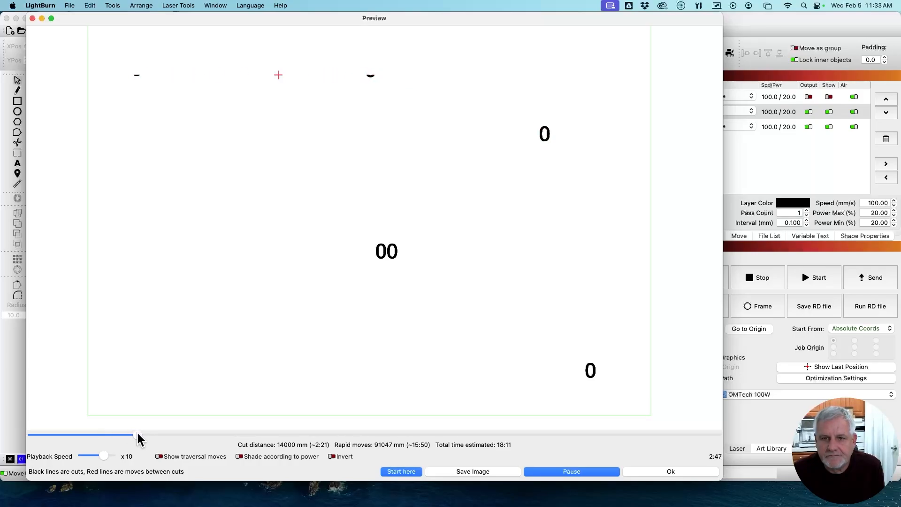
left_click_drag(138, 434, 302, 433)
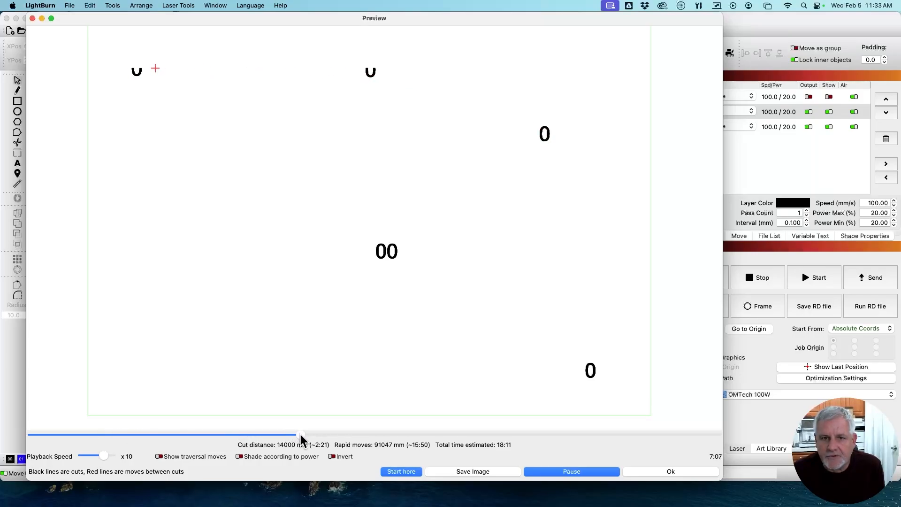
left_click_drag(301, 434, 440, 434)
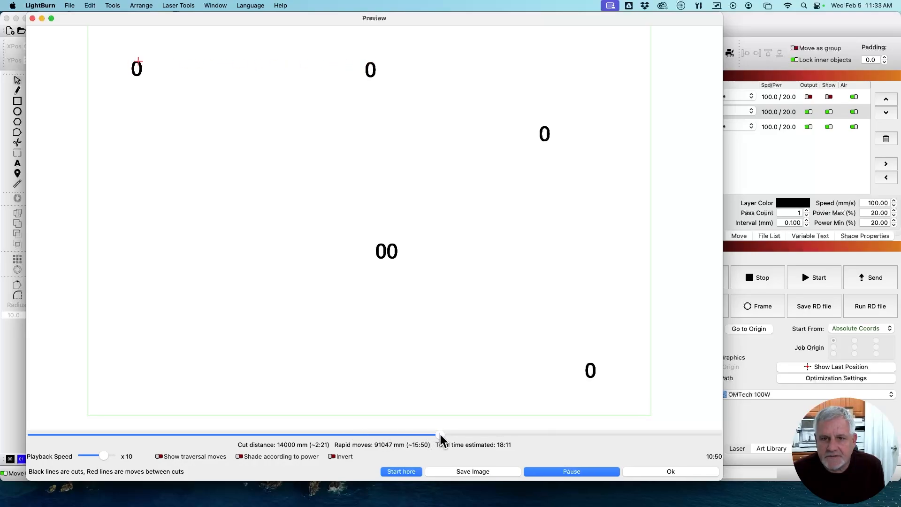
left_click_drag(440, 434, 499, 434)
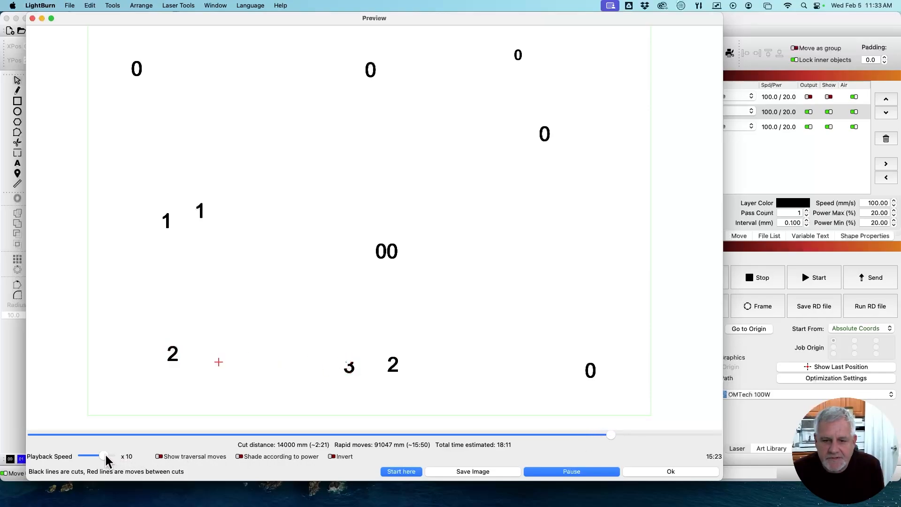
left_click_drag(103, 456, 111, 456)
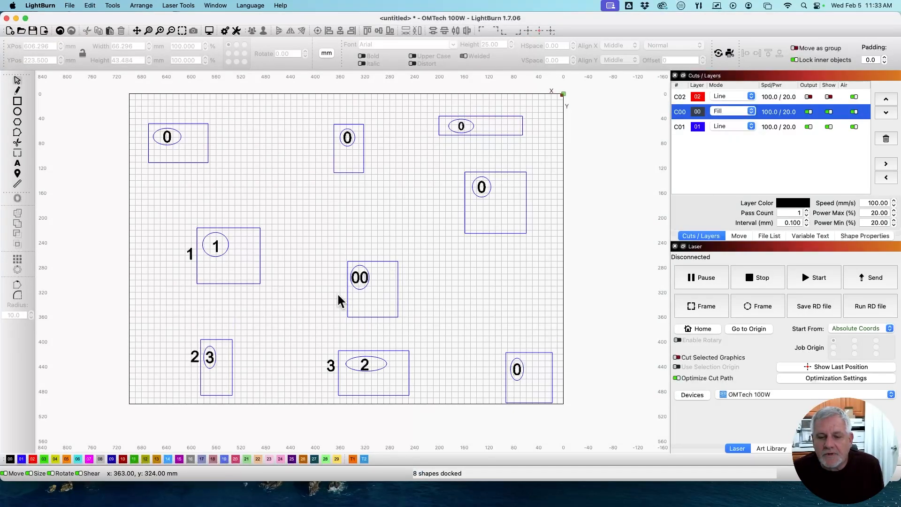
mouse_move(482, 224)
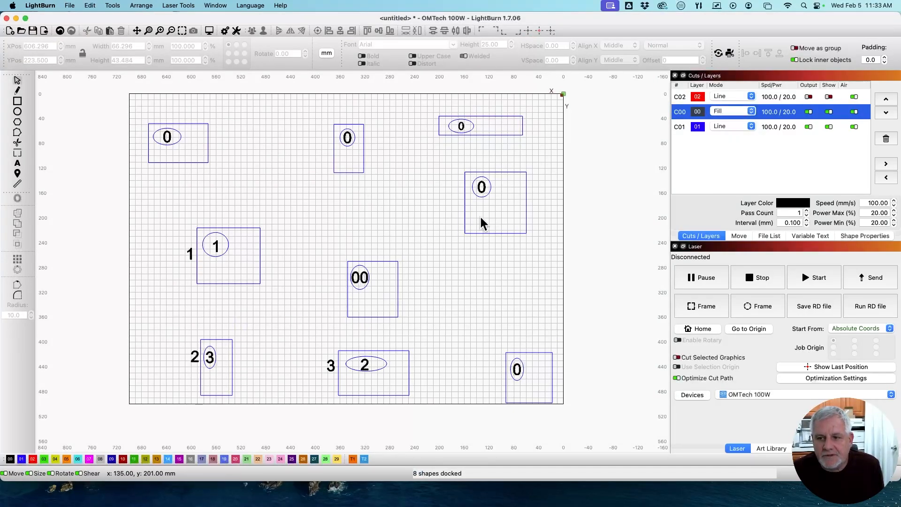
mouse_move(859, 245)
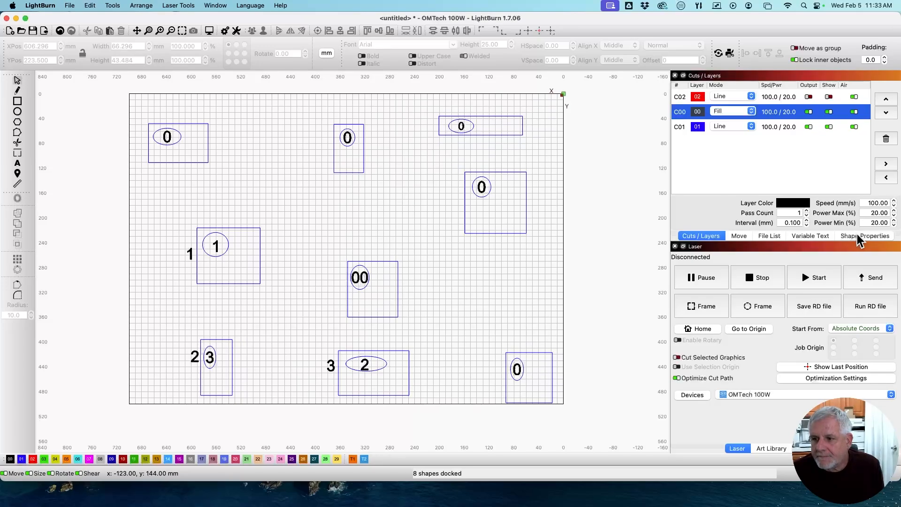
Check Cut Order Priority of the 00 text, the tall rectangle and the 3 label in Shape Properties
left_click(871, 235)
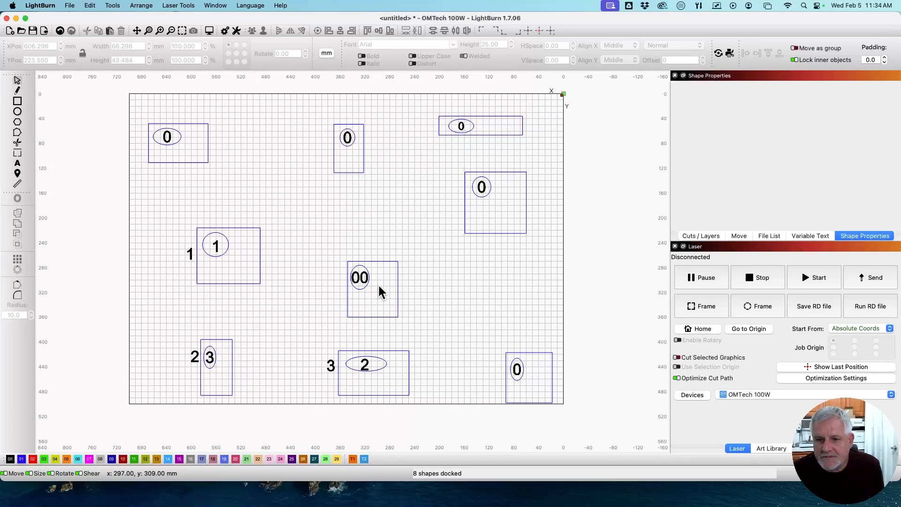
left_click(359, 278)
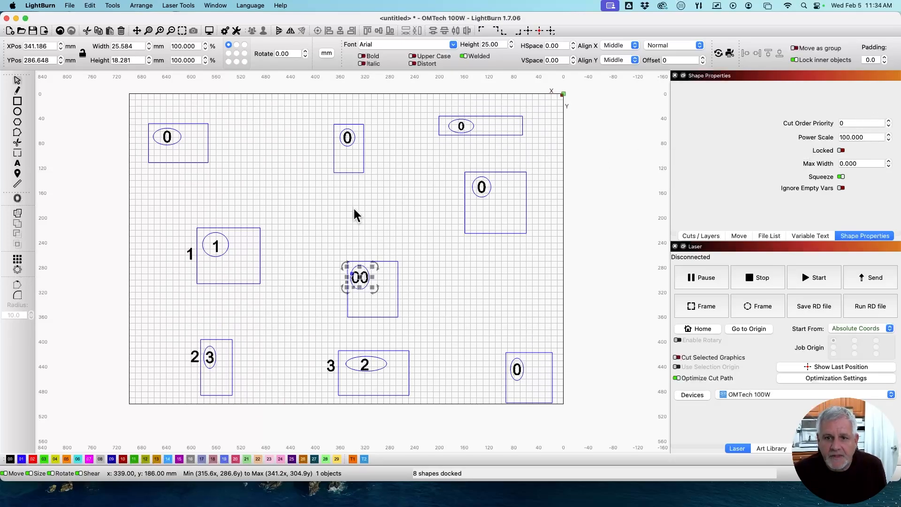
mouse_move(362, 173)
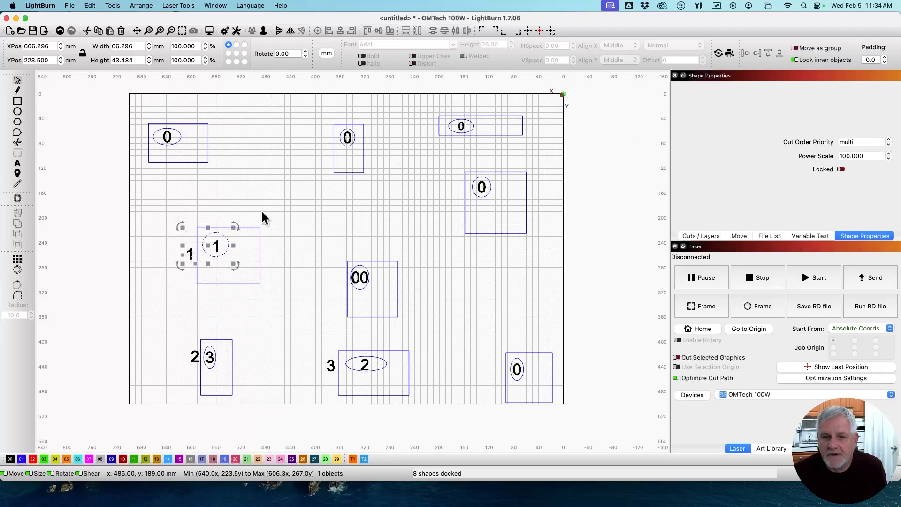
mouse_move(254, 294)
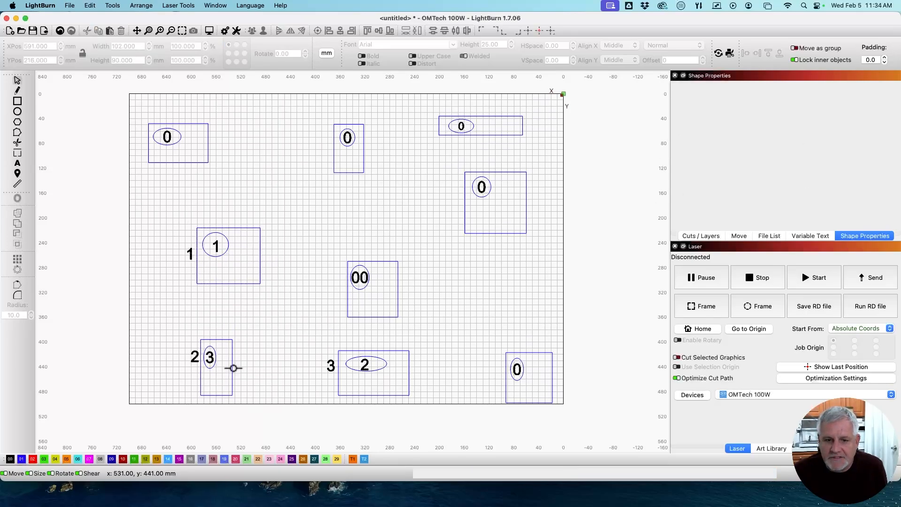
left_click(215, 367)
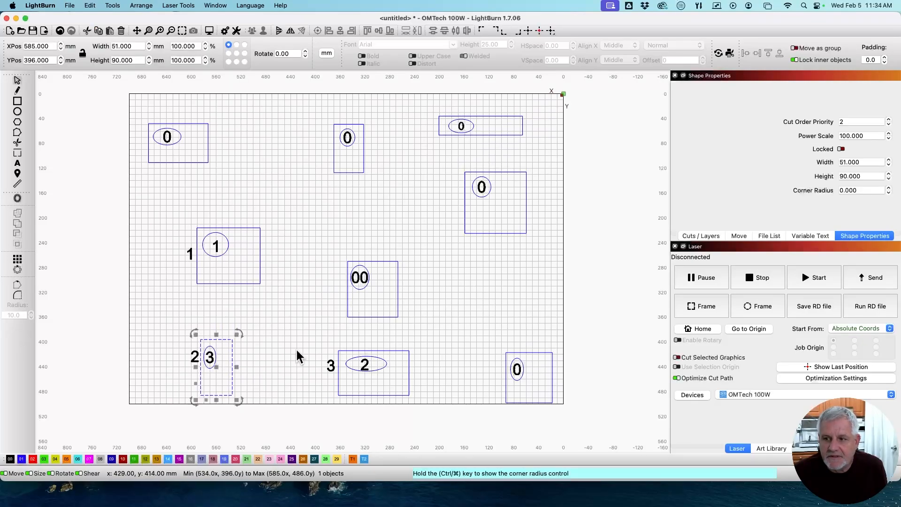
mouse_move(216, 379)
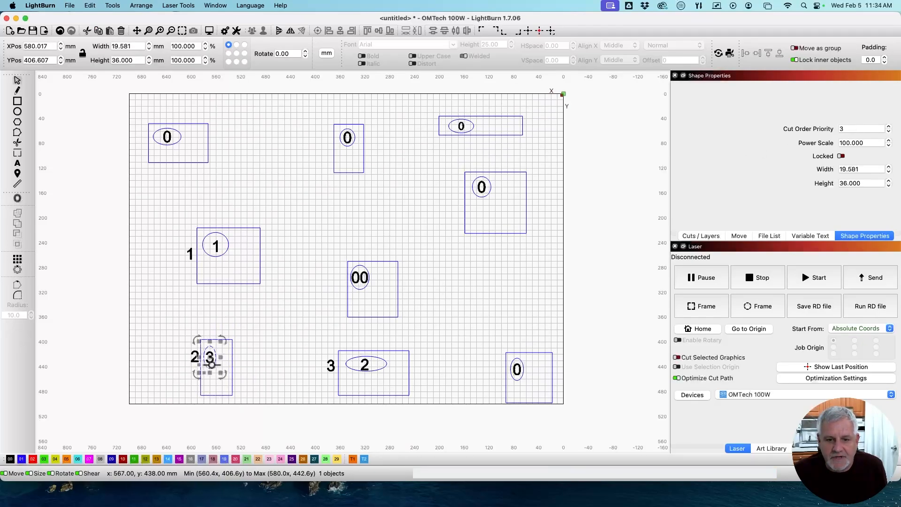
mouse_move(332, 351)
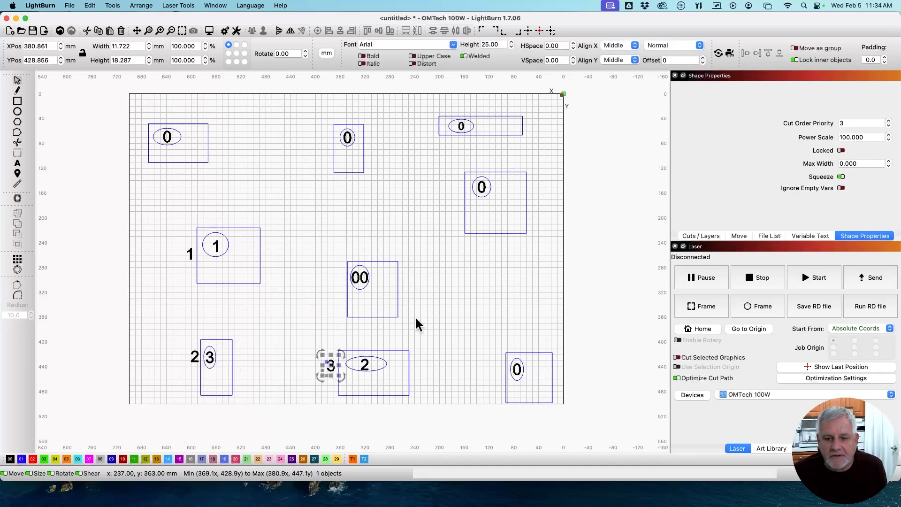
mouse_move(277, 216)
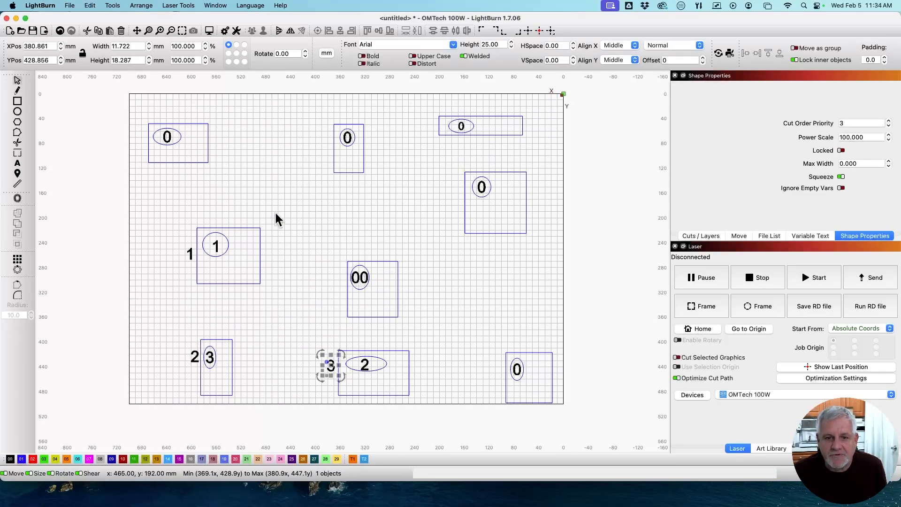
mouse_move(369, 394)
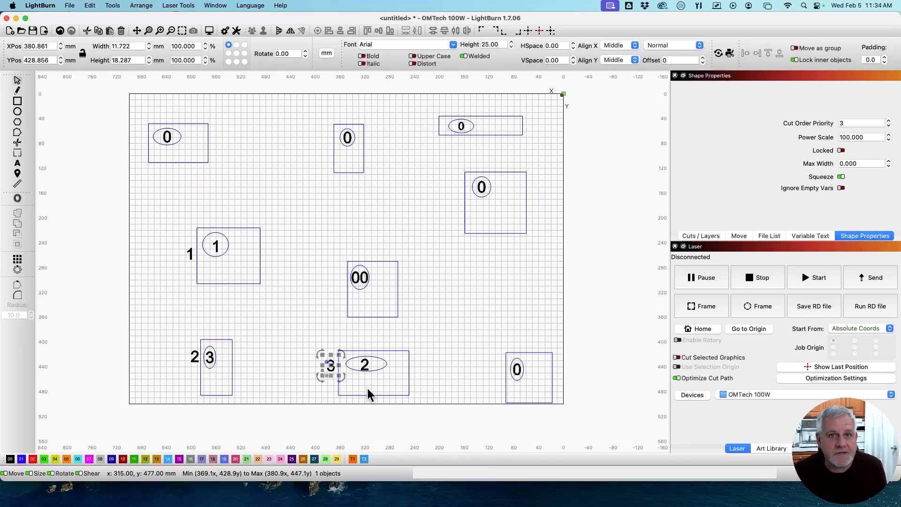
mouse_move(398, 364)
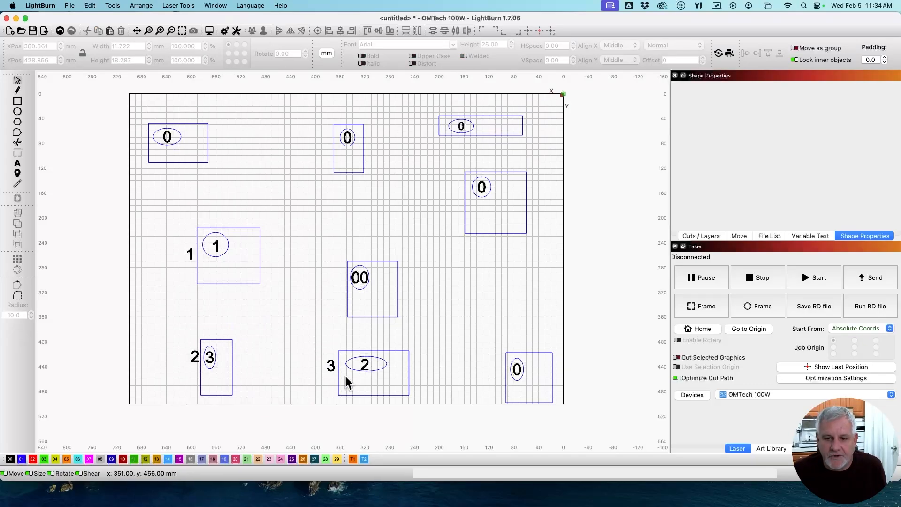
left_click(216, 368)
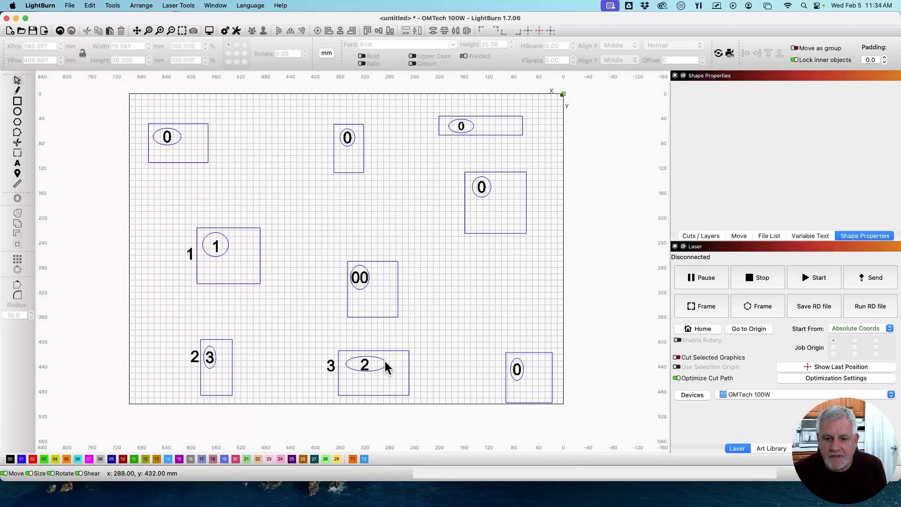
left_click(373, 370)
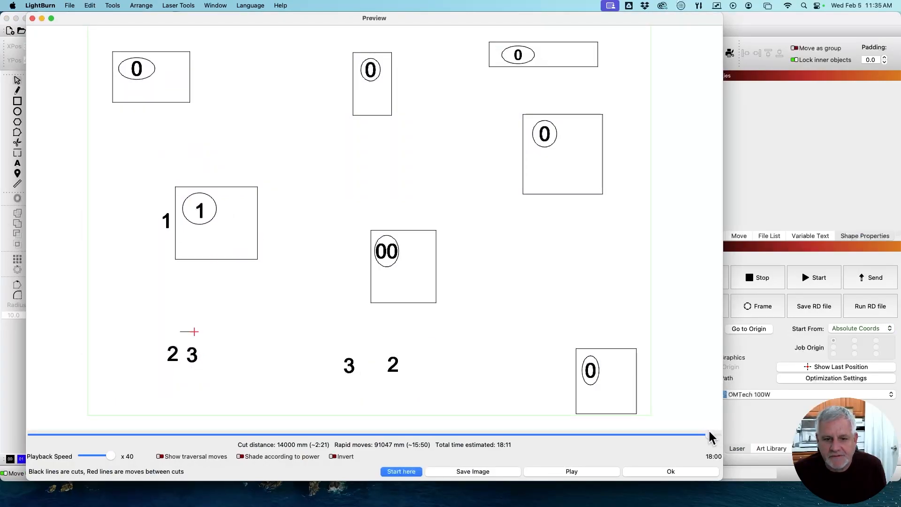
left_click(706, 435)
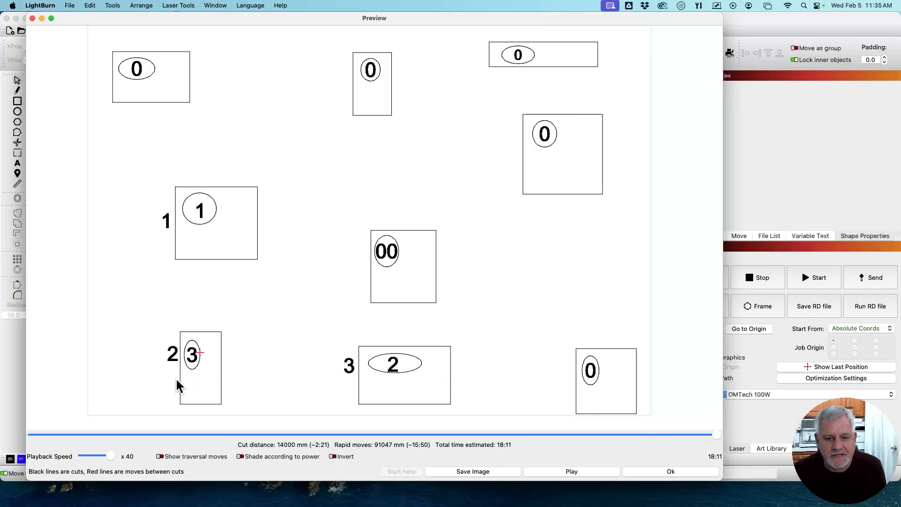
mouse_move(197, 415)
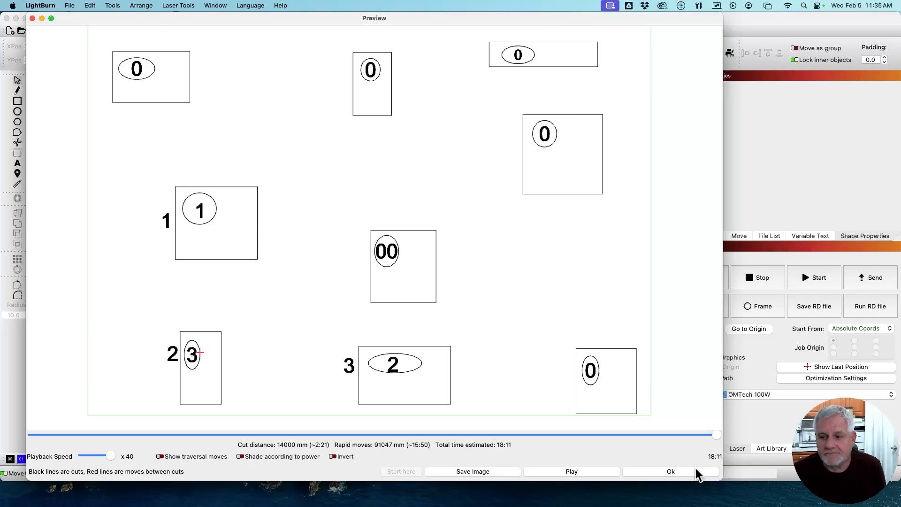
left_click(670, 471)
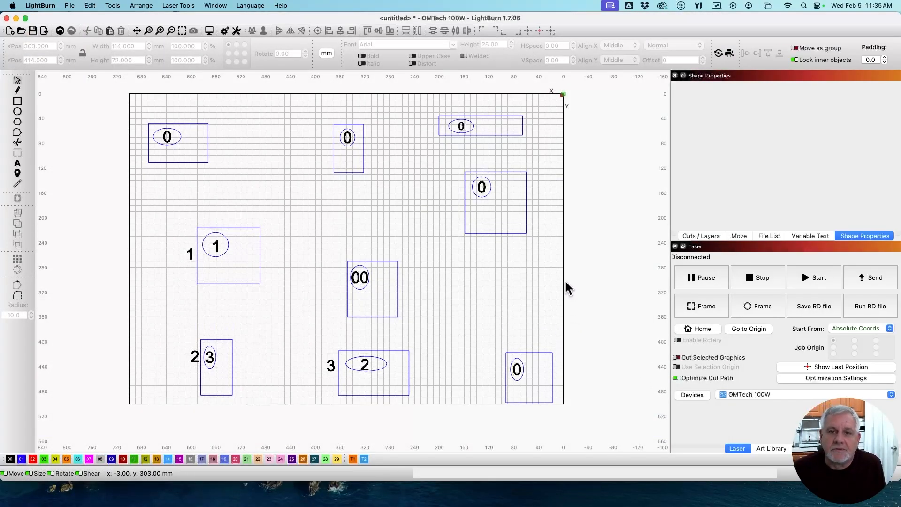
mouse_move(204, 358)
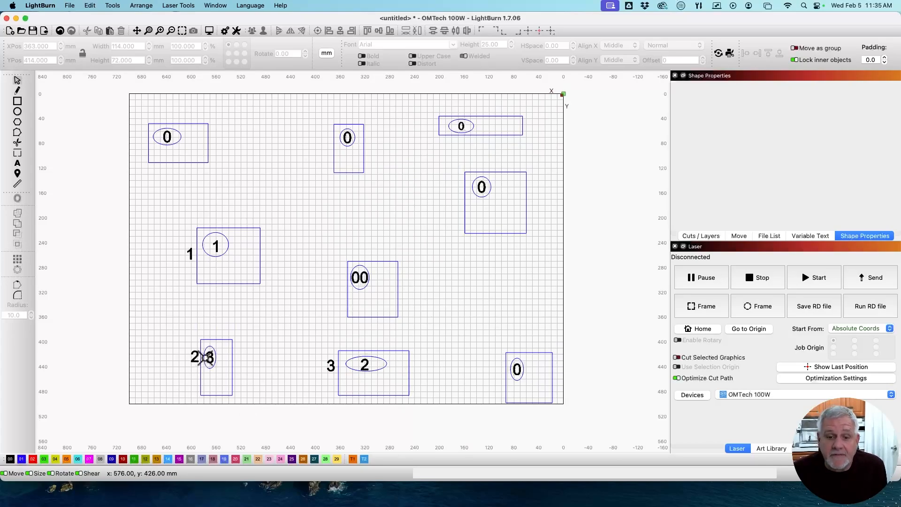
mouse_move(205, 347)
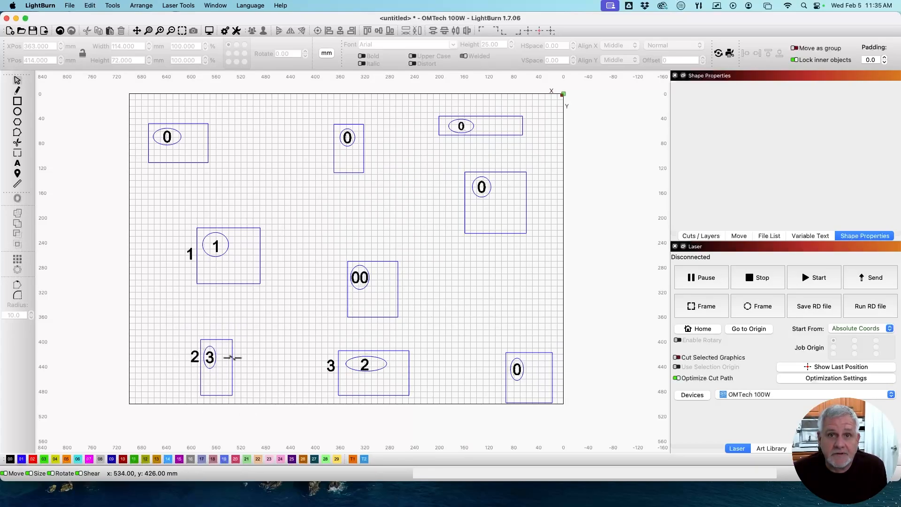
mouse_move(247, 407)
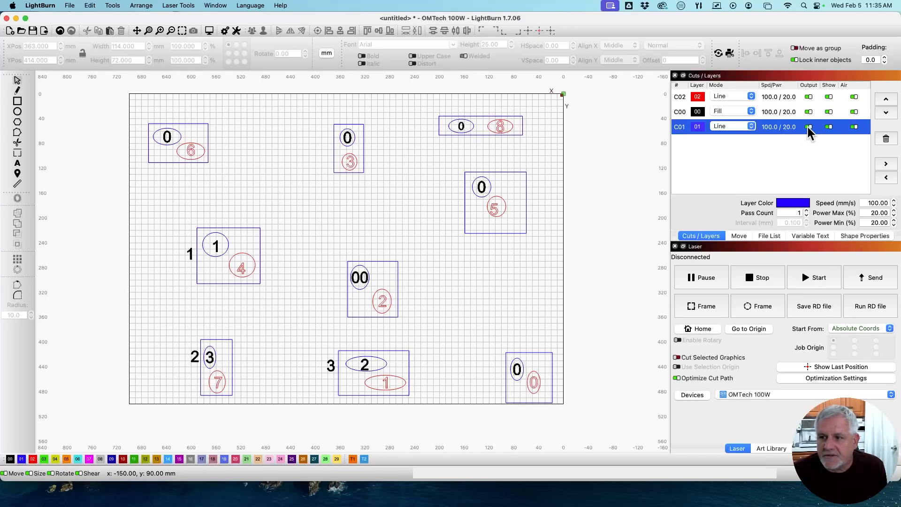
Turn Output off for the blue rectangles layer C01 and the black numbers layer C00
left_click(808, 126)
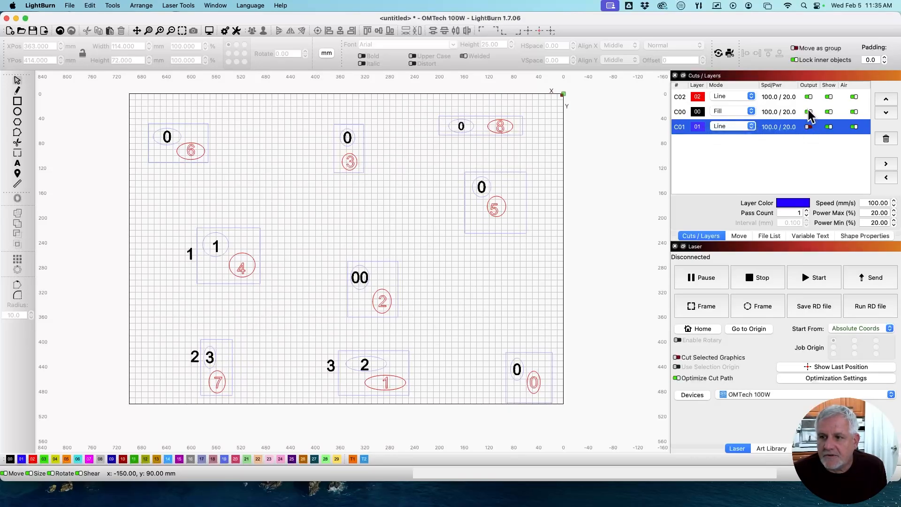
left_click(809, 112)
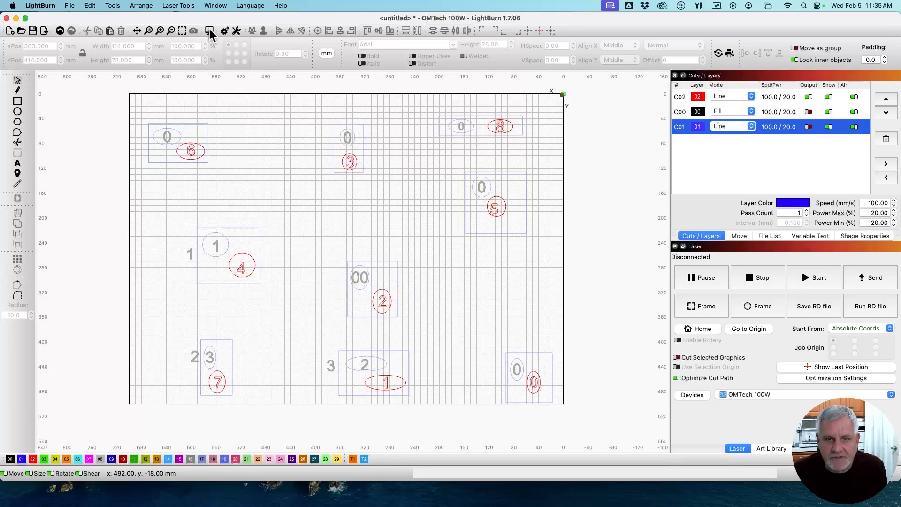
left_click(210, 31)
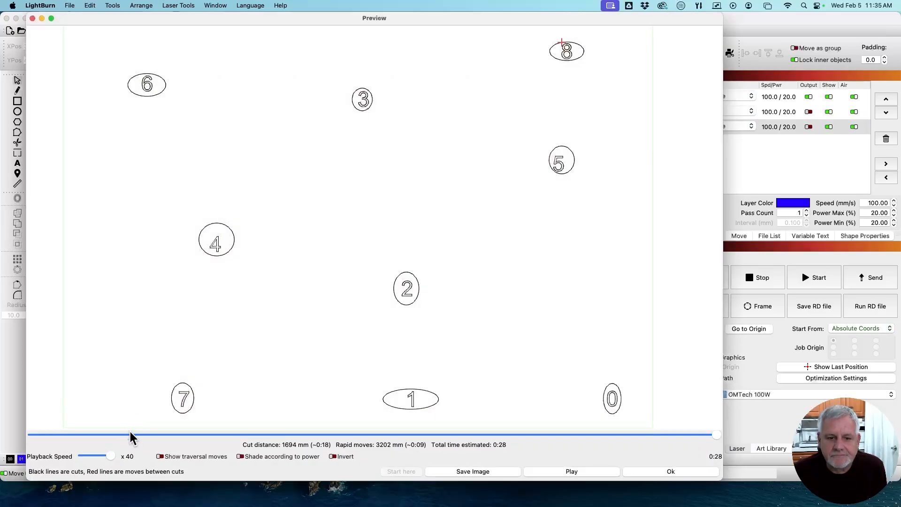
left_click_drag(110, 455, 95, 455)
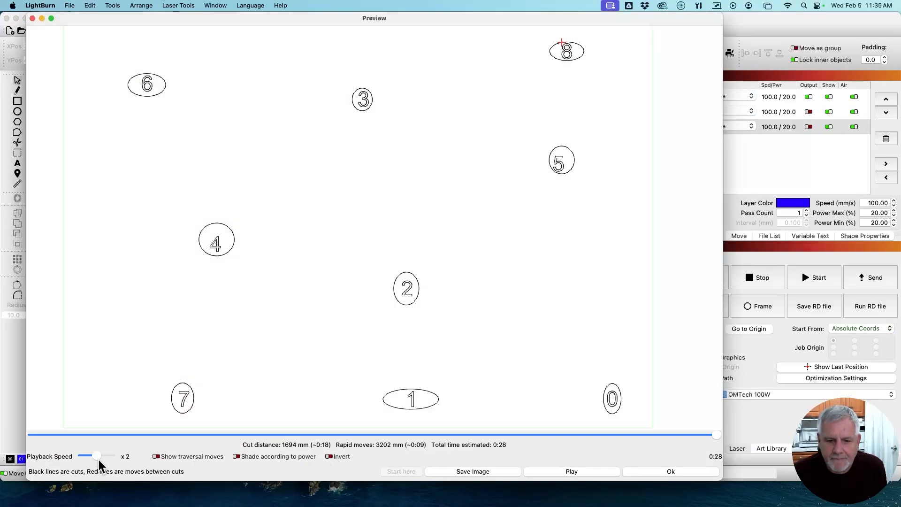
left_click(572, 472)
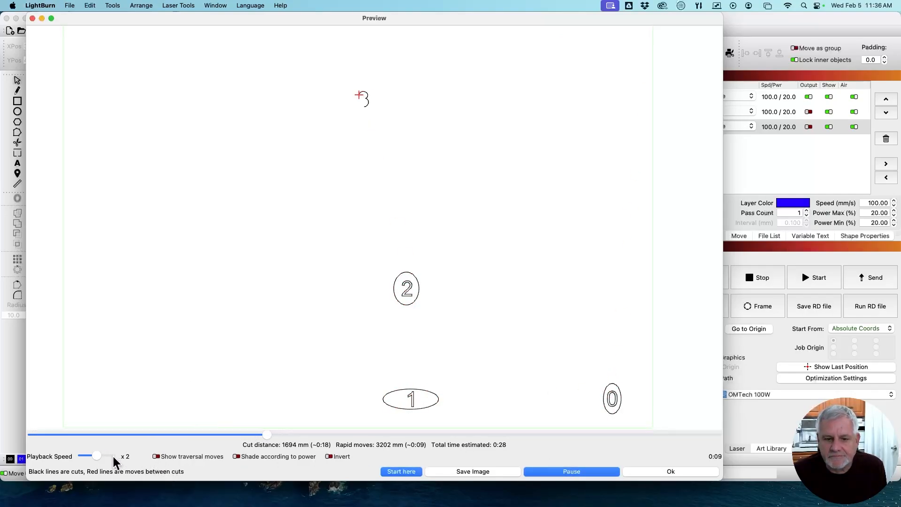
left_click_drag(95, 455, 107, 455)
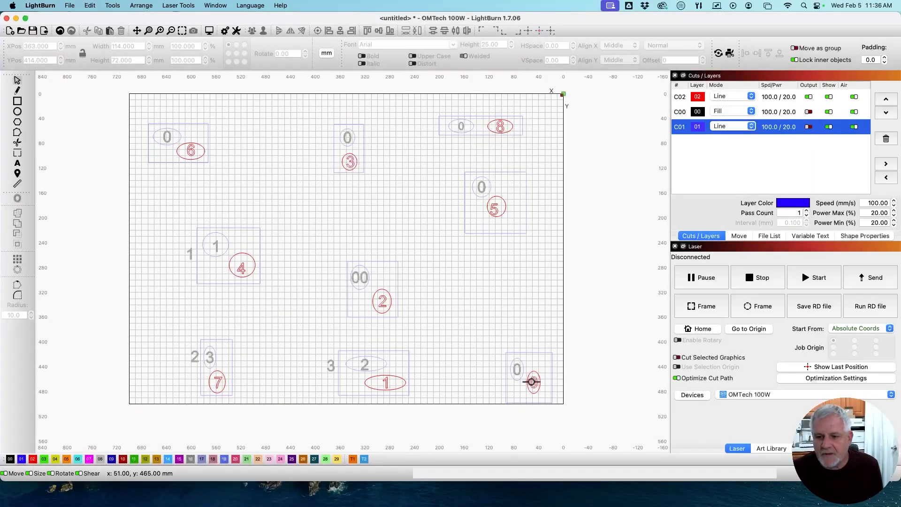
Show the Shape Properties of the ellipse numbered 0, with cut order priority 0
left_click(865, 235)
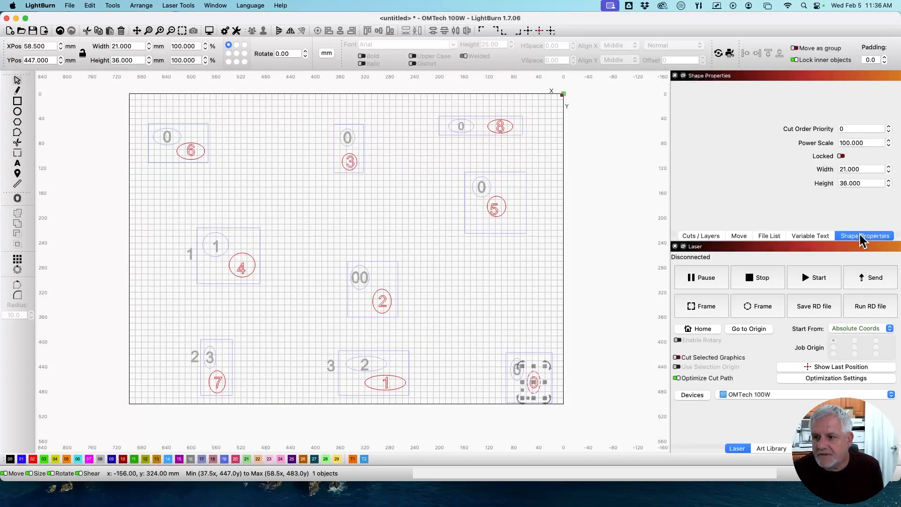
mouse_move(246, 276)
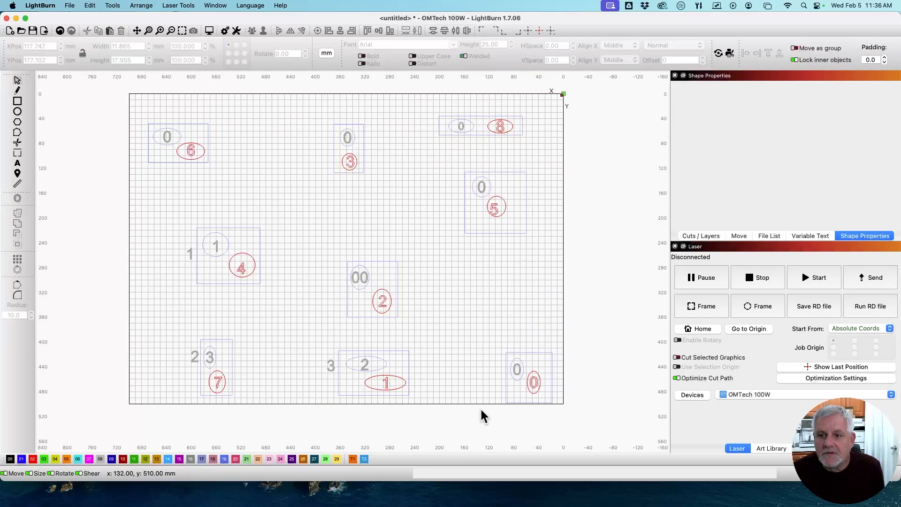
mouse_move(453, 193)
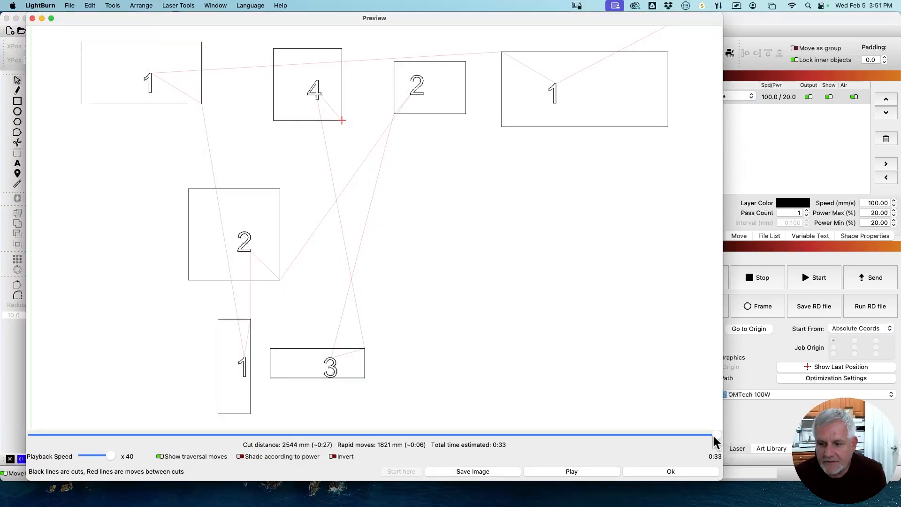
Scrub the 0:33 preview to the end and close it to return to the design
left_click_drag(715, 432, 63, 432)
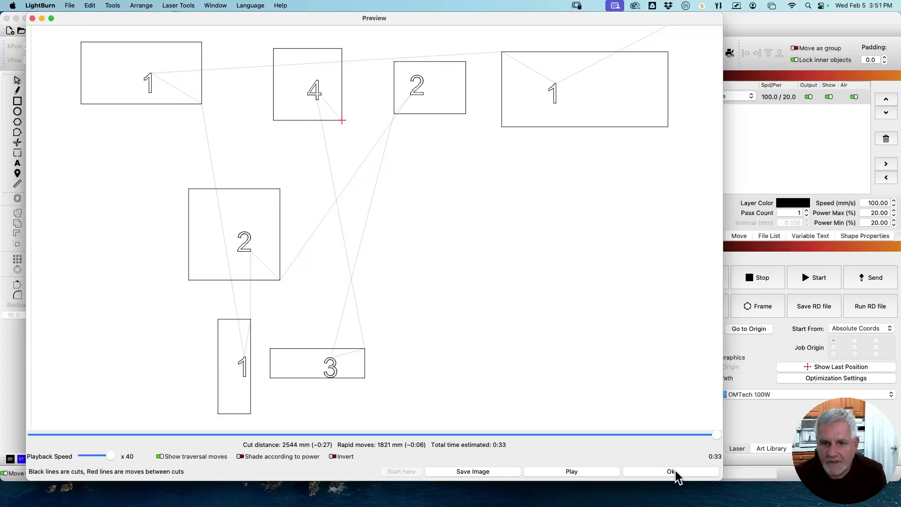
left_click(671, 471)
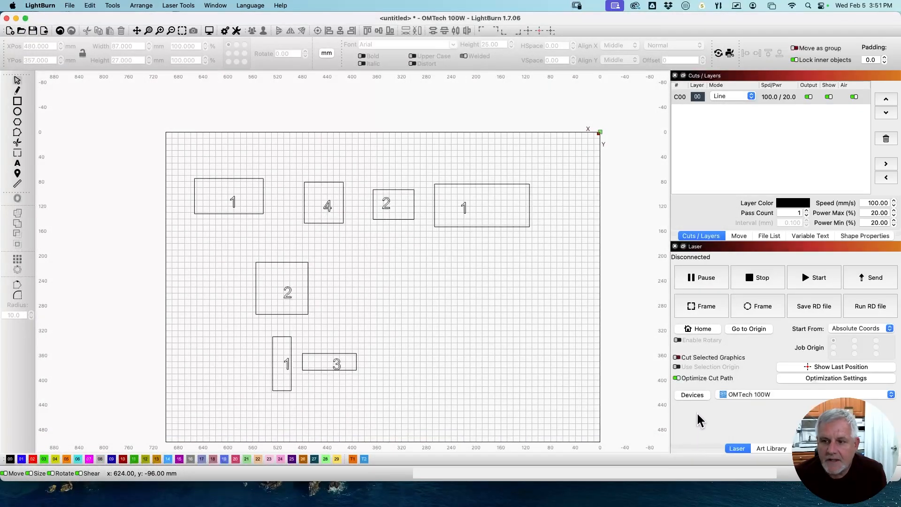
mouse_move(841, 383)
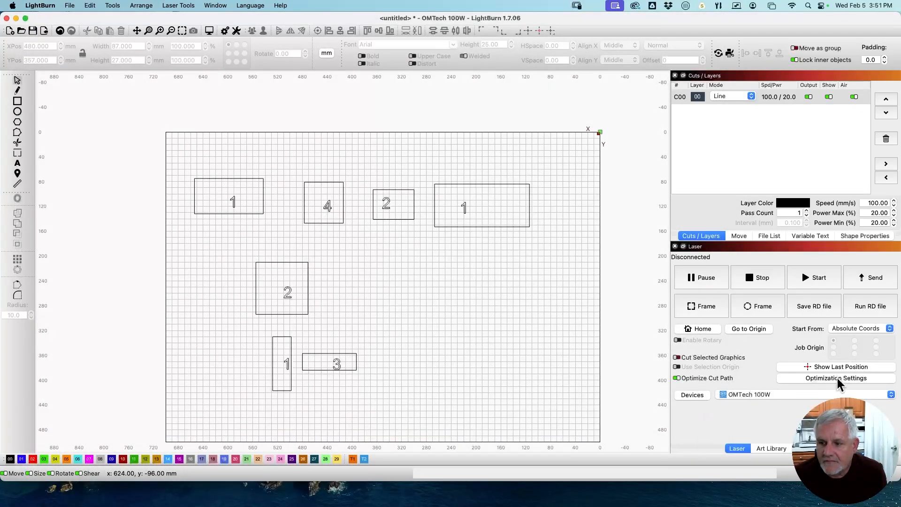
Change the cut optimization ordering to Order by Group only
left_click(835, 378)
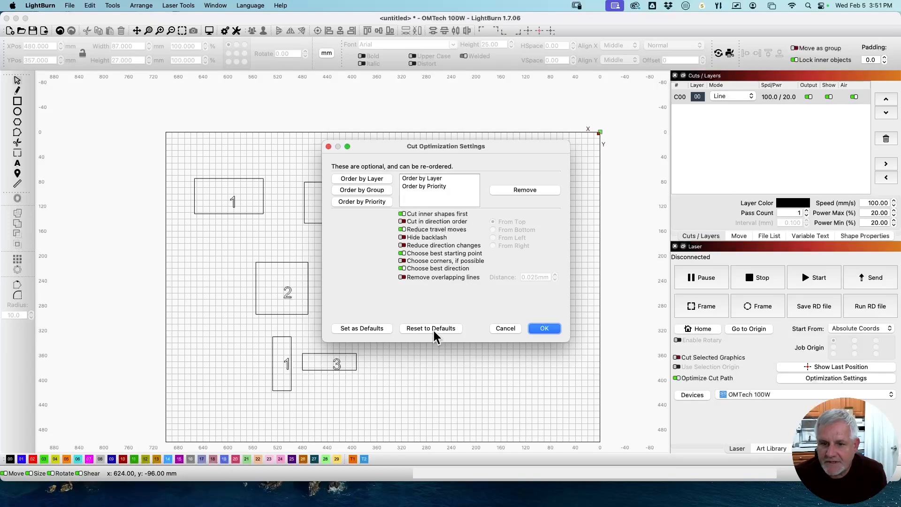
left_click(422, 178)
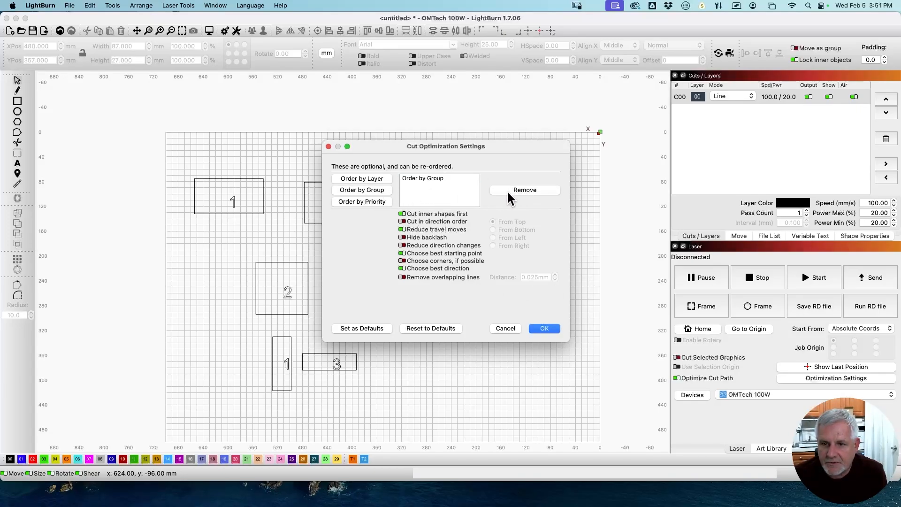
left_click(545, 328)
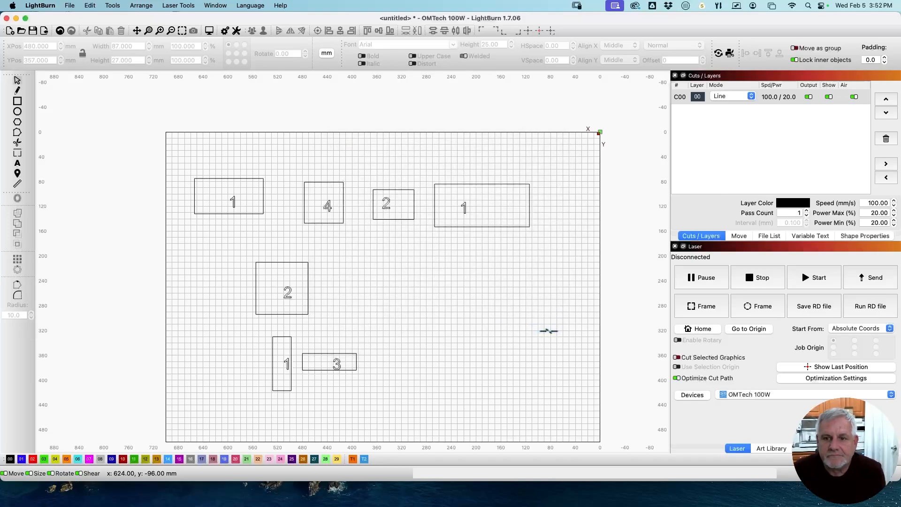
mouse_move(295, 217)
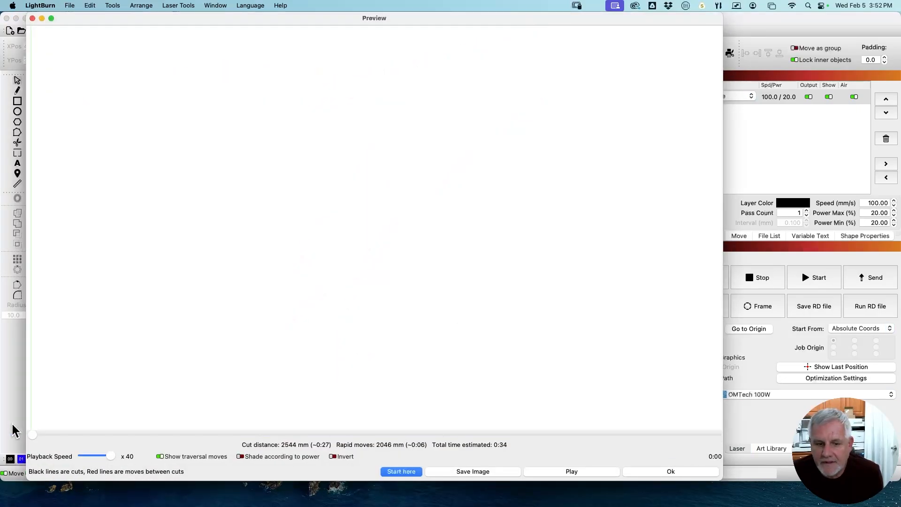
Scrub the resulting 0:34 preview from start to end and close it
left_click_drag(33, 433, 316, 434)
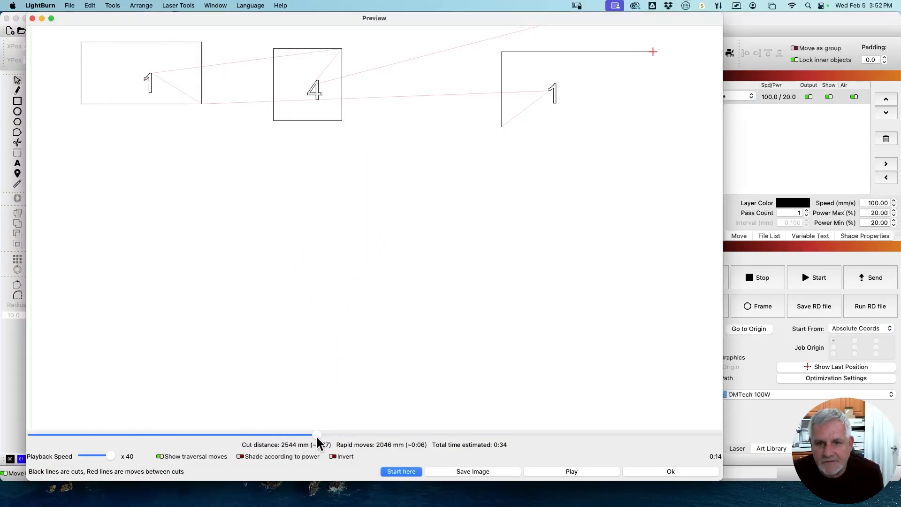
left_click_drag(316, 433, 523, 432)
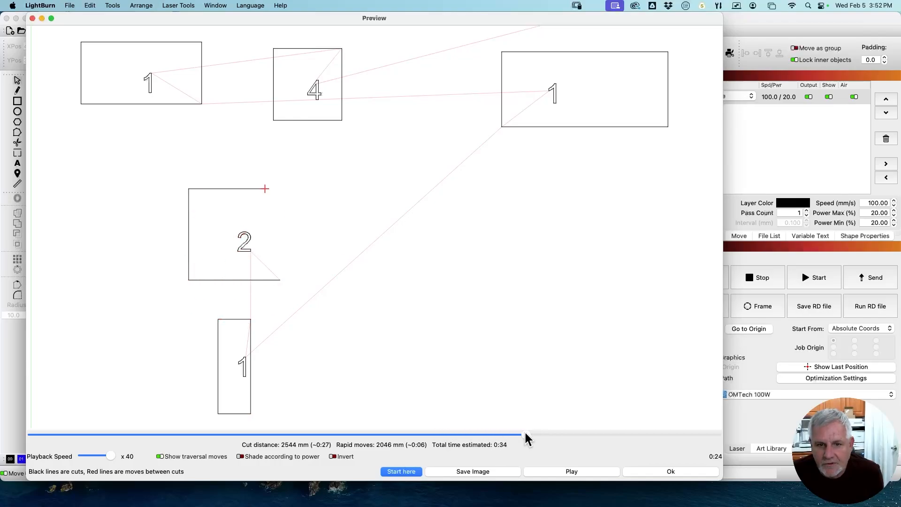
left_click_drag(523, 440, 718, 440)
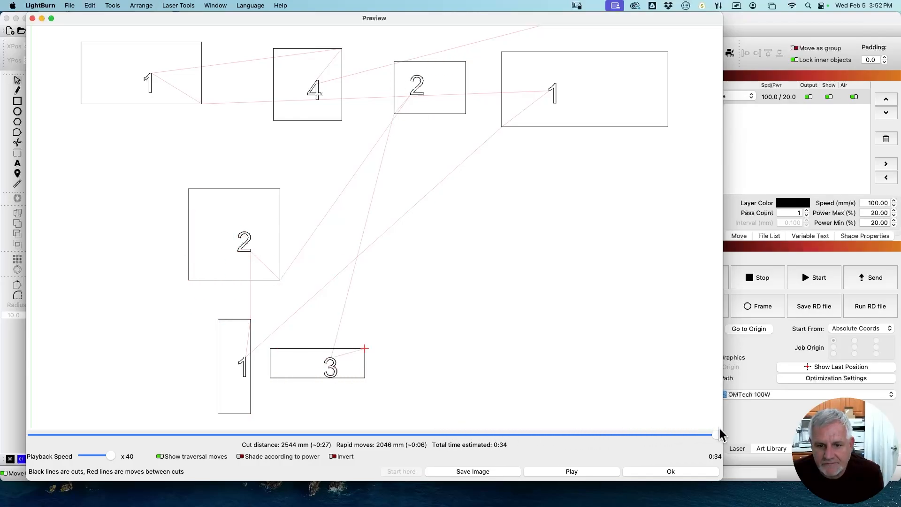
left_click(671, 471)
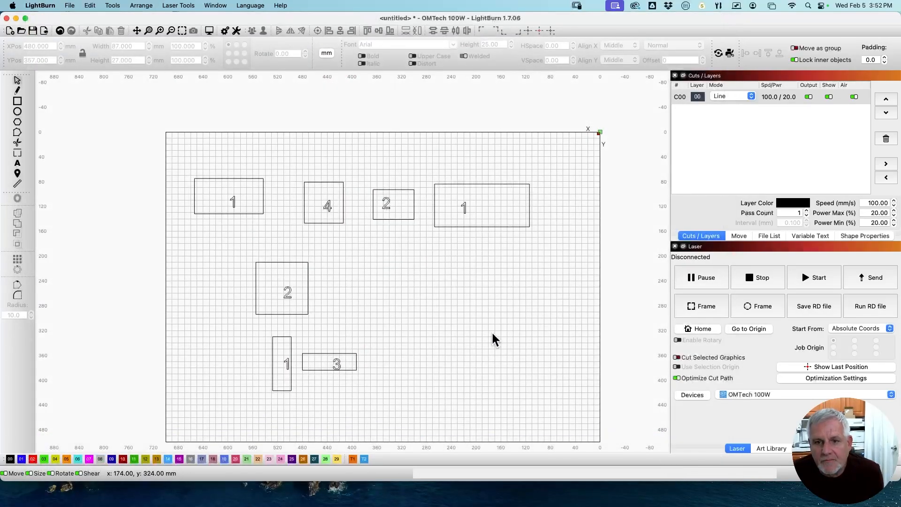
mouse_move(823, 383)
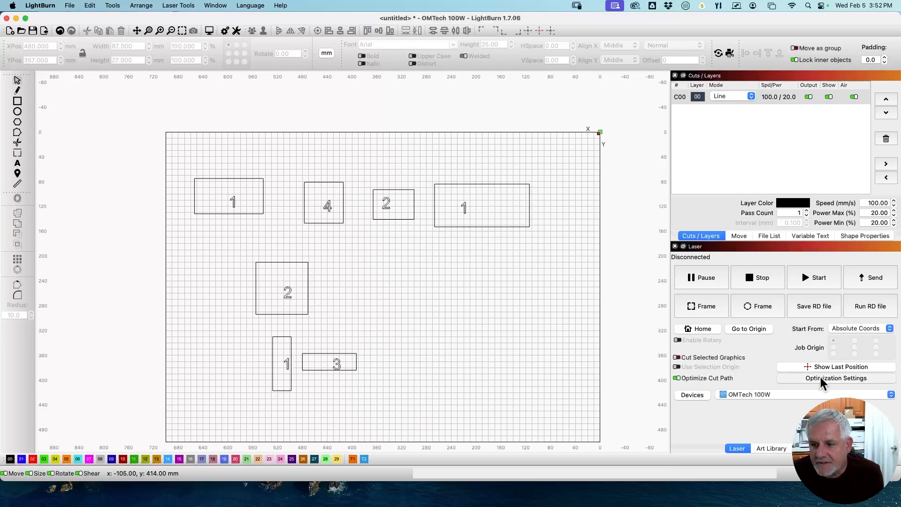
Confirm ordering by group then priority and scrub the 0:34 preview through the job
left_click(836, 377)
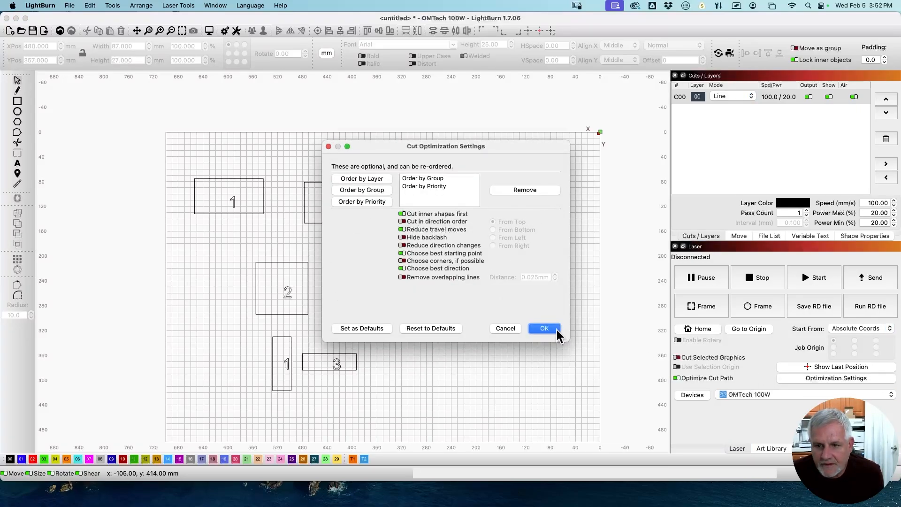
left_click(545, 328)
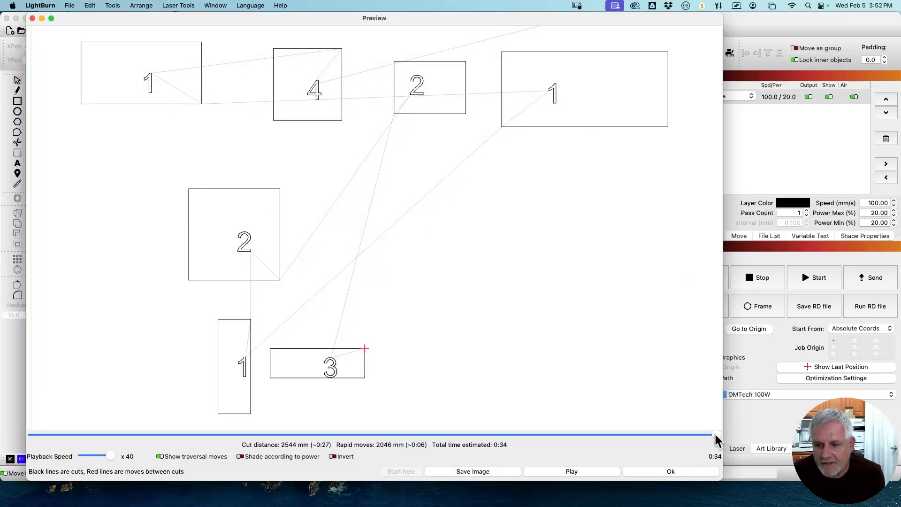
left_click_drag(717, 435, 184, 434)
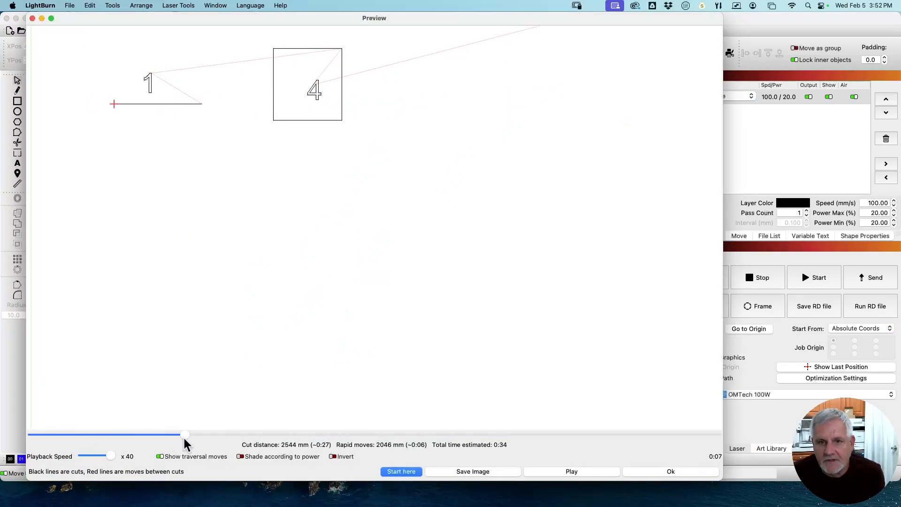
left_click_drag(185, 434, 615, 434)
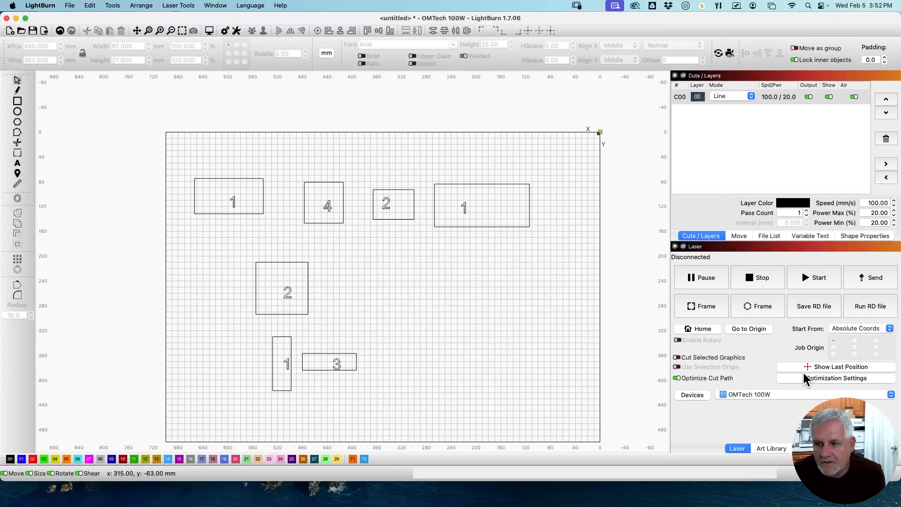
Apply priority-then-group ordering and scrub the 0:33 preview from start to finish
left_click(838, 377)
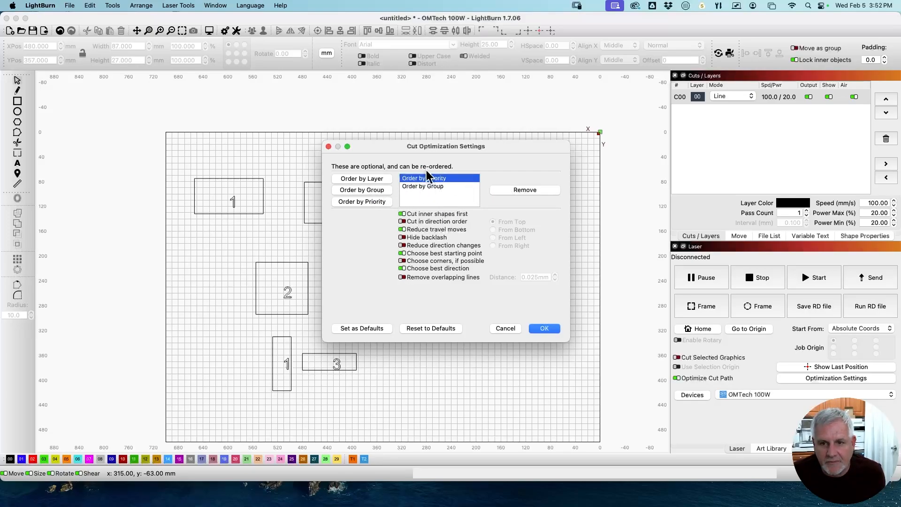
left_click(544, 328)
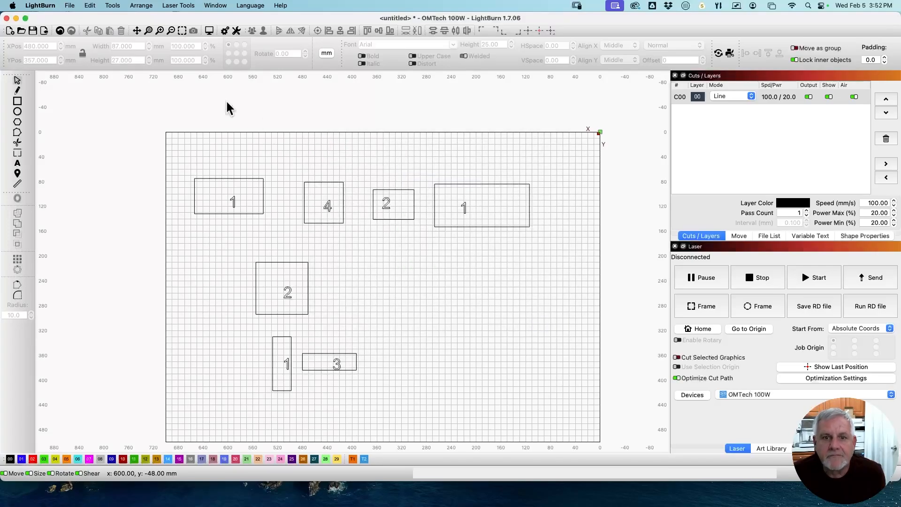
mouse_move(126, 219)
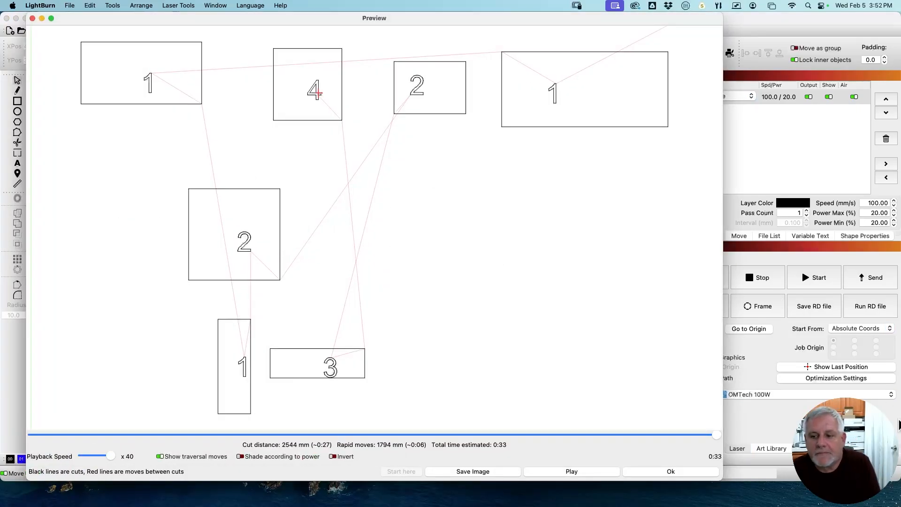
left_click_drag(716, 434, 39, 434)
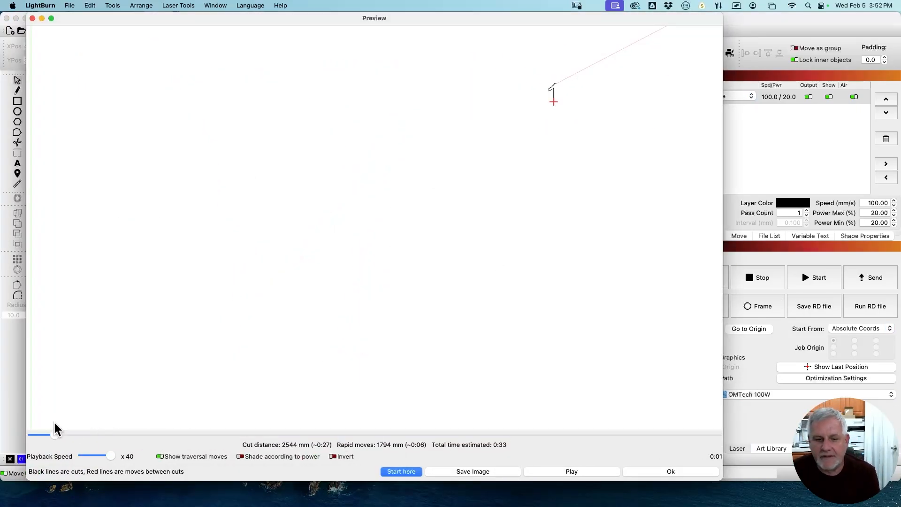
left_click_drag(40, 434, 408, 434)
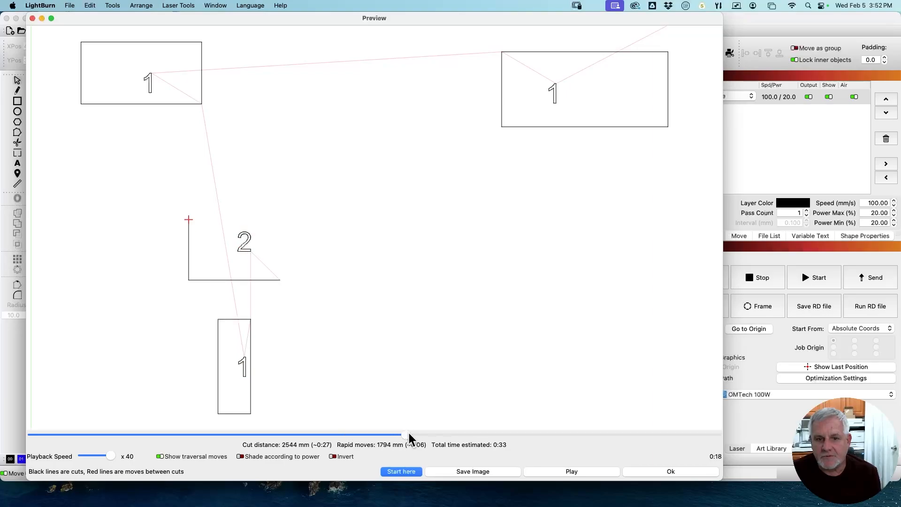
left_click_drag(402, 435, 661, 435)
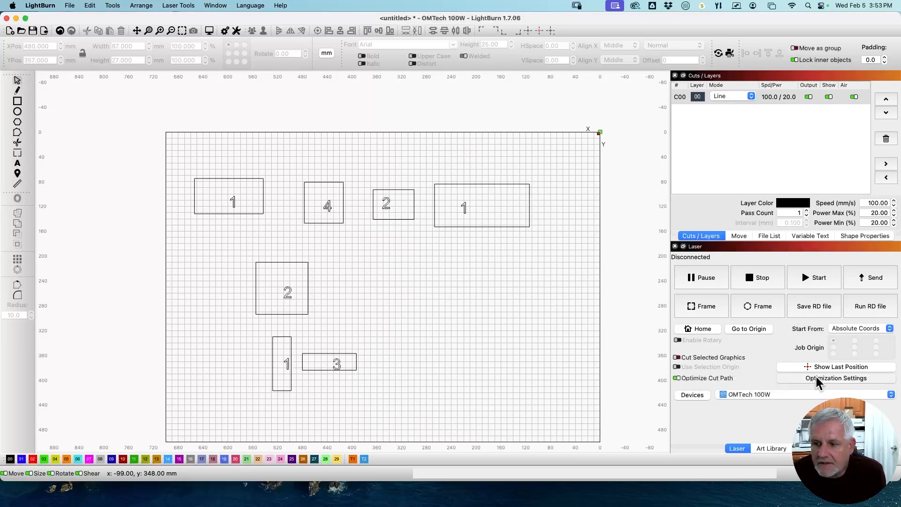
Enable Cut in direction order, then scrub the preview through the job and close it
left_click(836, 378)
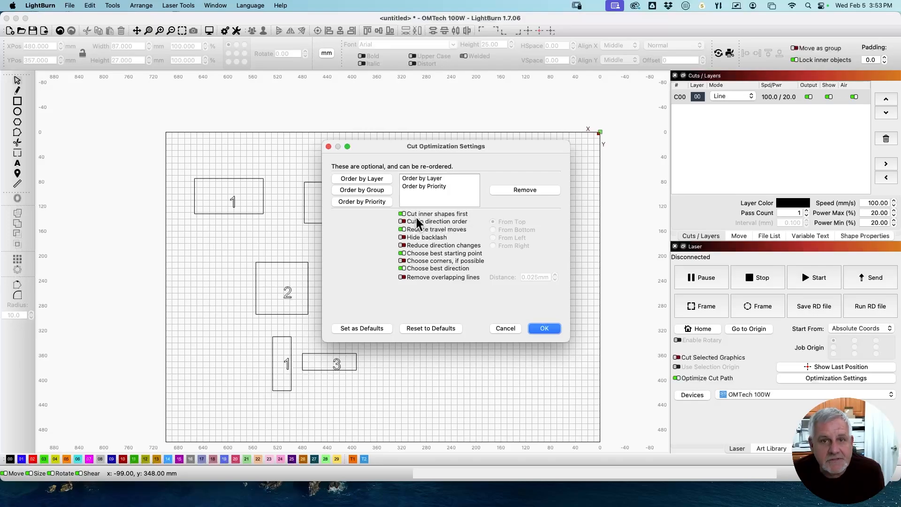
mouse_move(418, 230)
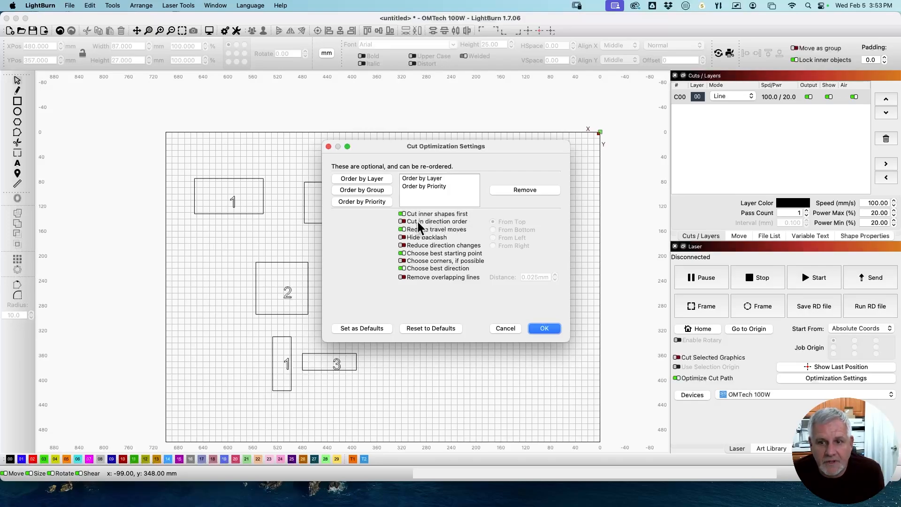
left_click(402, 221)
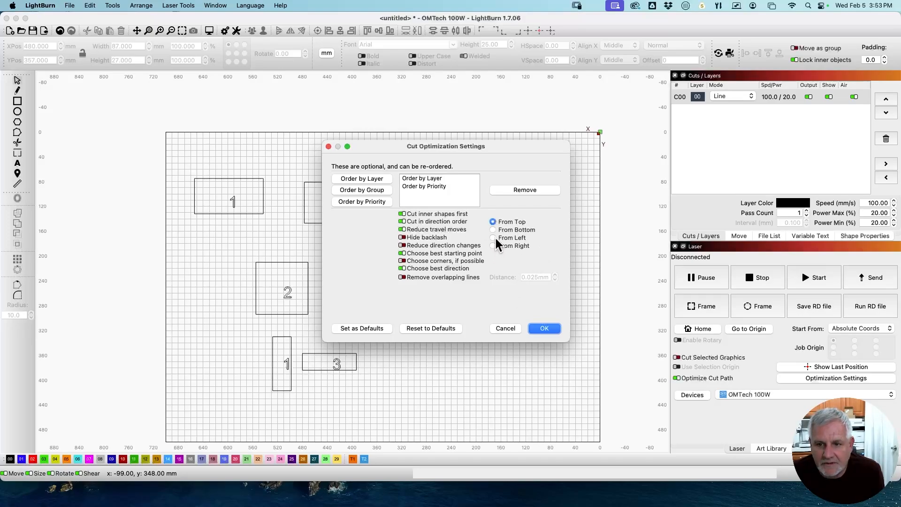
left_click(544, 329)
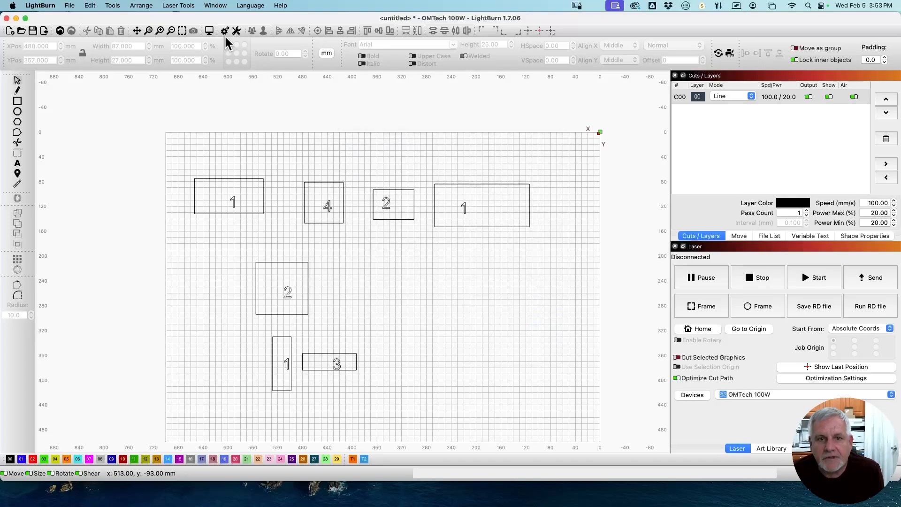
left_click(209, 31)
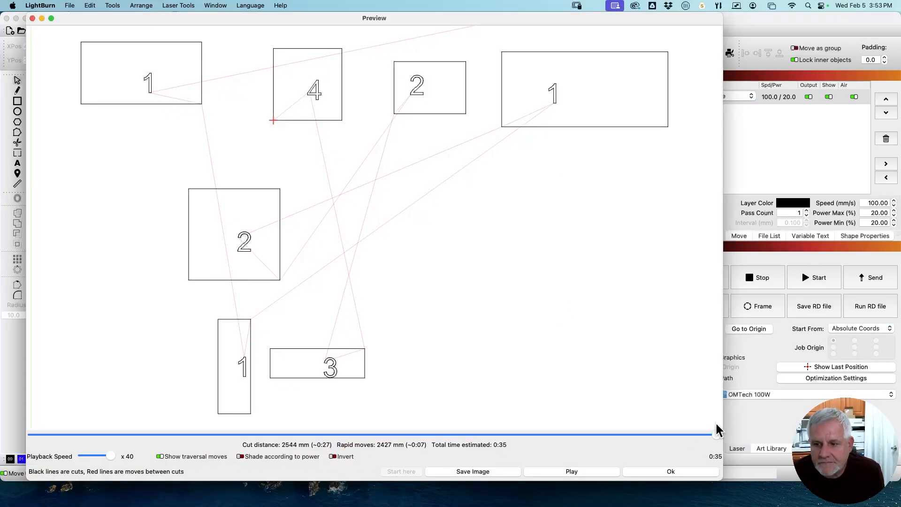
left_click_drag(715, 434, 116, 433)
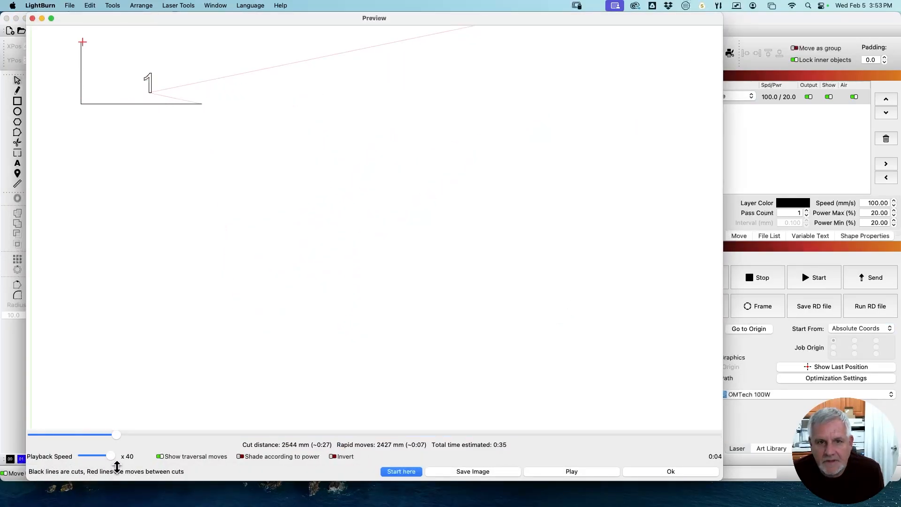
left_click_drag(117, 434, 366, 434)
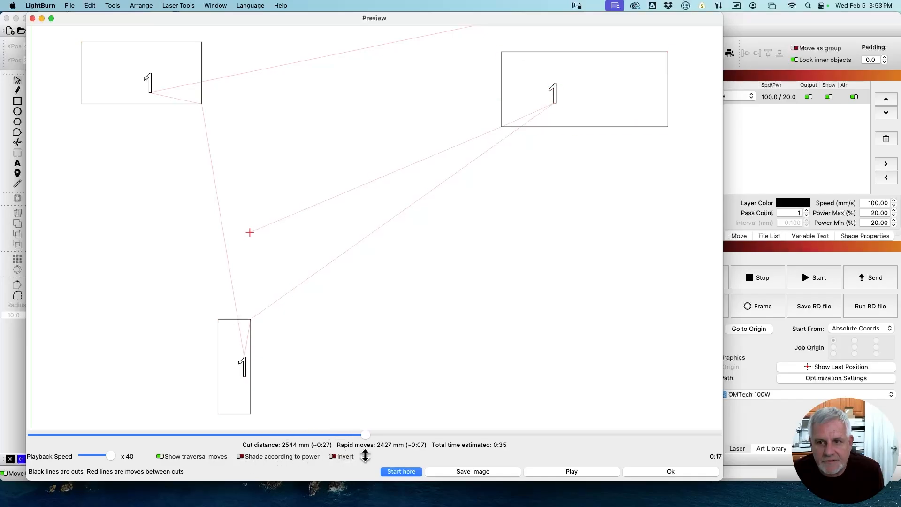
left_click_drag(366, 433, 681, 434)
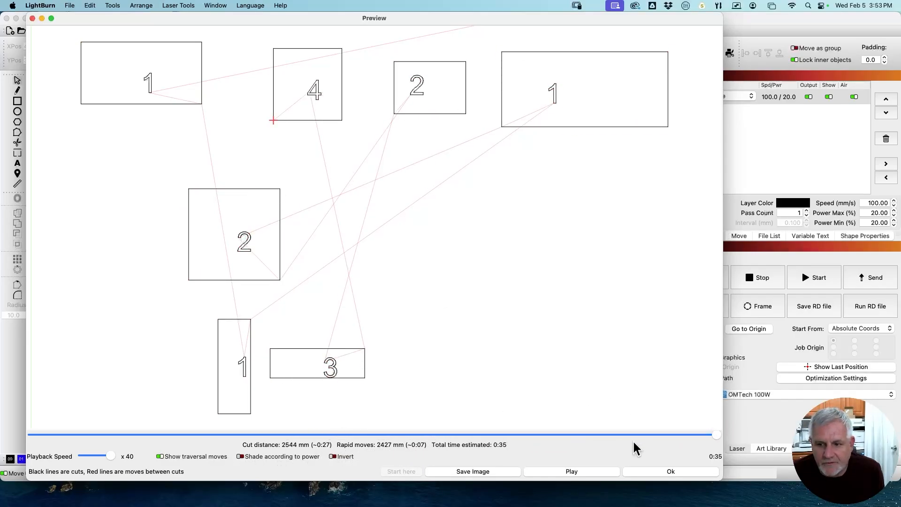
left_click(671, 471)
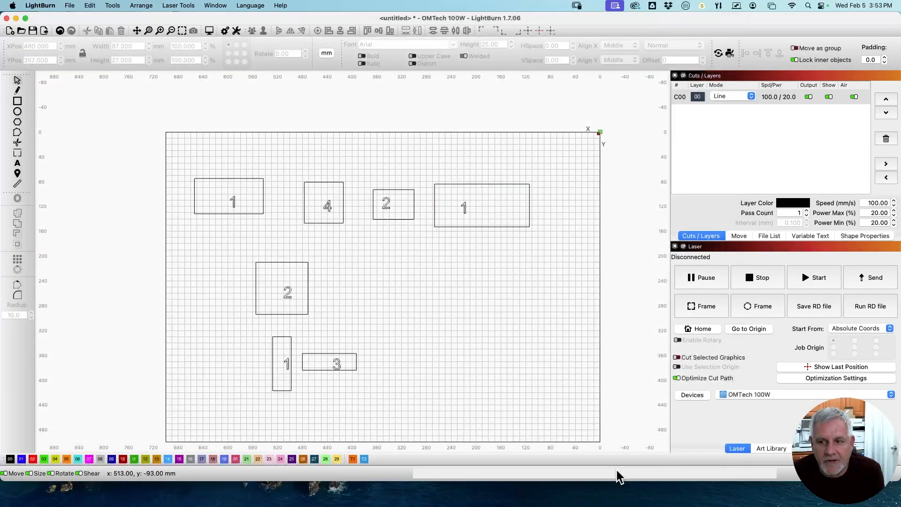
Set the cutting direction to From Right, preview again to the end and close
left_click(835, 378)
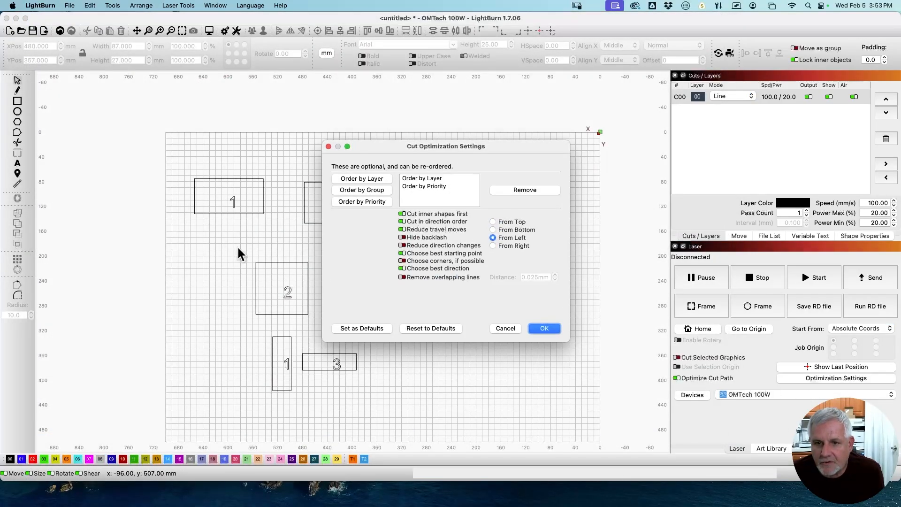
mouse_move(257, 244)
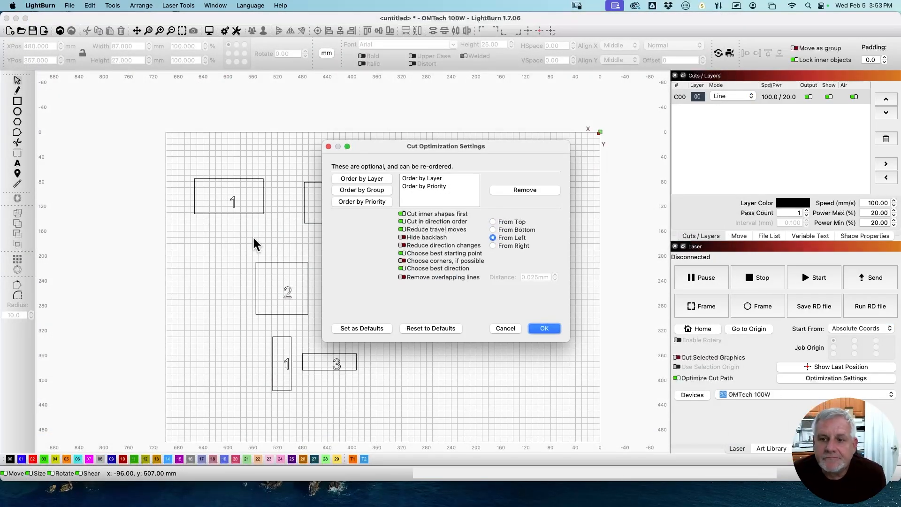
mouse_move(495, 250)
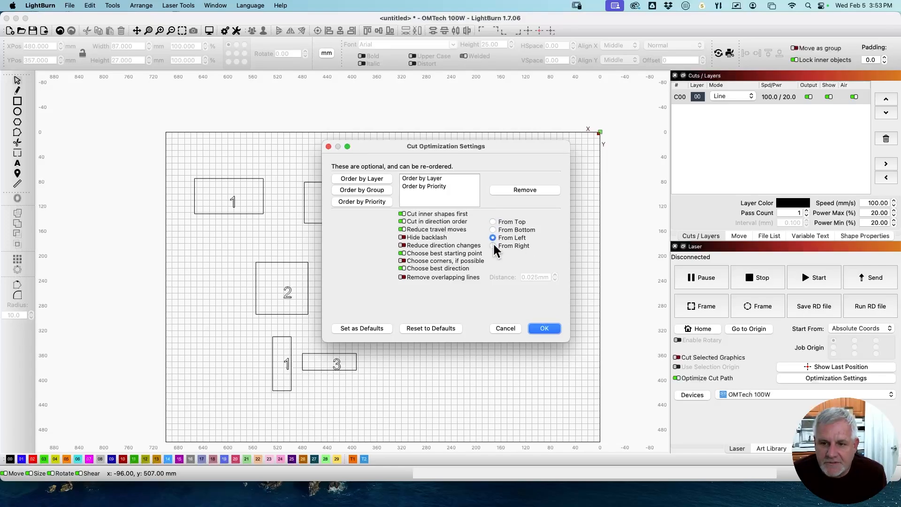
left_click(544, 328)
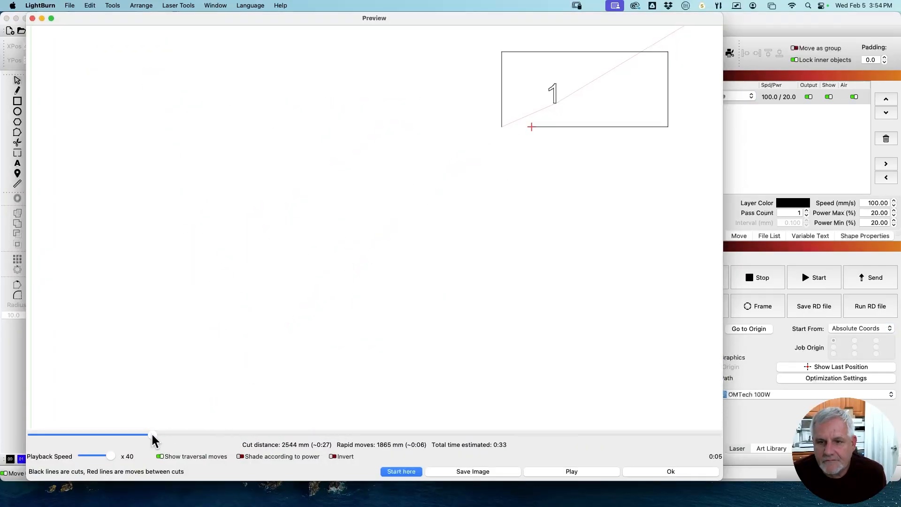
left_click_drag(150, 433, 696, 433)
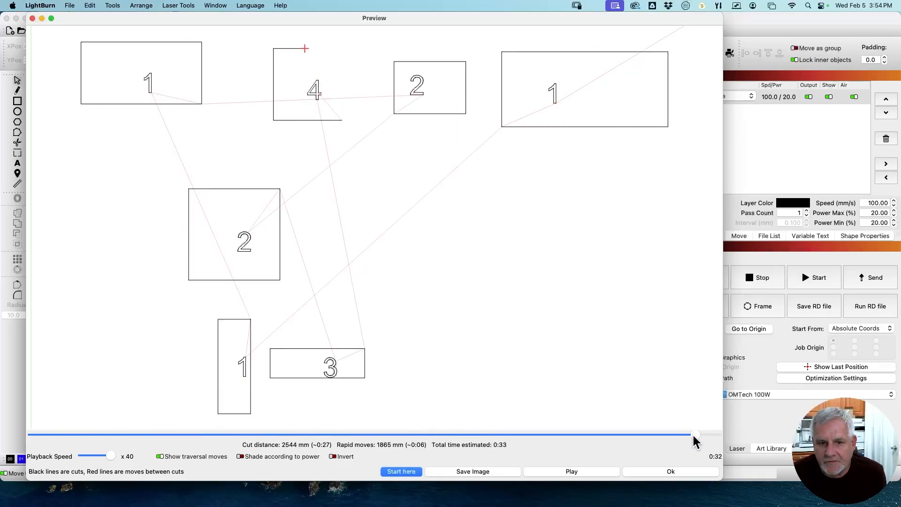
left_click(670, 471)
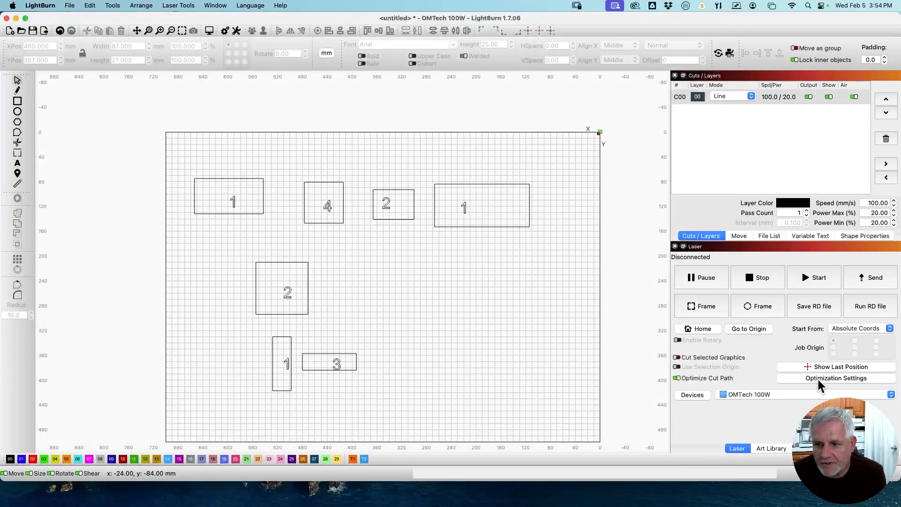
Order cuts by layer only from the bottom, then scrub the 0:33 preview with 1727 mm travel and close it
left_click(836, 378)
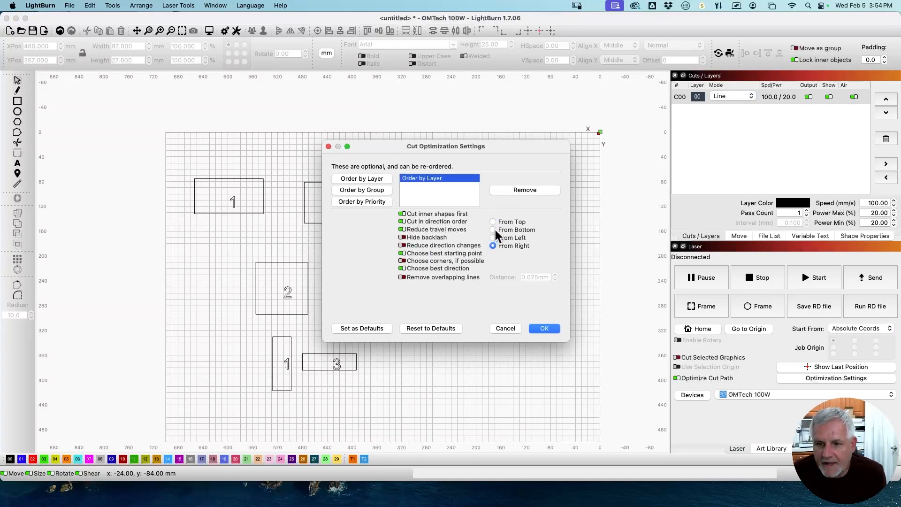
left_click(545, 328)
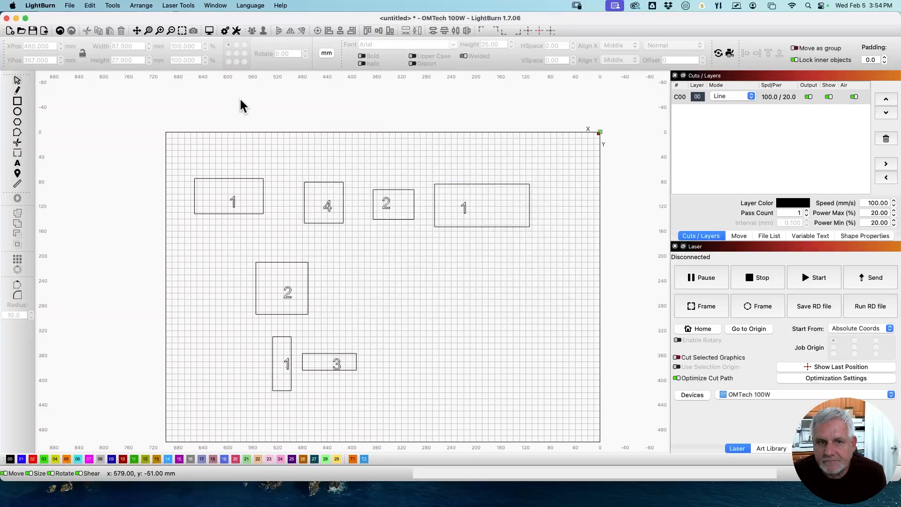
mouse_move(374, 279)
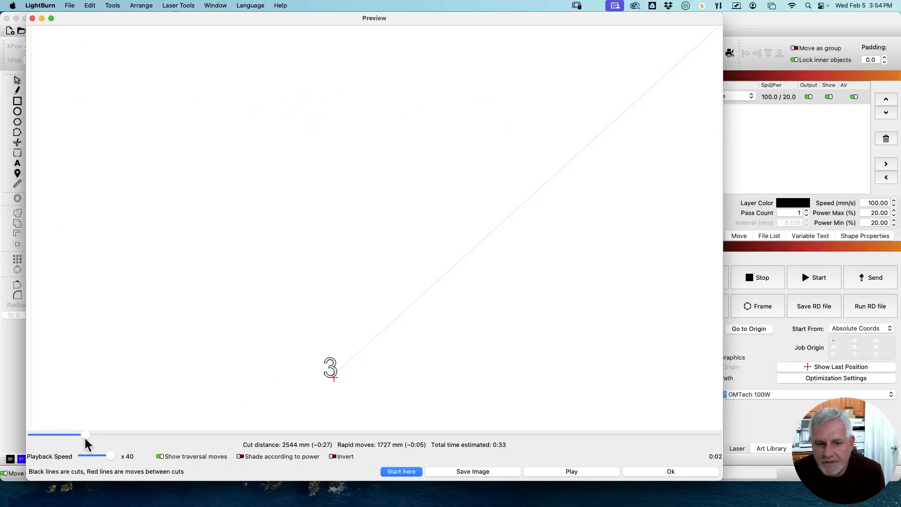
left_click_drag(85, 434, 579, 434)
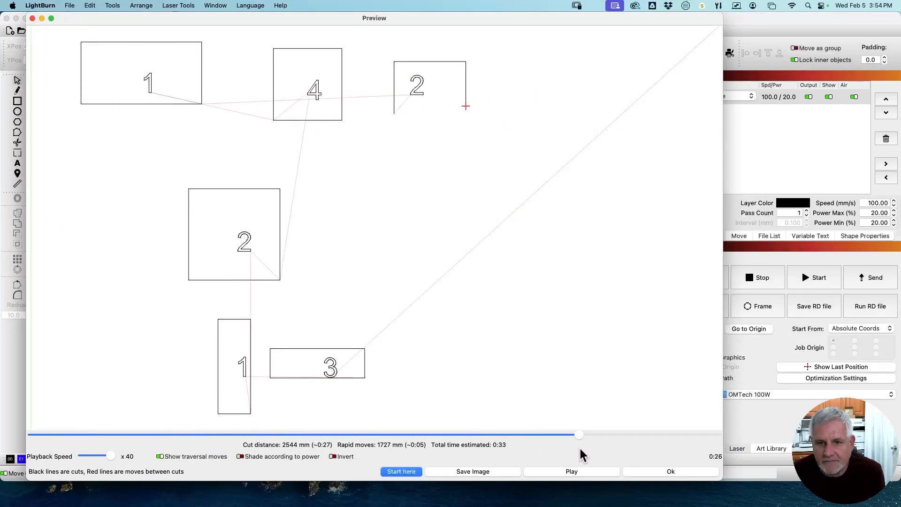
left_click(671, 472)
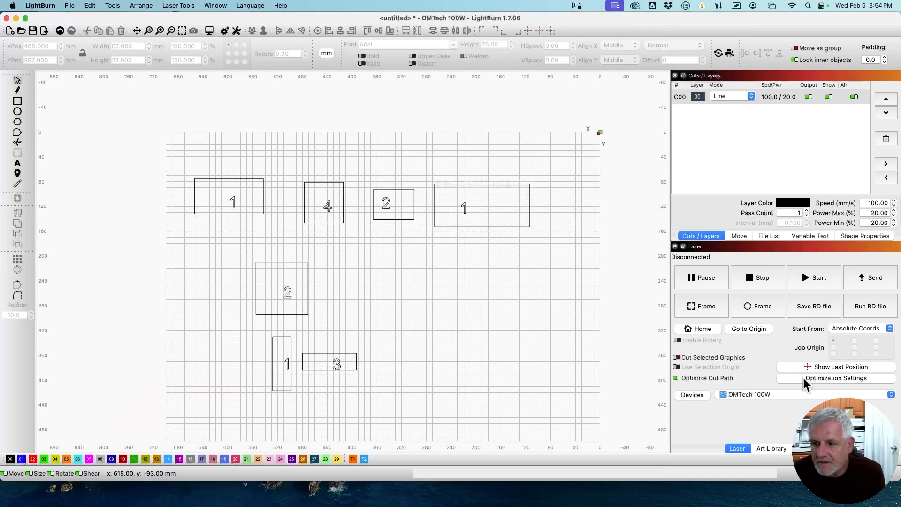
Turn off direction ordering and turn on Remove overlapping lines at 0.025 mm distance
left_click(836, 378)
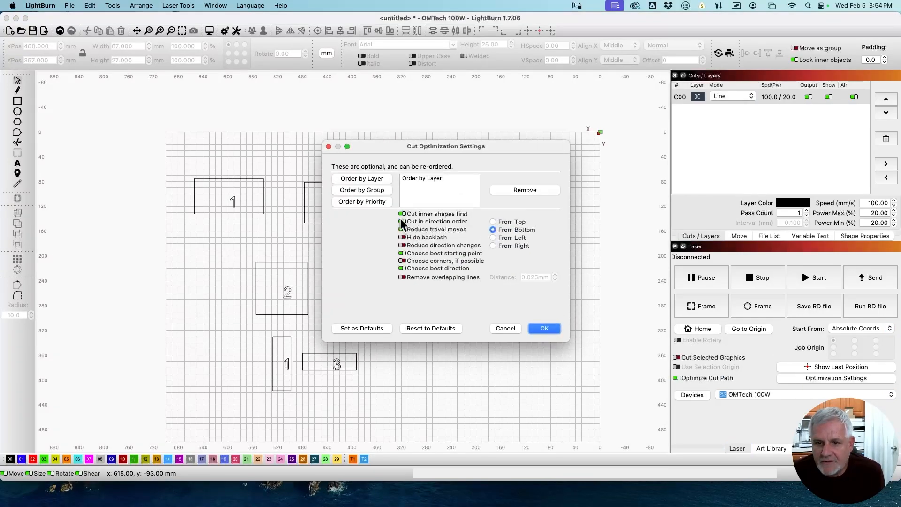
left_click(402, 229)
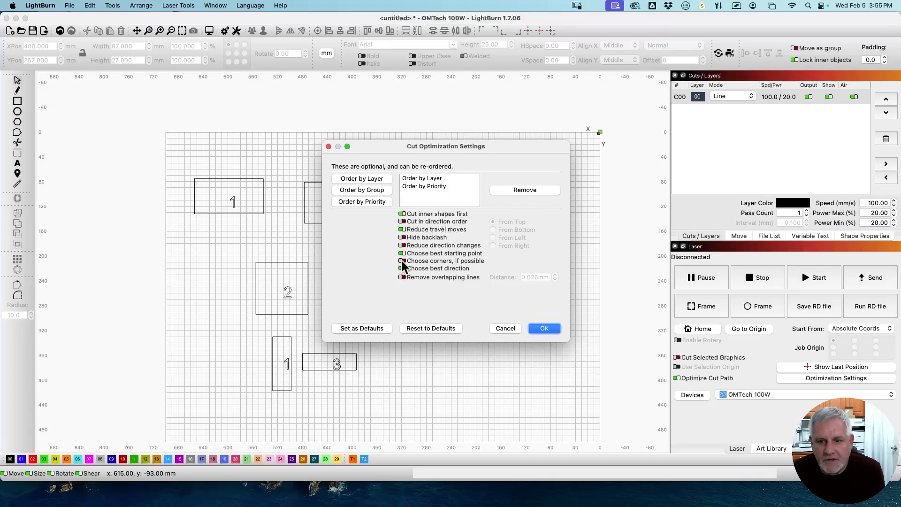
left_click(402, 261)
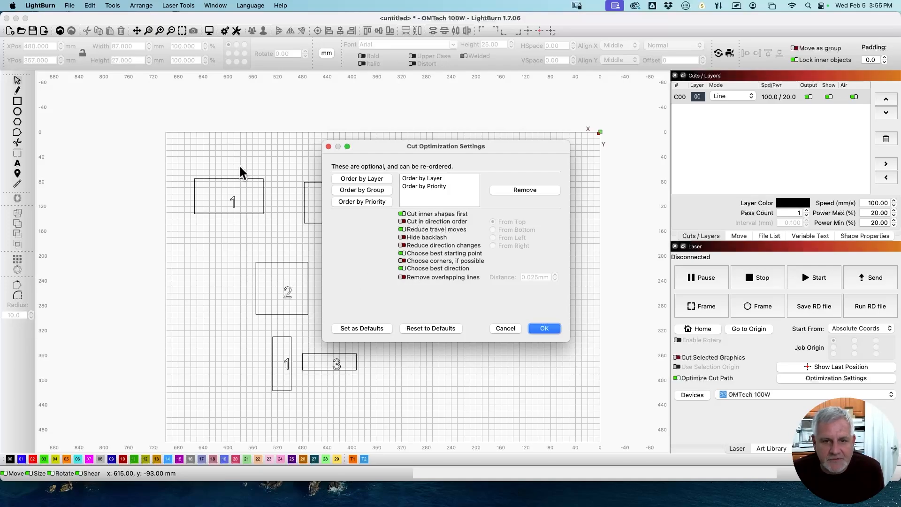
mouse_move(259, 220)
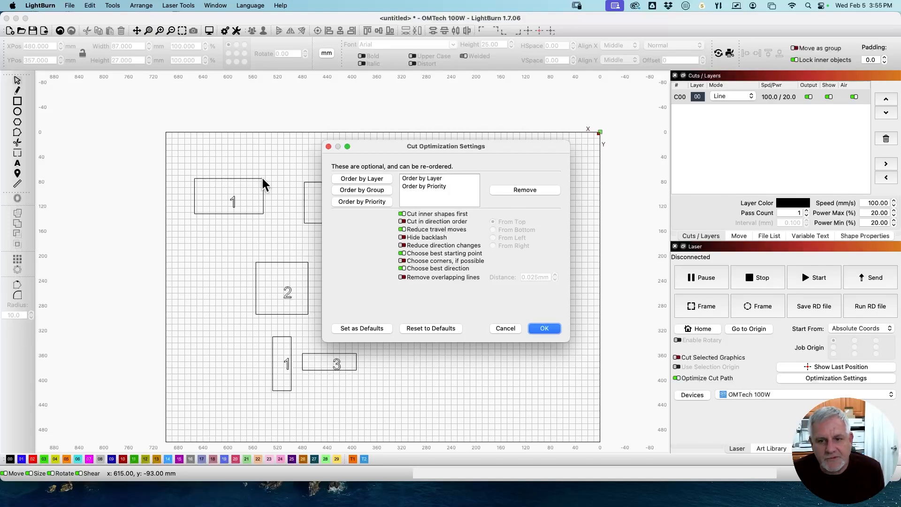
mouse_move(233, 181)
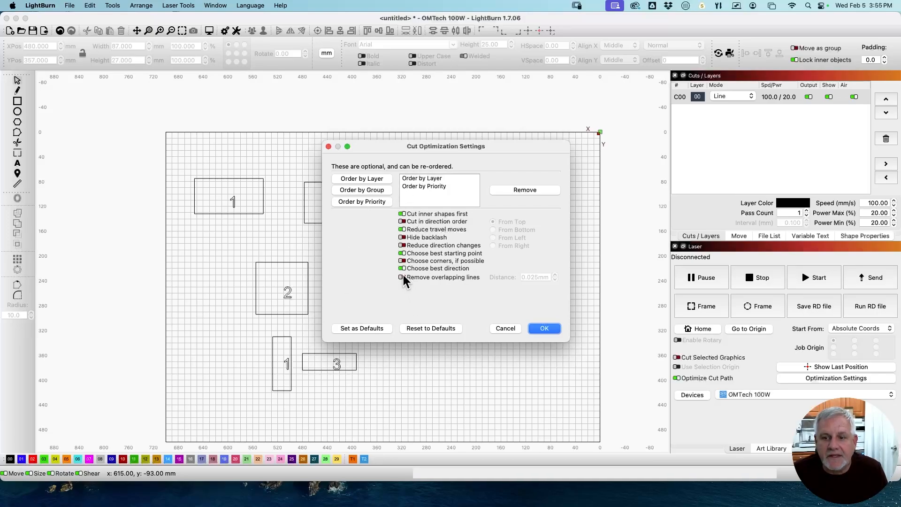
left_click(402, 277)
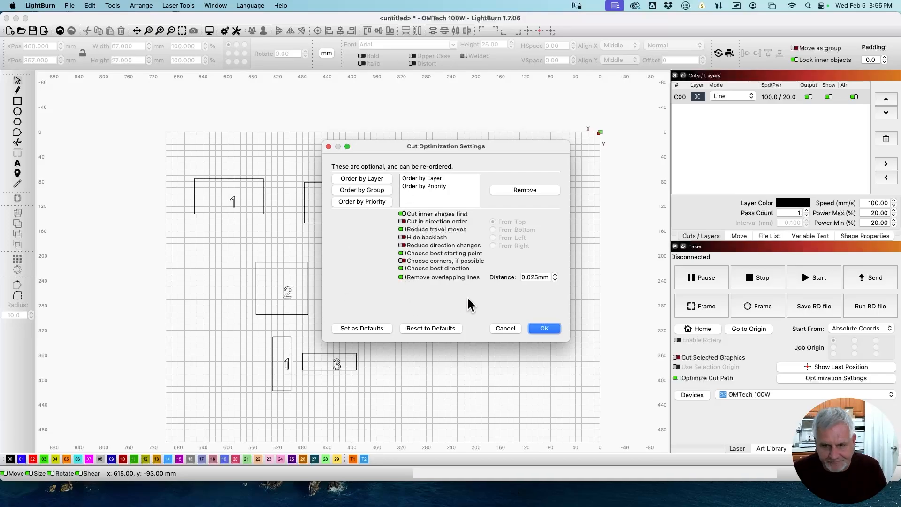
mouse_move(529, 287)
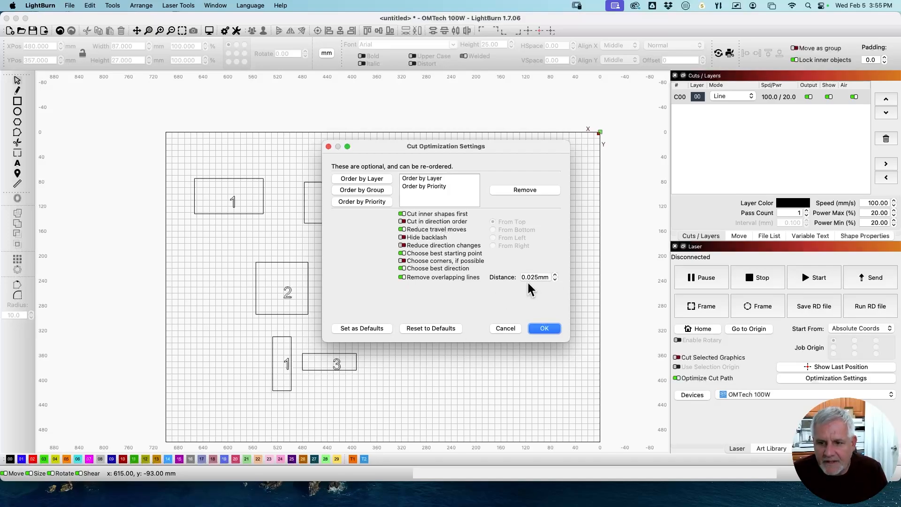
mouse_move(533, 292)
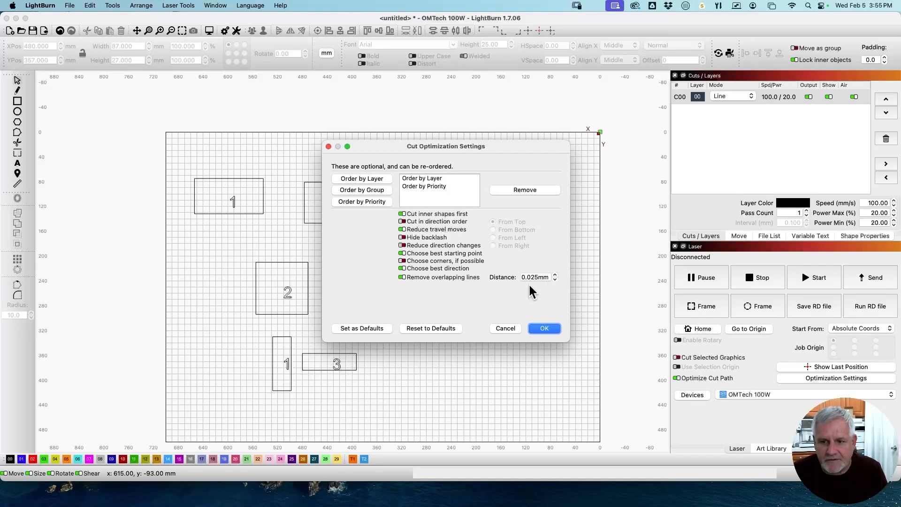
mouse_move(538, 306)
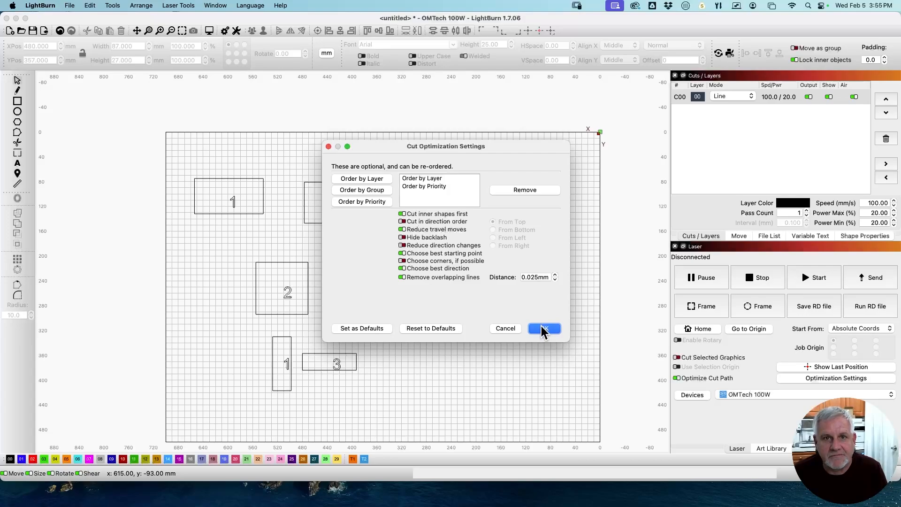
Accept the settings and step the 1707 mm preview through the shared-edge rectangles and square
left_click(545, 328)
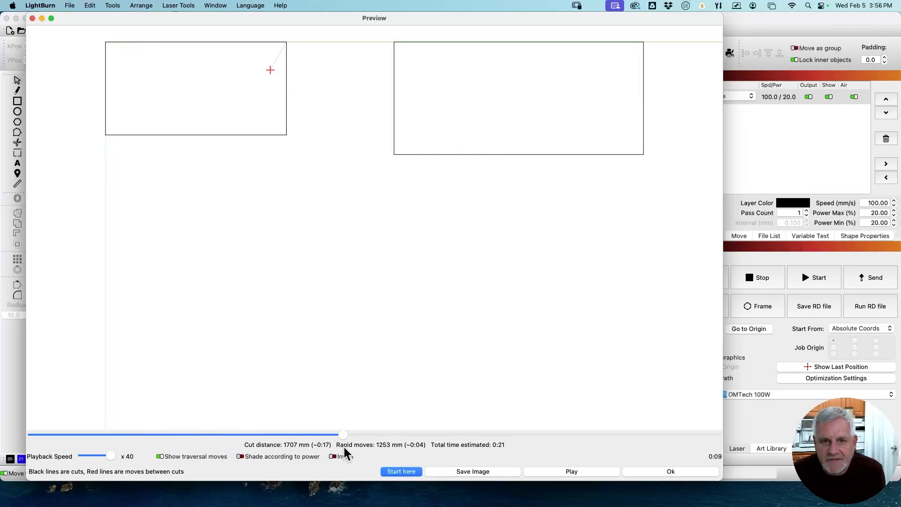
left_click_drag(343, 434, 395, 433)
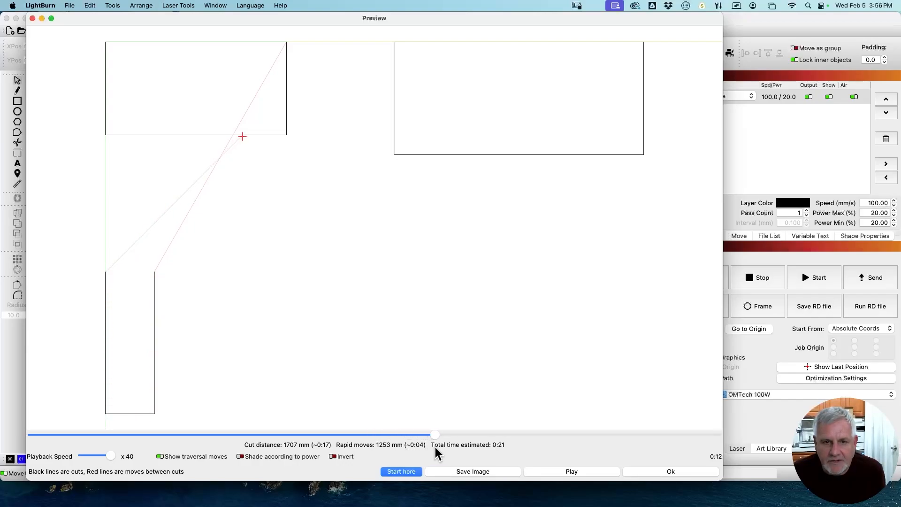
left_click_drag(435, 433, 461, 433)
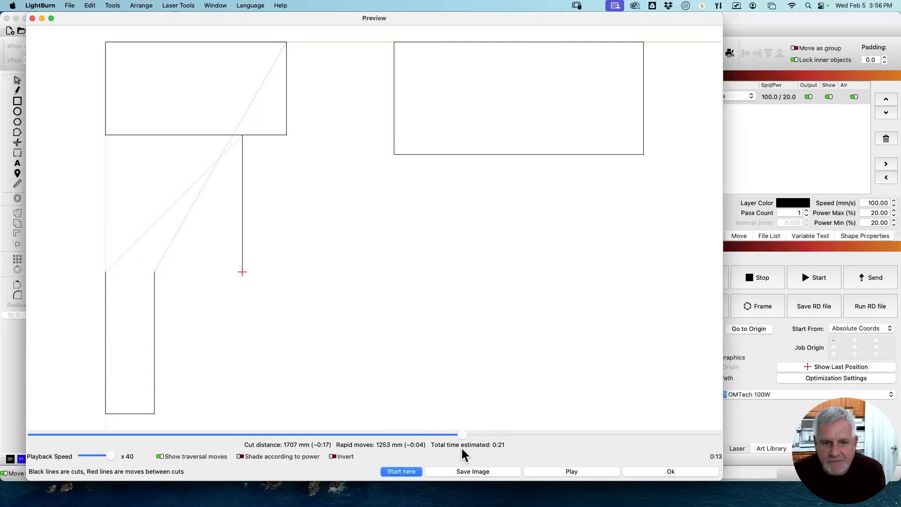
left_click_drag(461, 434, 497, 434)
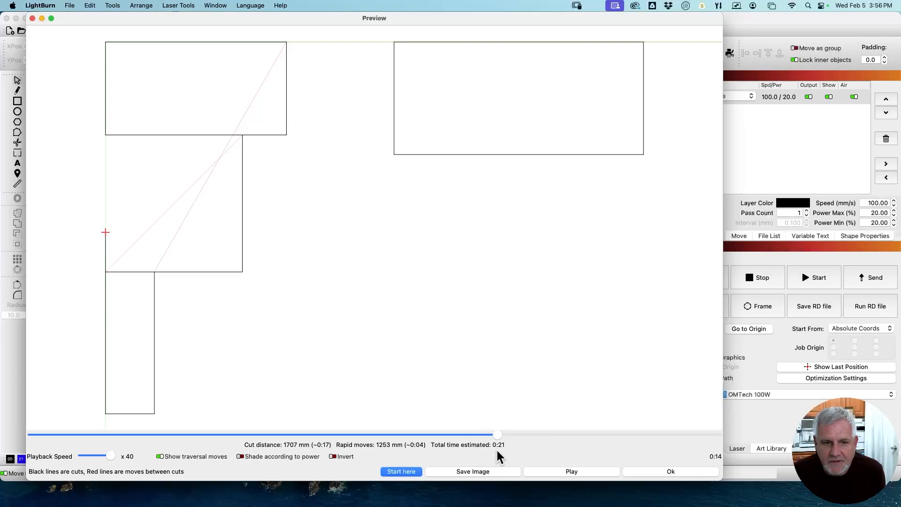
left_click_drag(497, 433, 545, 434)
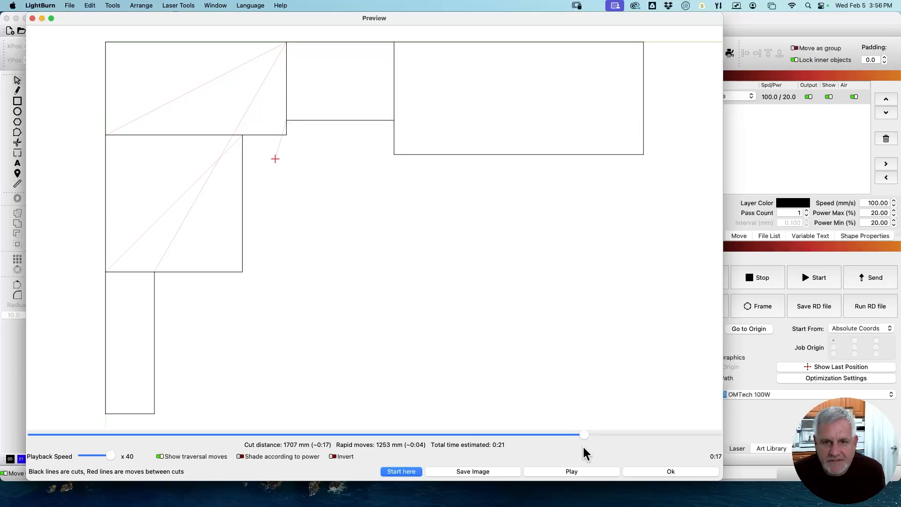
Run the preview through the lower rectangle to the job's end and return to the design
left_click_drag(584, 435, 622, 435)
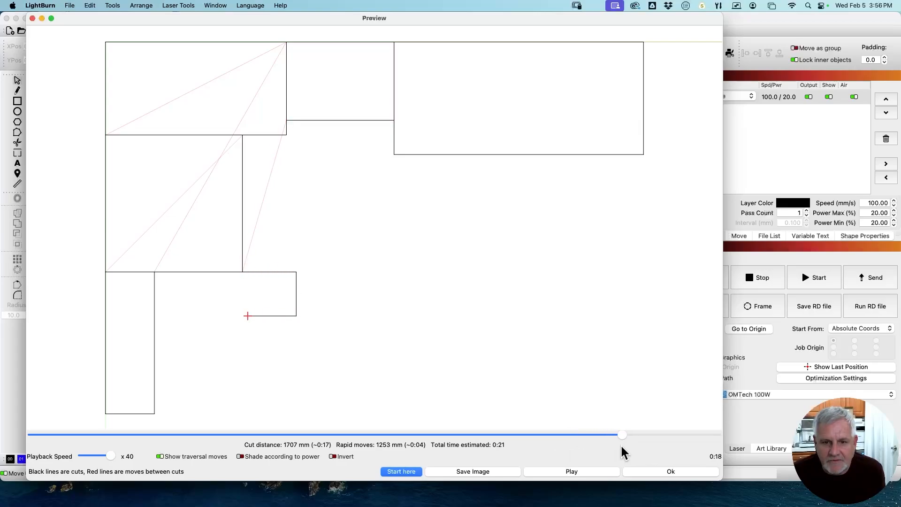
left_click_drag(622, 435, 713, 435)
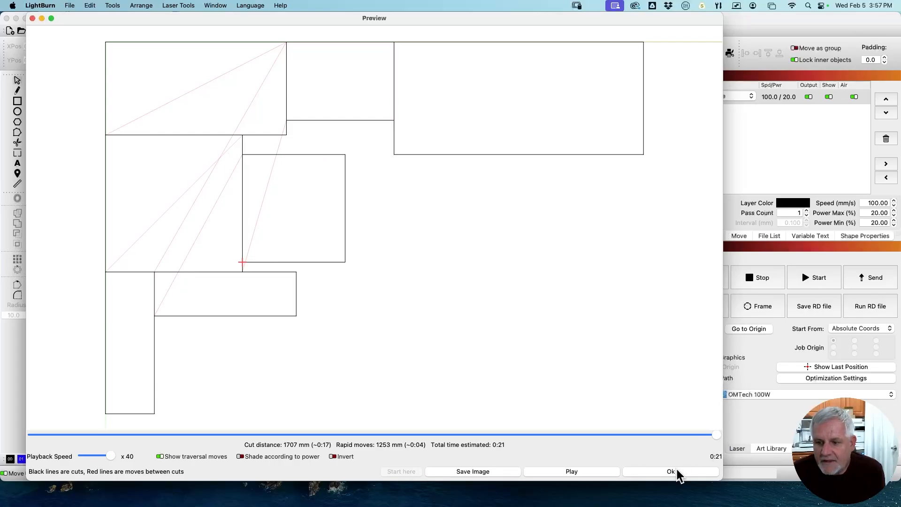
left_click(671, 471)
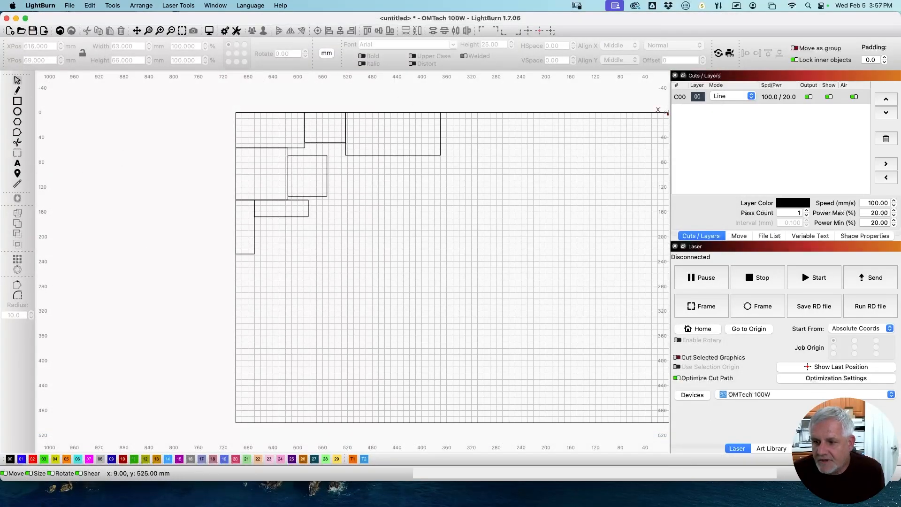
Switch Remove overlapping lines back off and accept the optimization settings
left_click(835, 378)
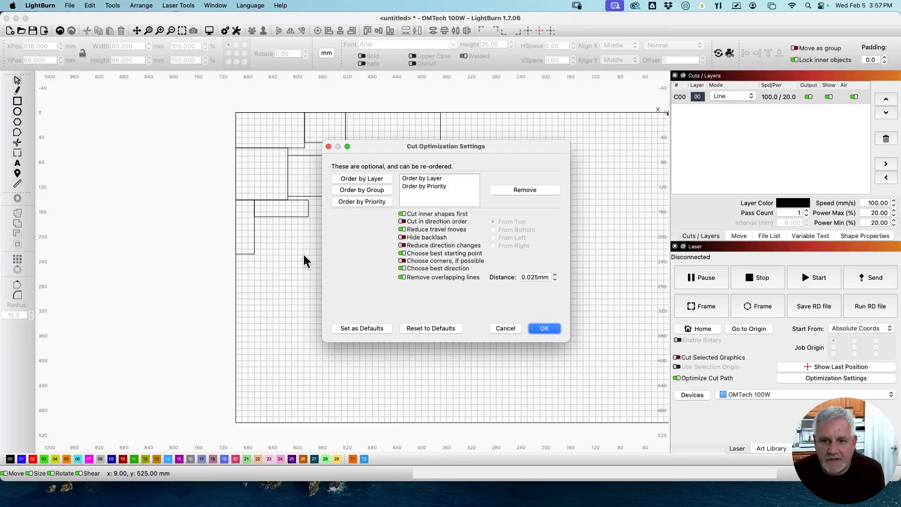
left_click(401, 277)
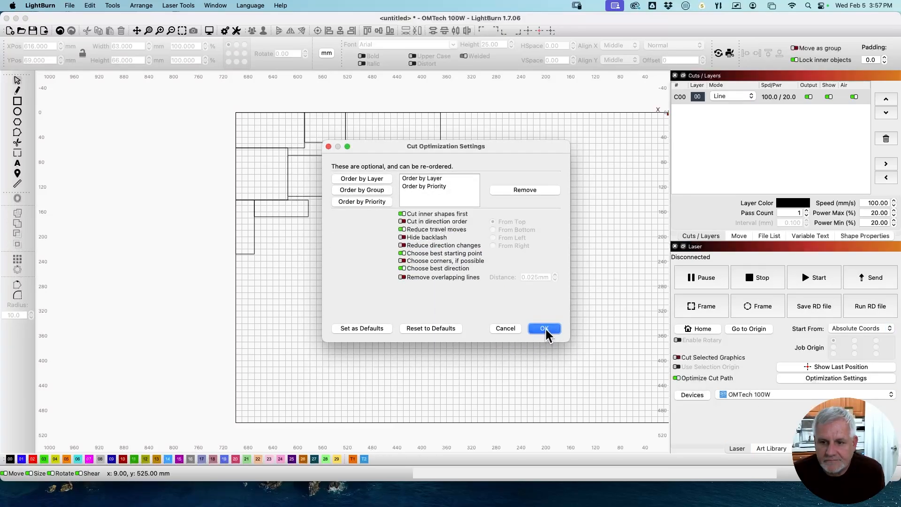
left_click(544, 329)
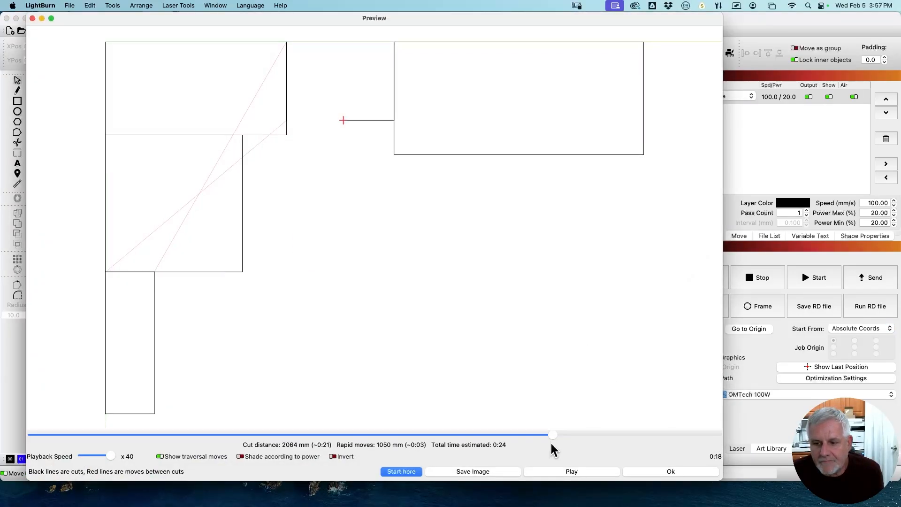
Rewind and scrub the fresh 0:24 preview, now 2064 mm of cutting, through every rectangle to the end
left_click_drag(552, 434, 184, 435)
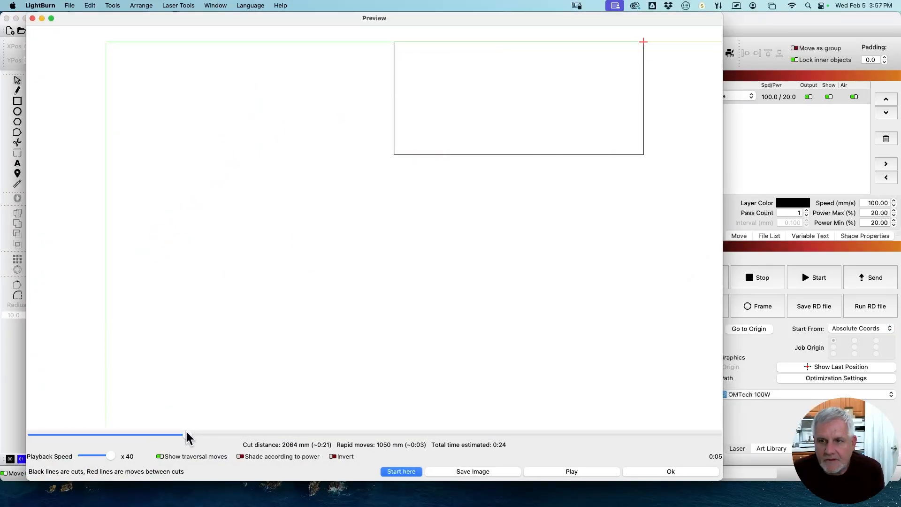
left_click_drag(187, 435, 370, 435)
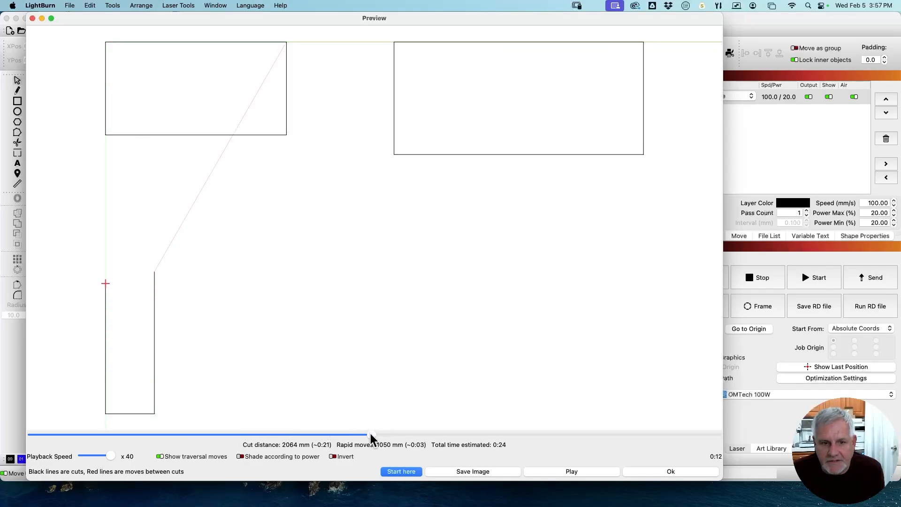
left_click_drag(371, 434, 500, 435)
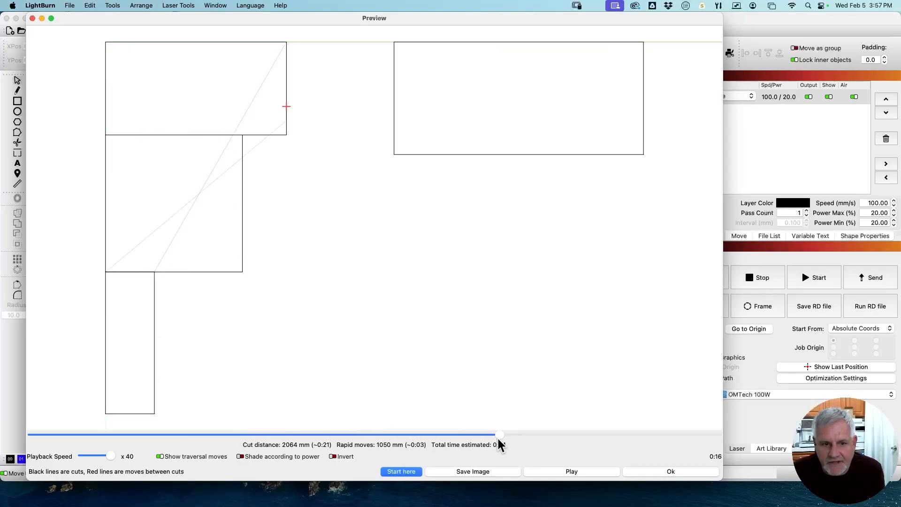
left_click_drag(500, 435, 565, 435)
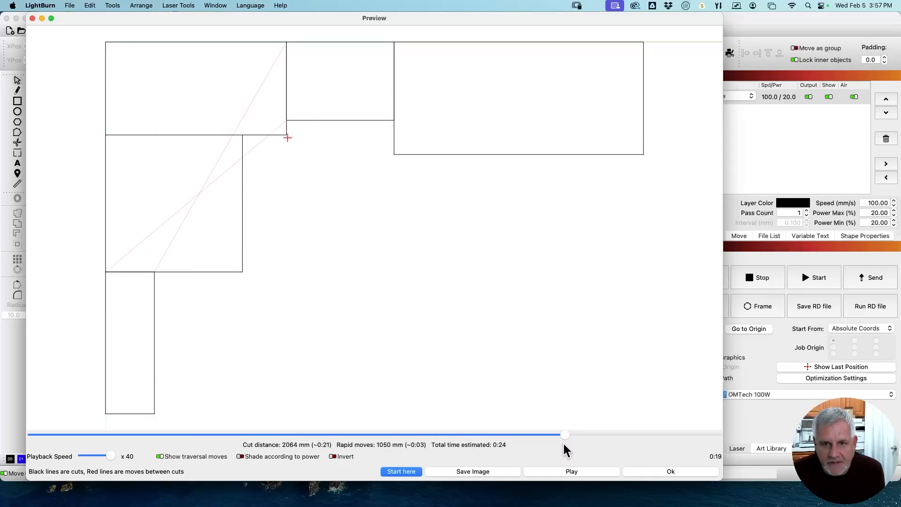
left_click_drag(565, 434, 644, 434)
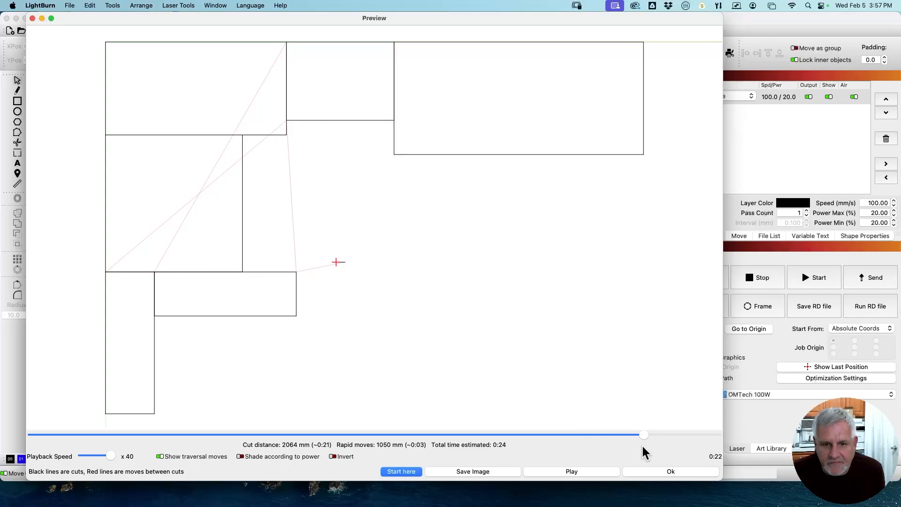
left_click_drag(643, 435, 706, 435)
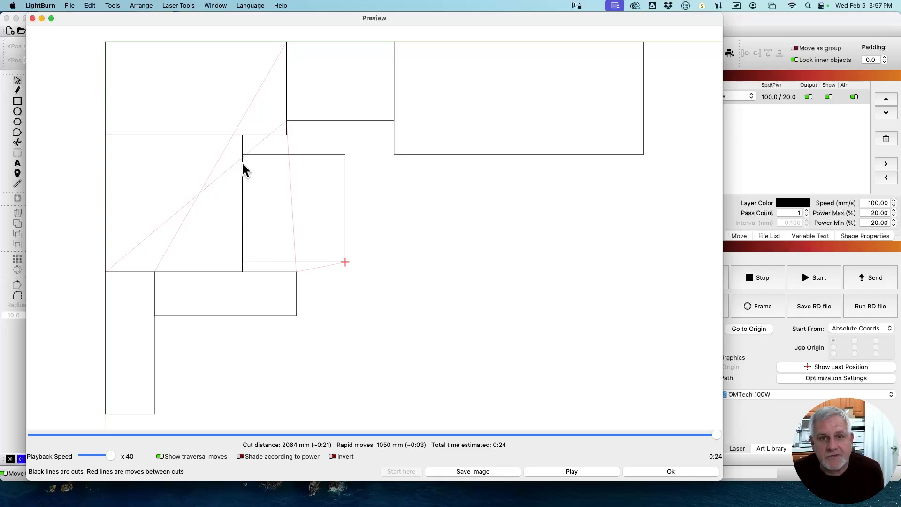
mouse_move(247, 154)
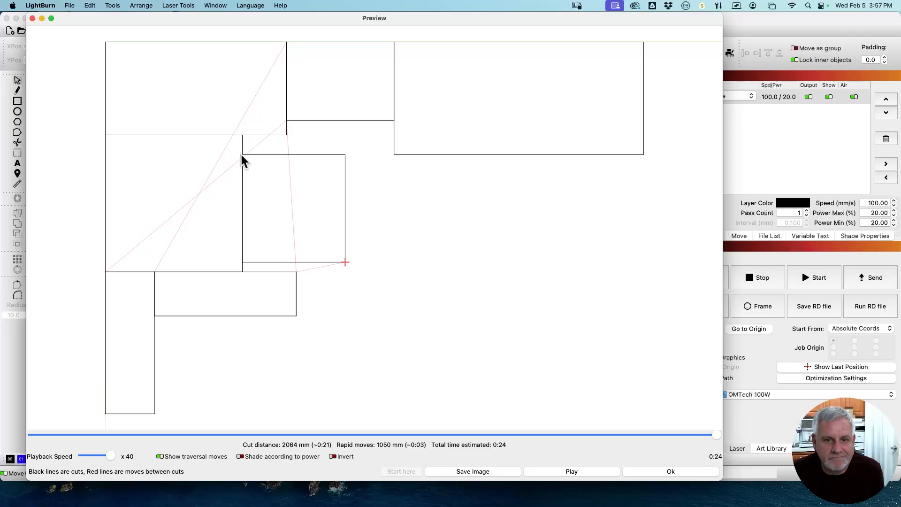
mouse_move(246, 169)
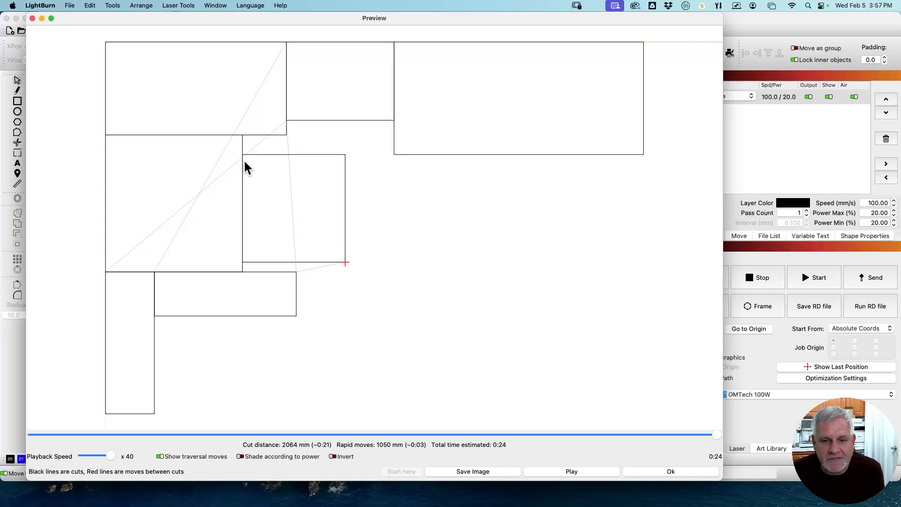
mouse_move(265, 134)
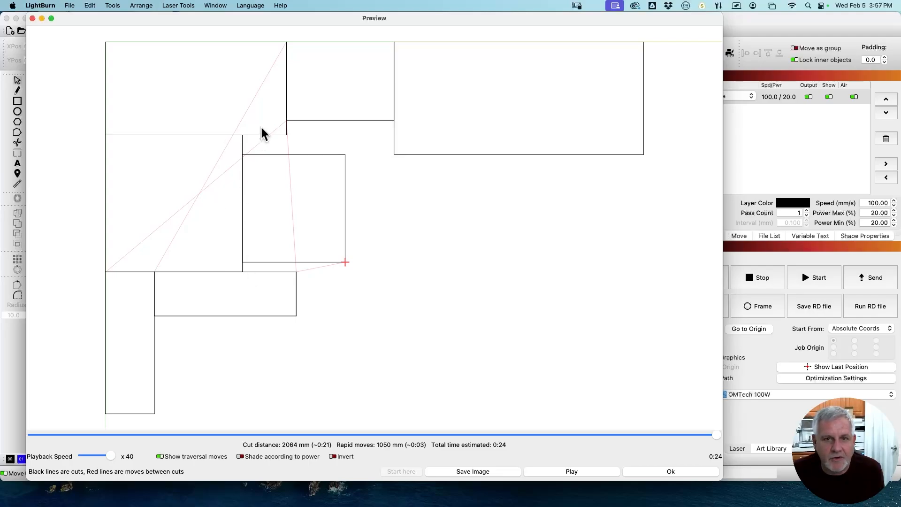